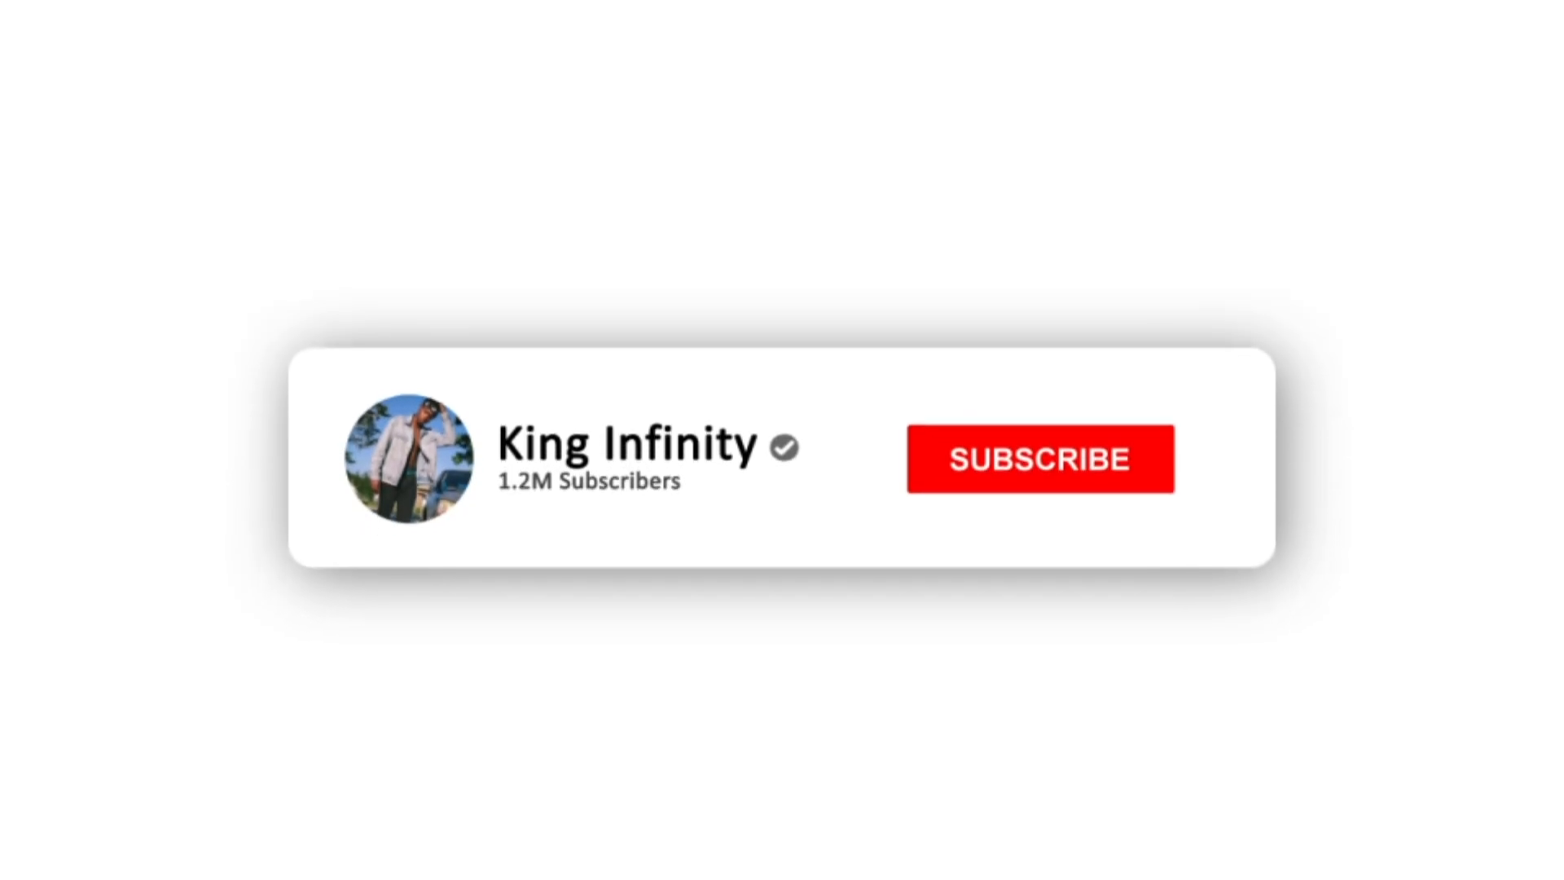
Convert the locked Background photo into a regular layer (Layer 0).
{"action": "left_click", "coordinate": [1040, 459]}
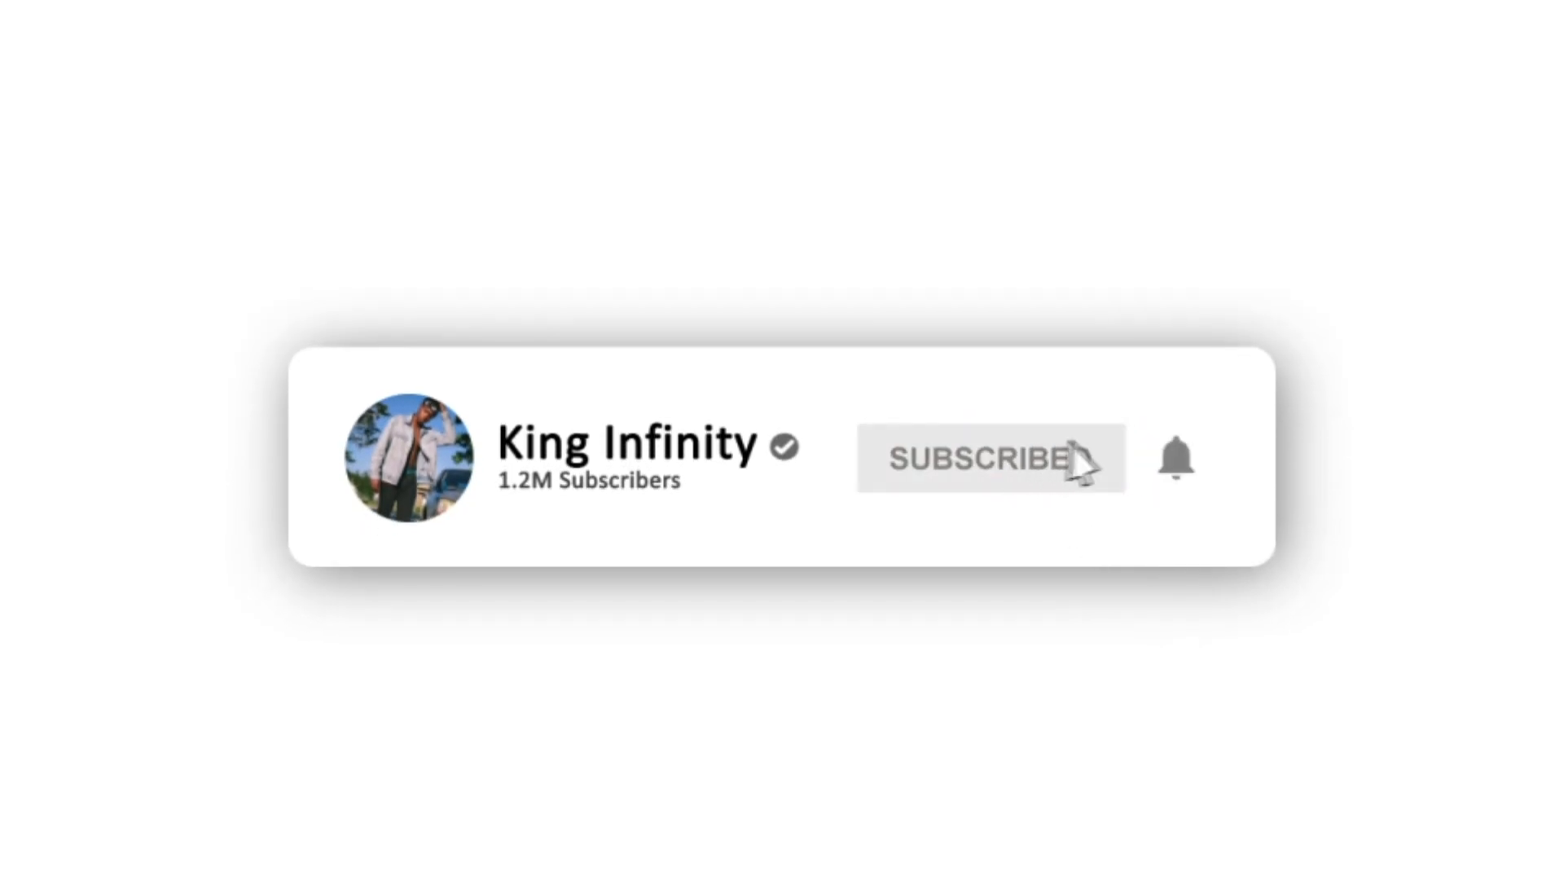
{"action": "left_click", "coordinate": [989, 459]}
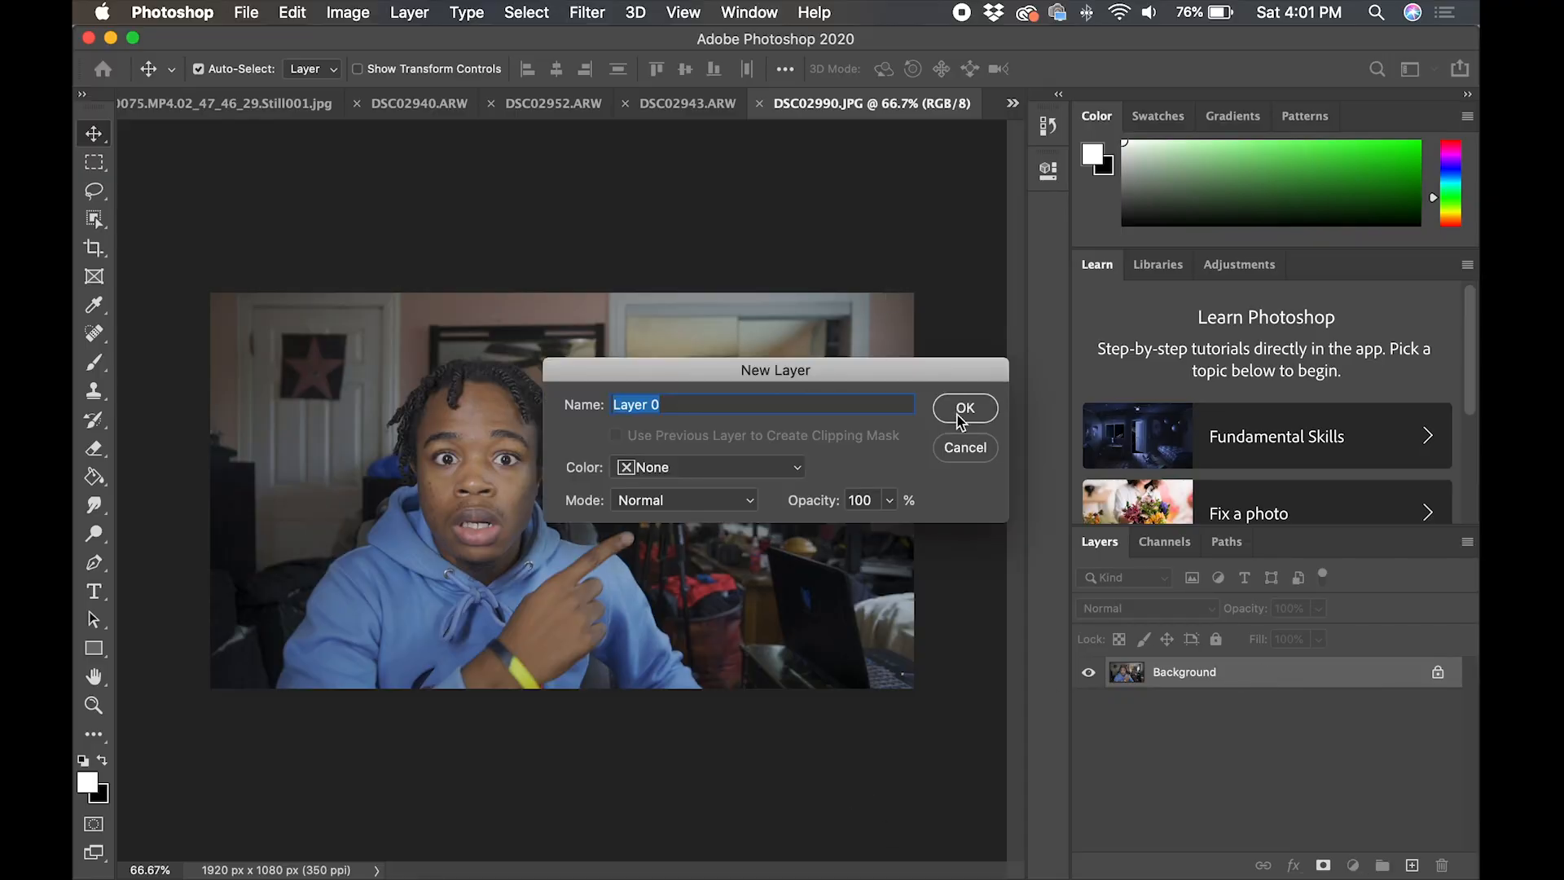
{"action": "left_click", "coordinate": [963, 407]}
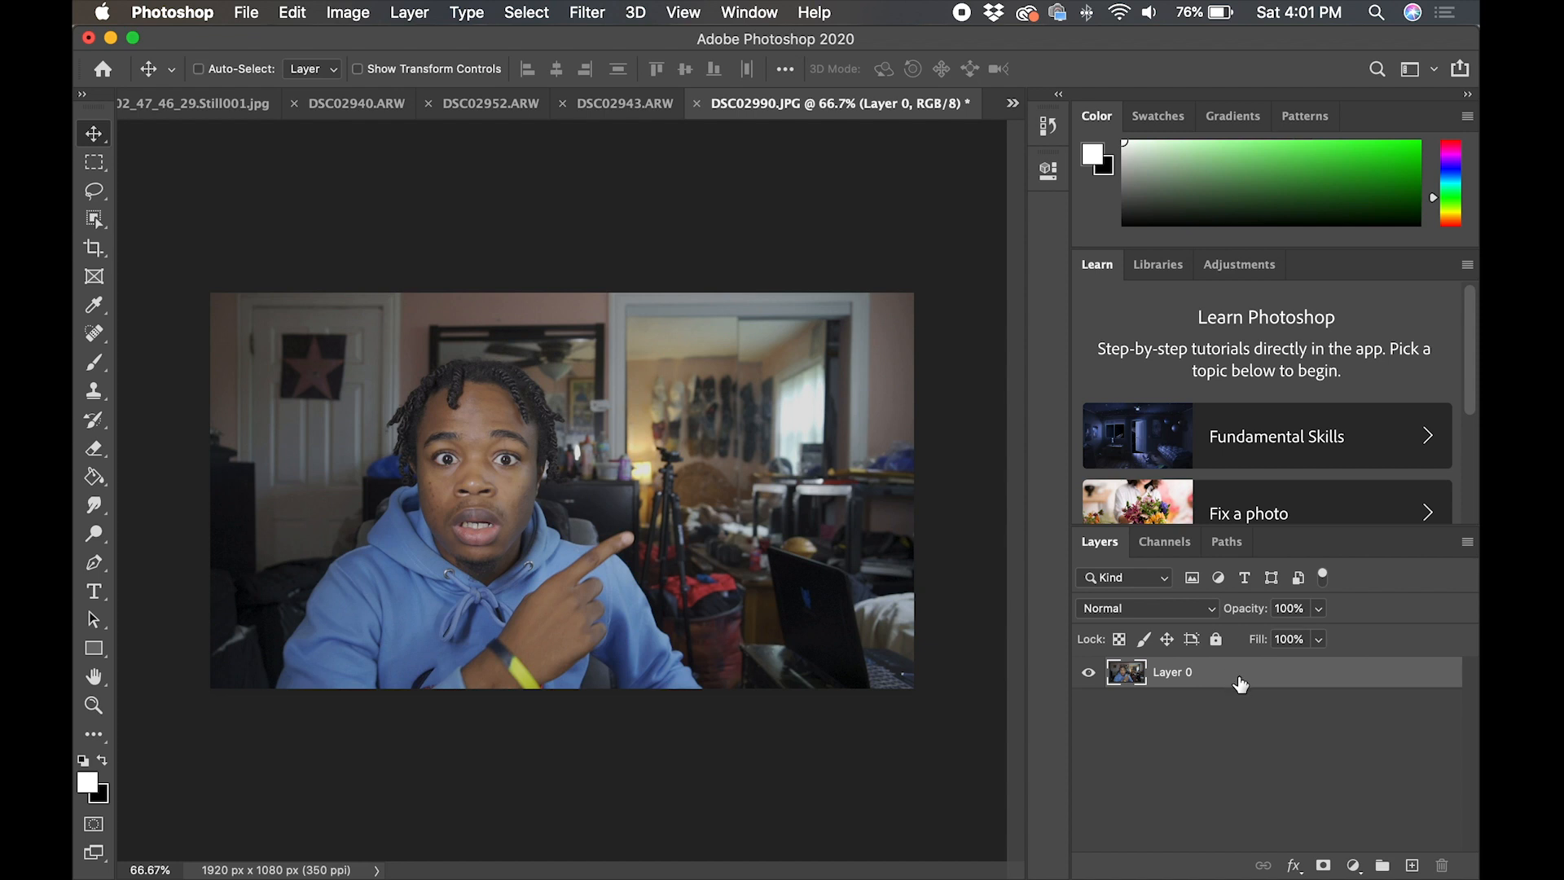
Duplicate Layer 0 with Cmd+J and select the copy.
{"action": "key", "text": "cmd+j"}
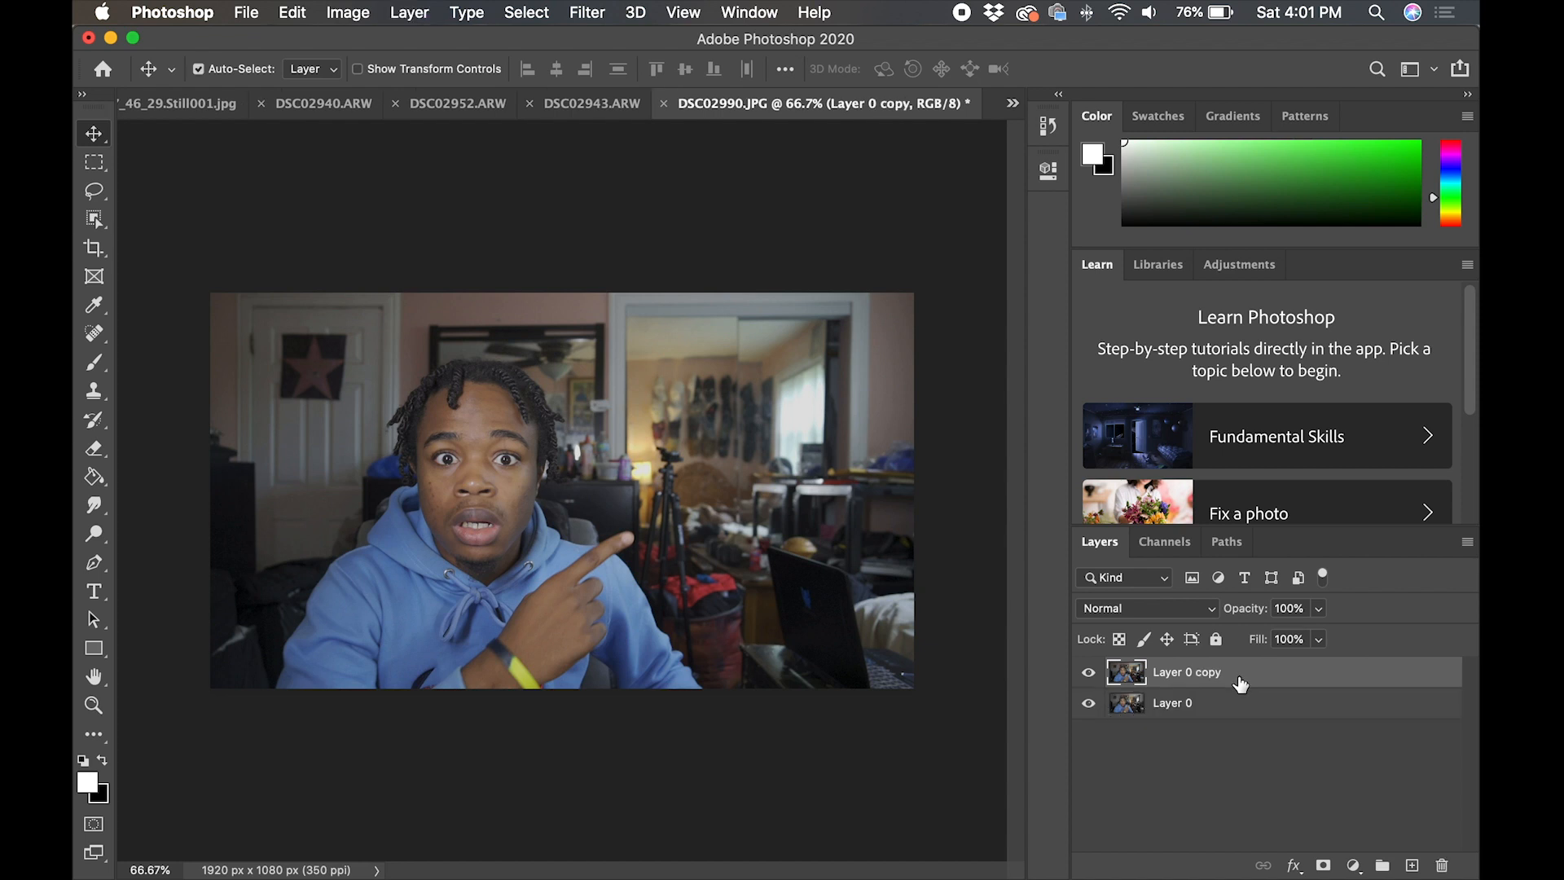
{"action": "left_click", "coordinate": [95, 220]}
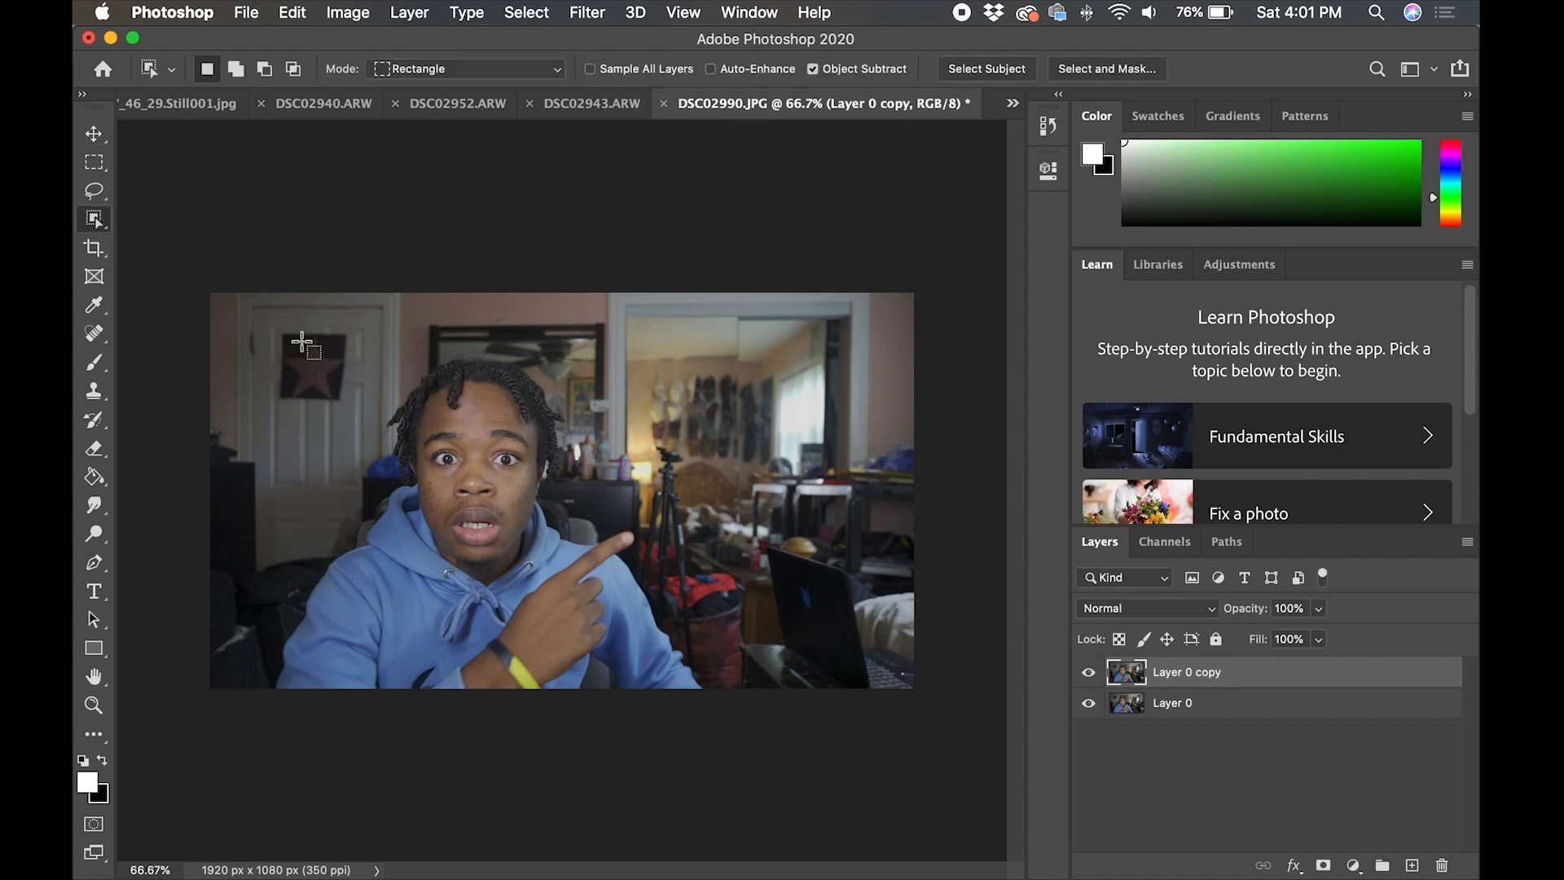
Select the person with Object Selection and mask out the chair fragments by the shoulder and finger.
{"action": "left_click_drag", "start_coordinate": [300, 344], "coordinate": [711, 632]}
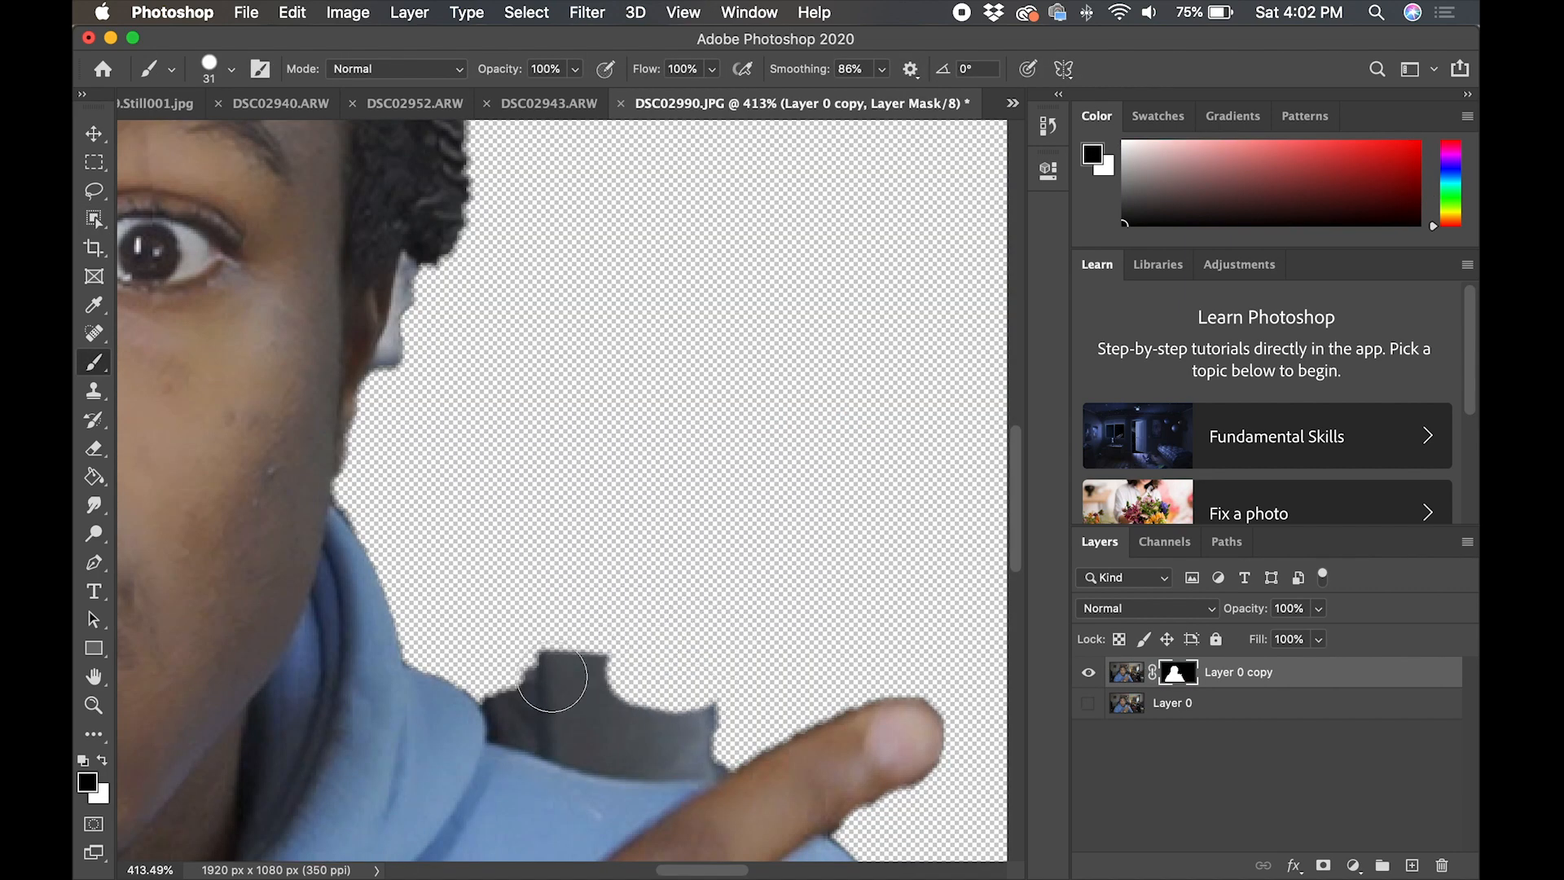
{"action": "left_click_drag", "start_coordinate": [554, 678], "coordinate": [583, 733]}
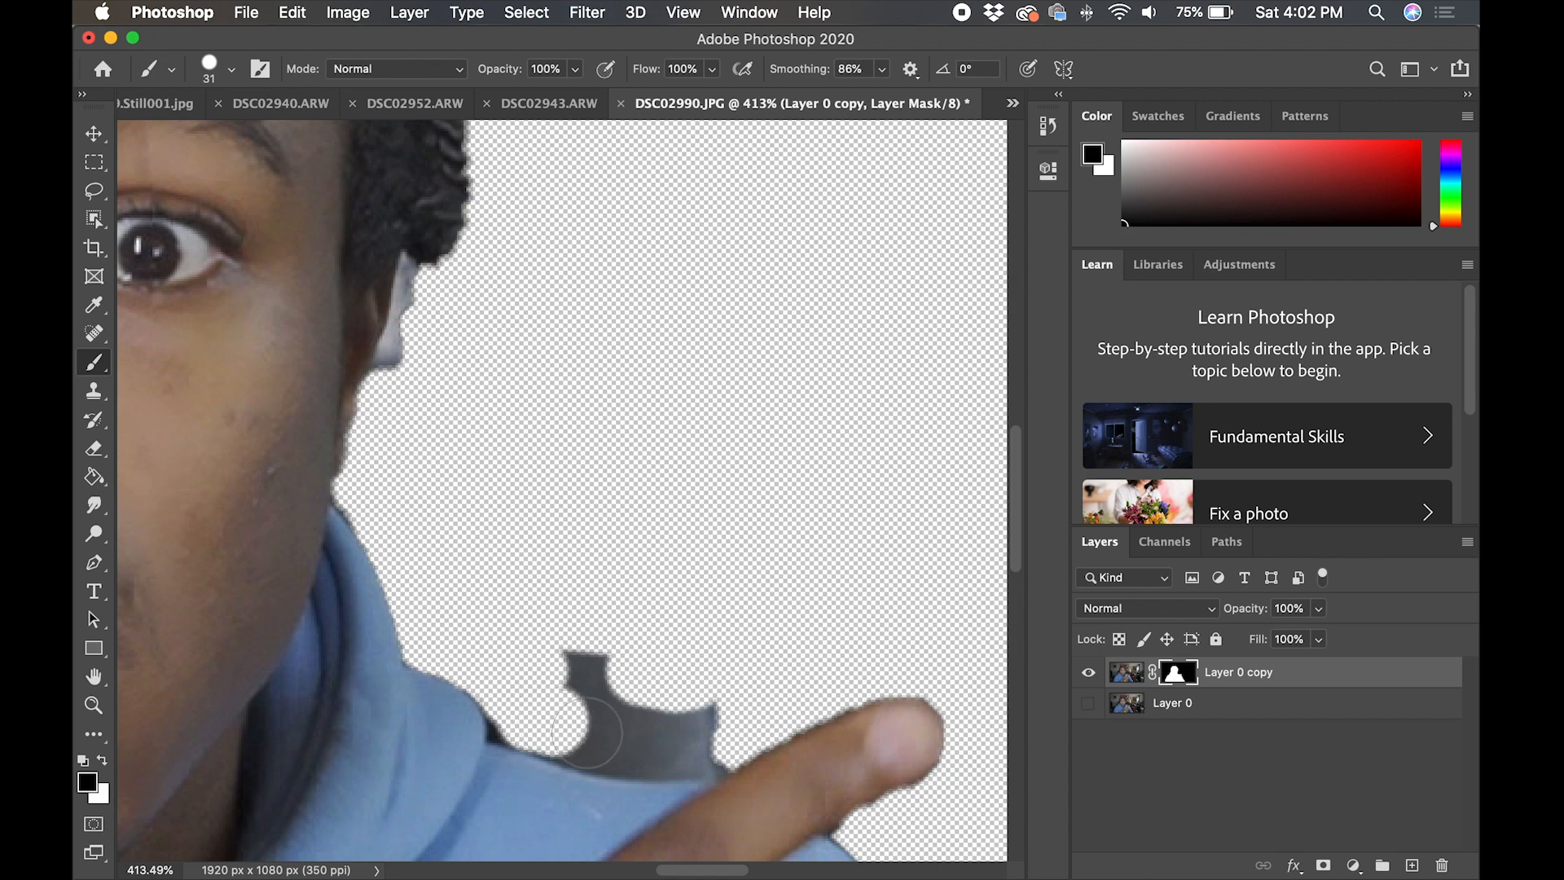
{"action": "left_click_drag", "start_coordinate": [584, 729], "coordinate": [649, 699]}
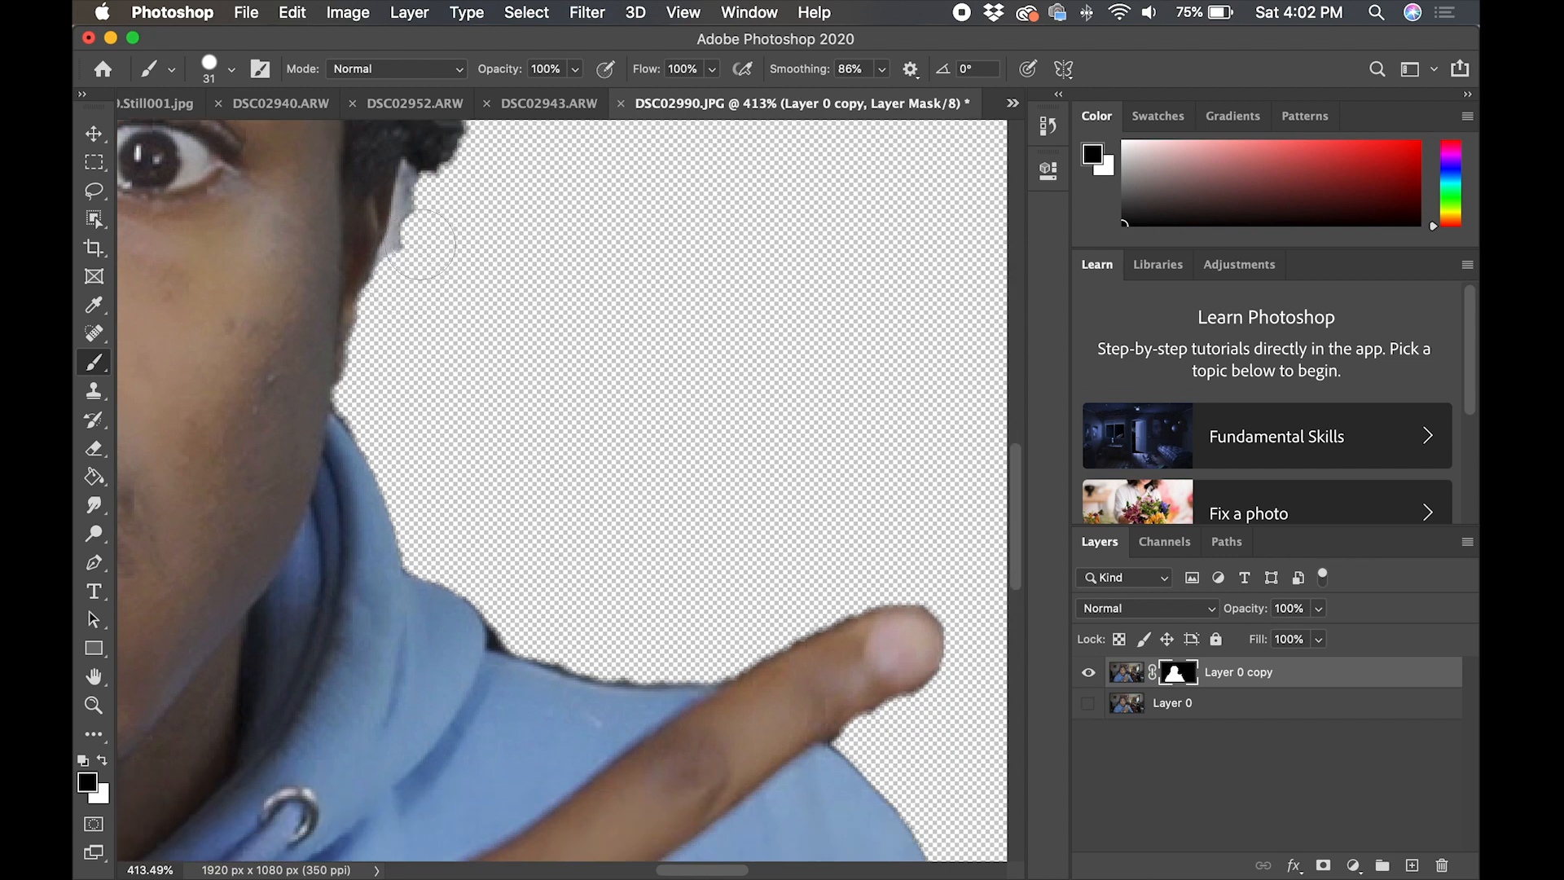
{"action": "scroll", "scroll_direction": "down", "scroll_amount": 3}
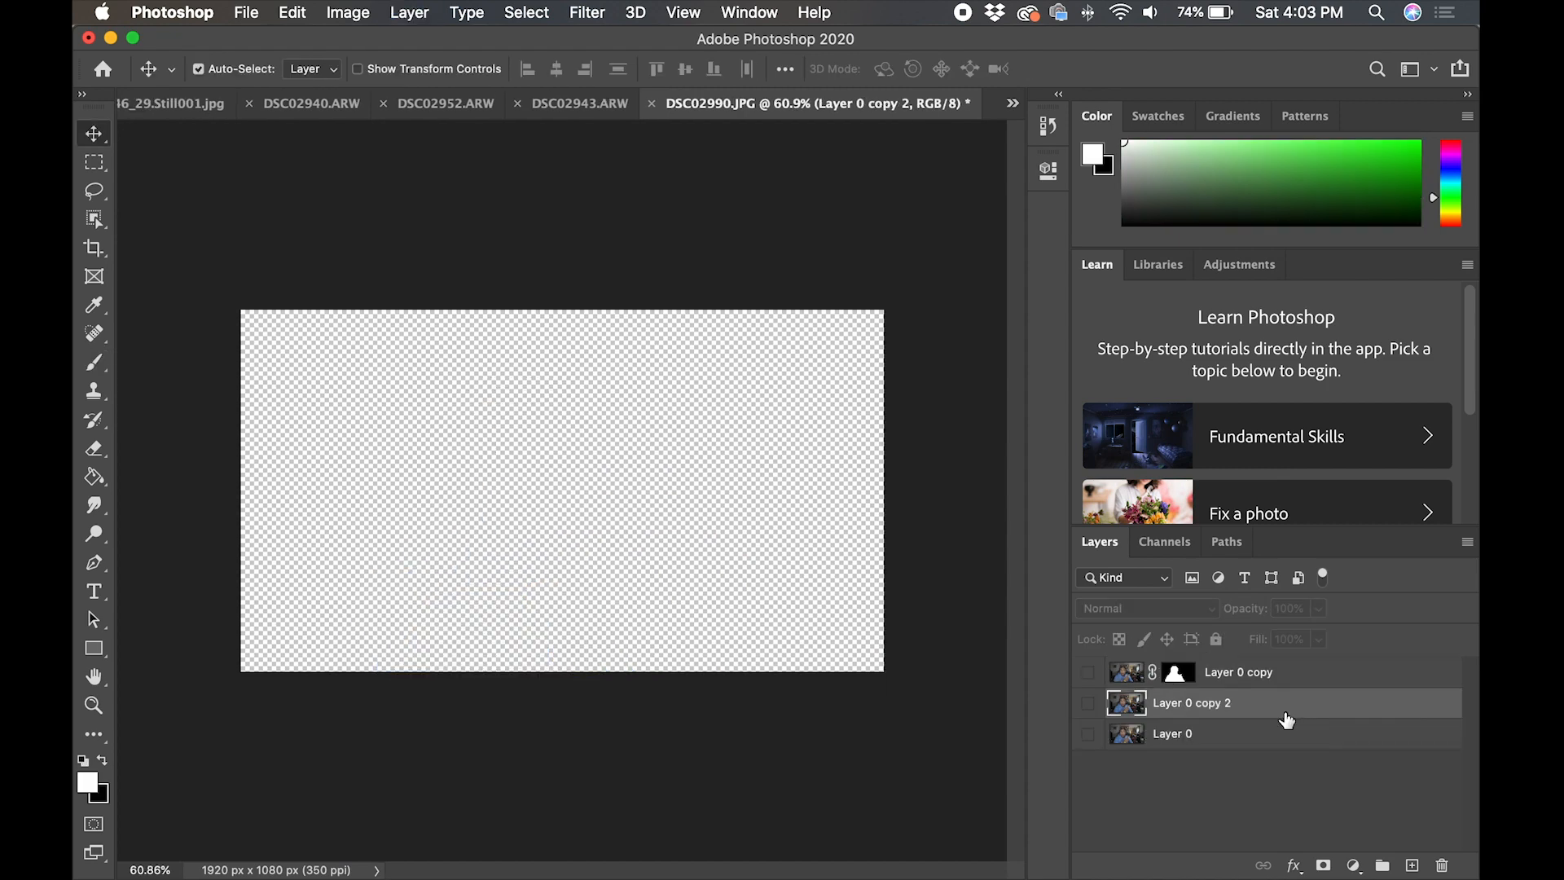
Turn the Pen path on Layer 0 copy 2 into a 2 px feathered selection and lift the subject to a new layer.
{"action": "left_click", "coordinate": [1089, 702]}
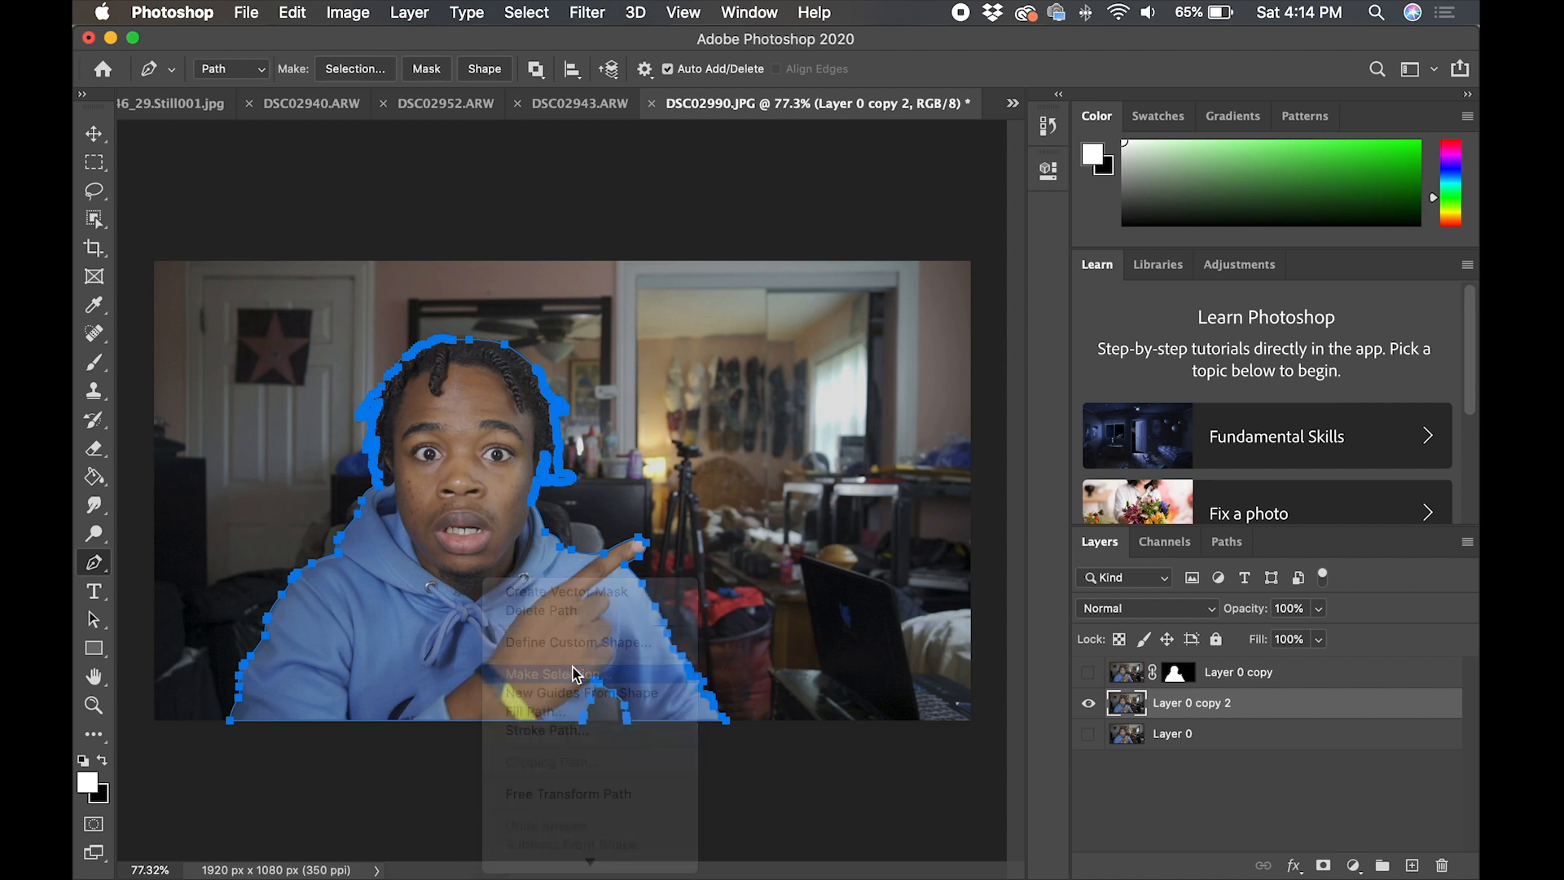
{"action": "left_click", "coordinate": [559, 674]}
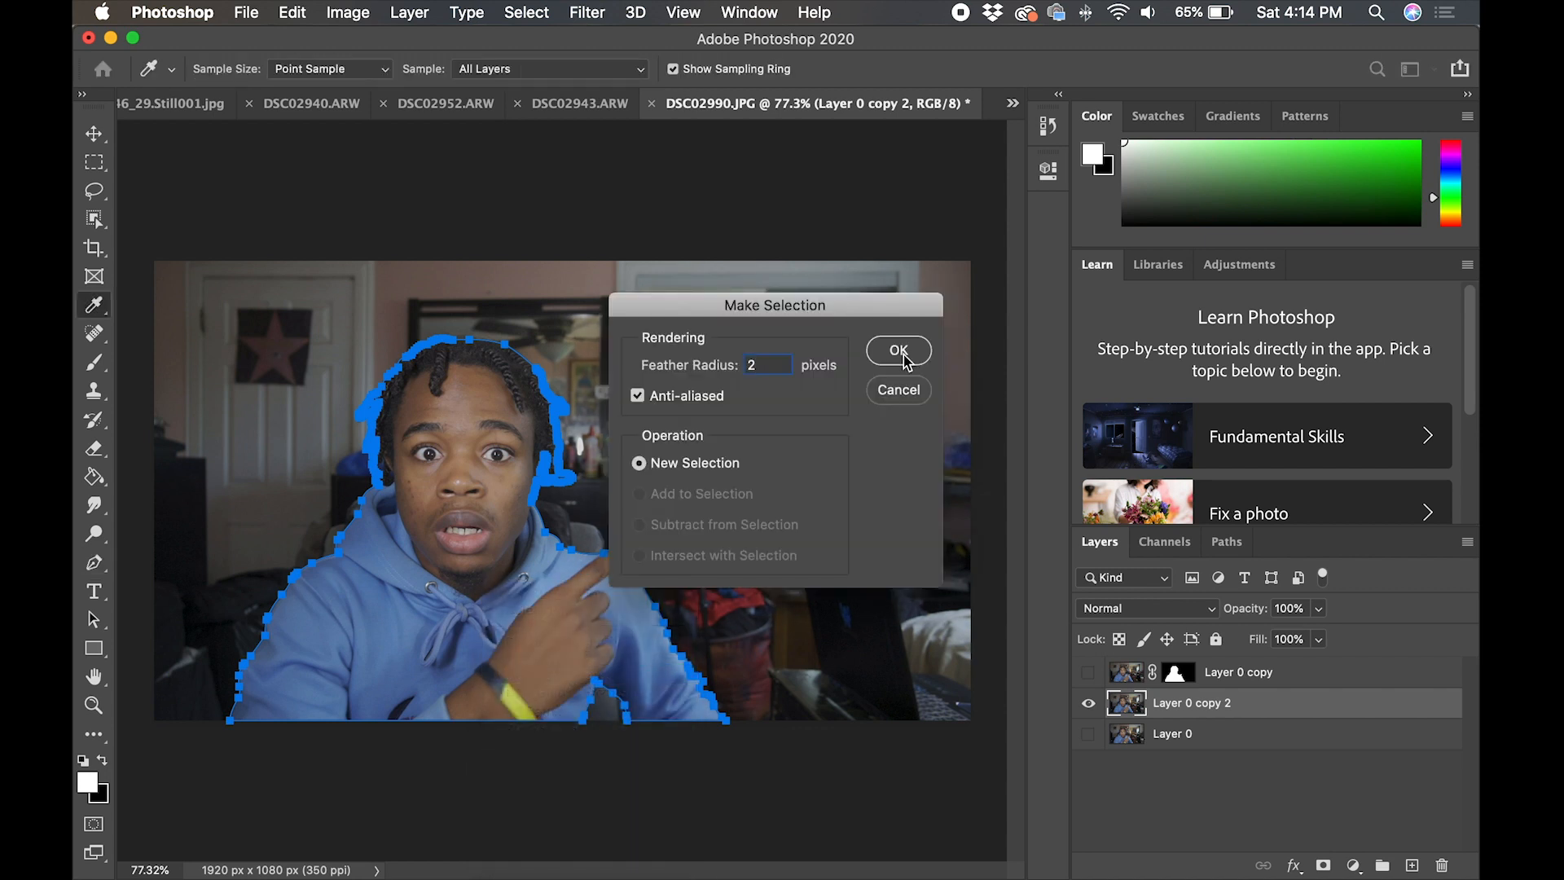
{"action": "left_click", "coordinate": [896, 350]}
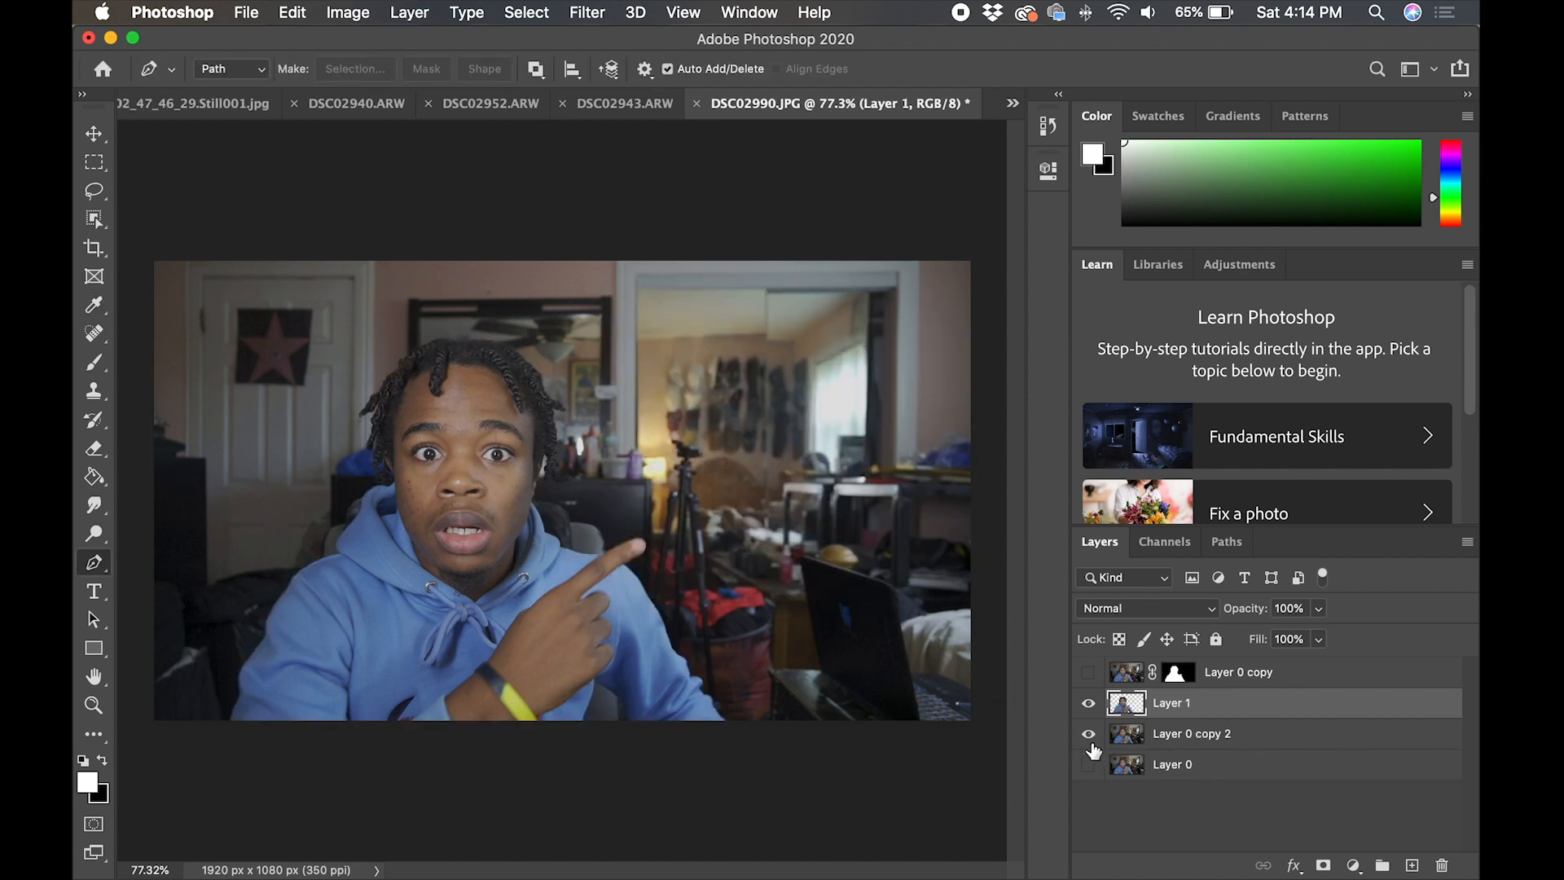
{"action": "left_click", "coordinate": [1087, 739]}
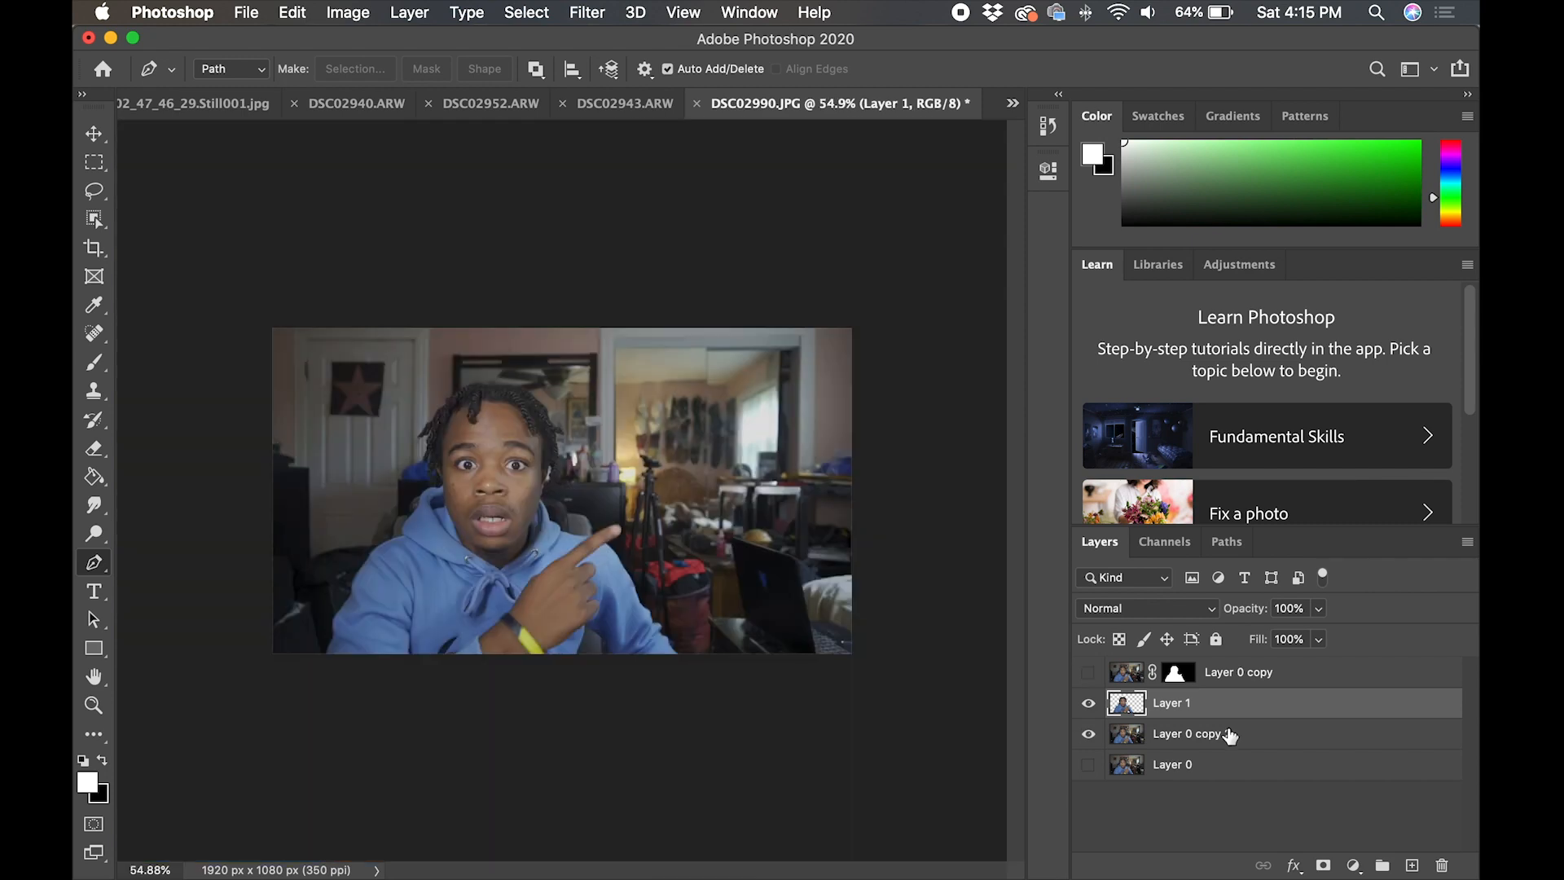
Apply a Zoom Radial Blur of amount 10 to the Layer 0 copy 2 background photo.
{"action": "left_click", "coordinate": [95, 132]}
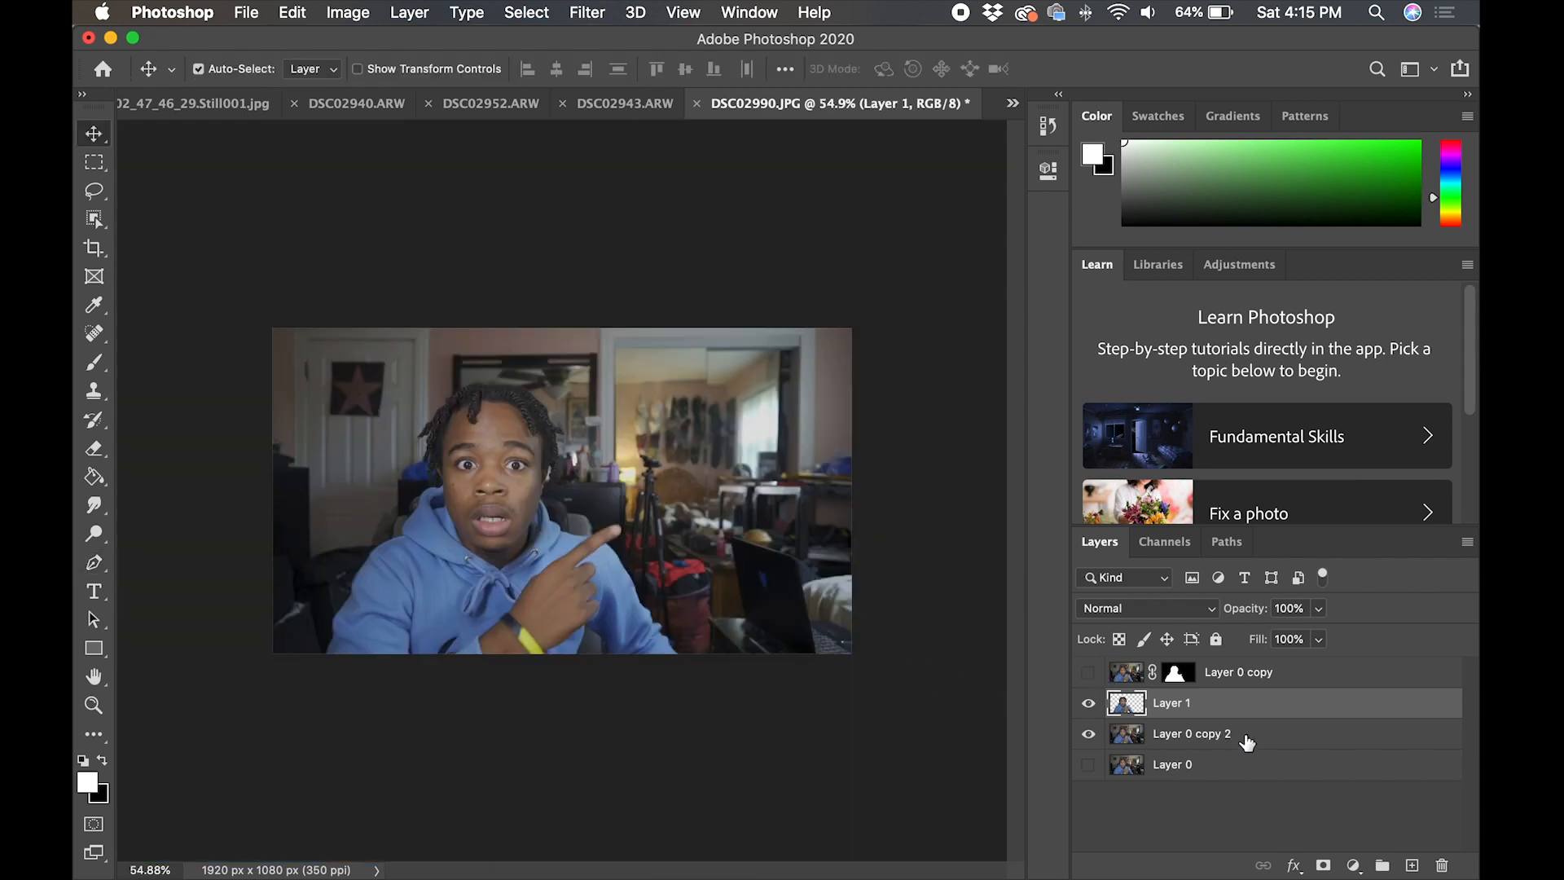
{"action": "left_click", "coordinate": [1191, 733]}
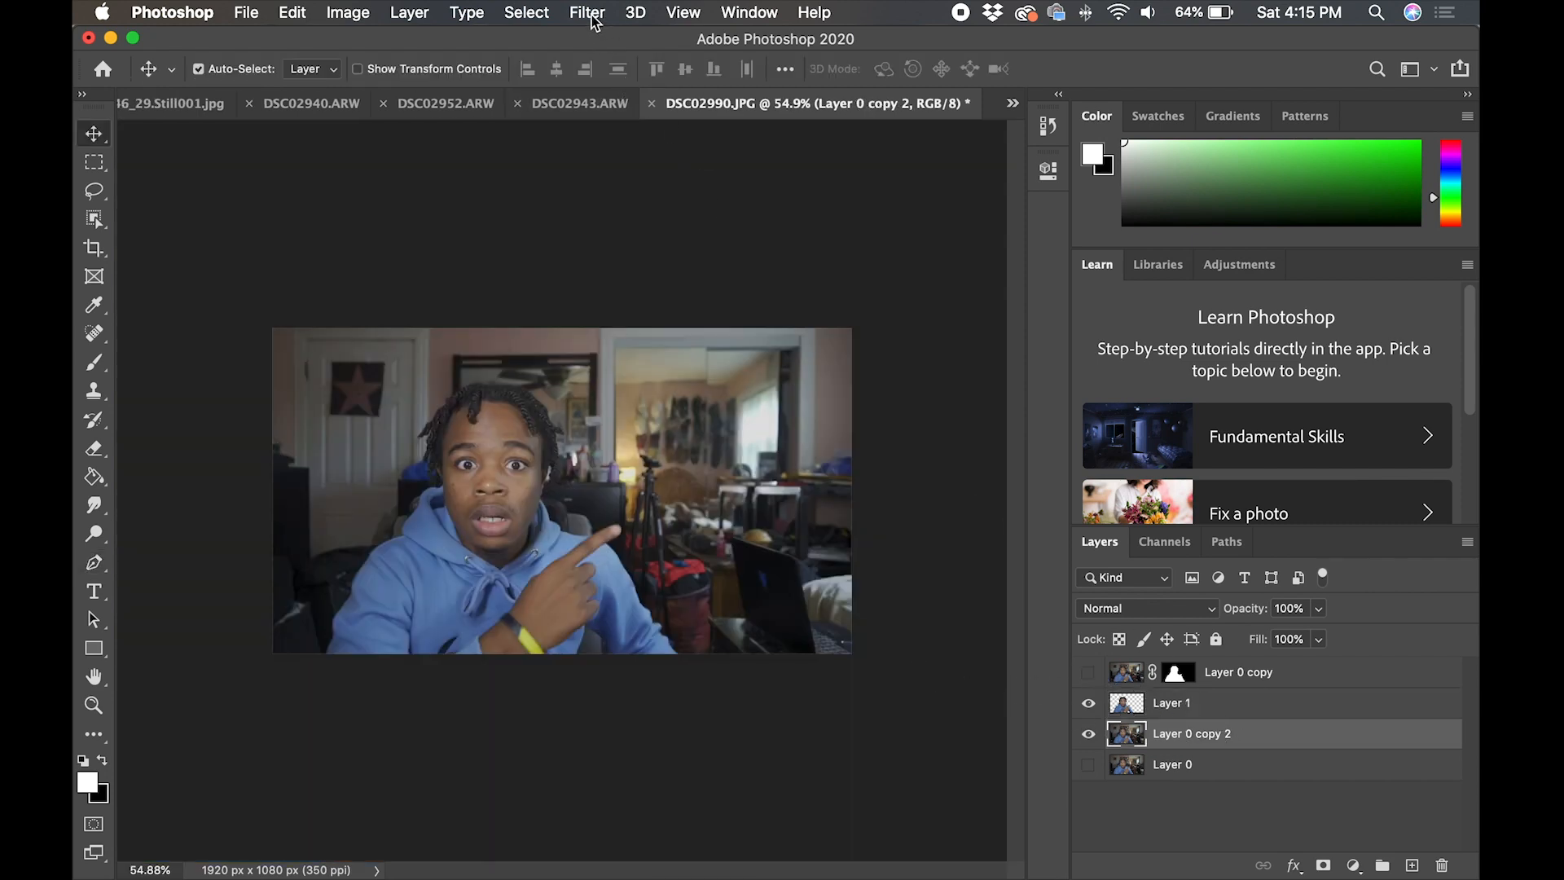
{"action": "left_click", "coordinate": [587, 12]}
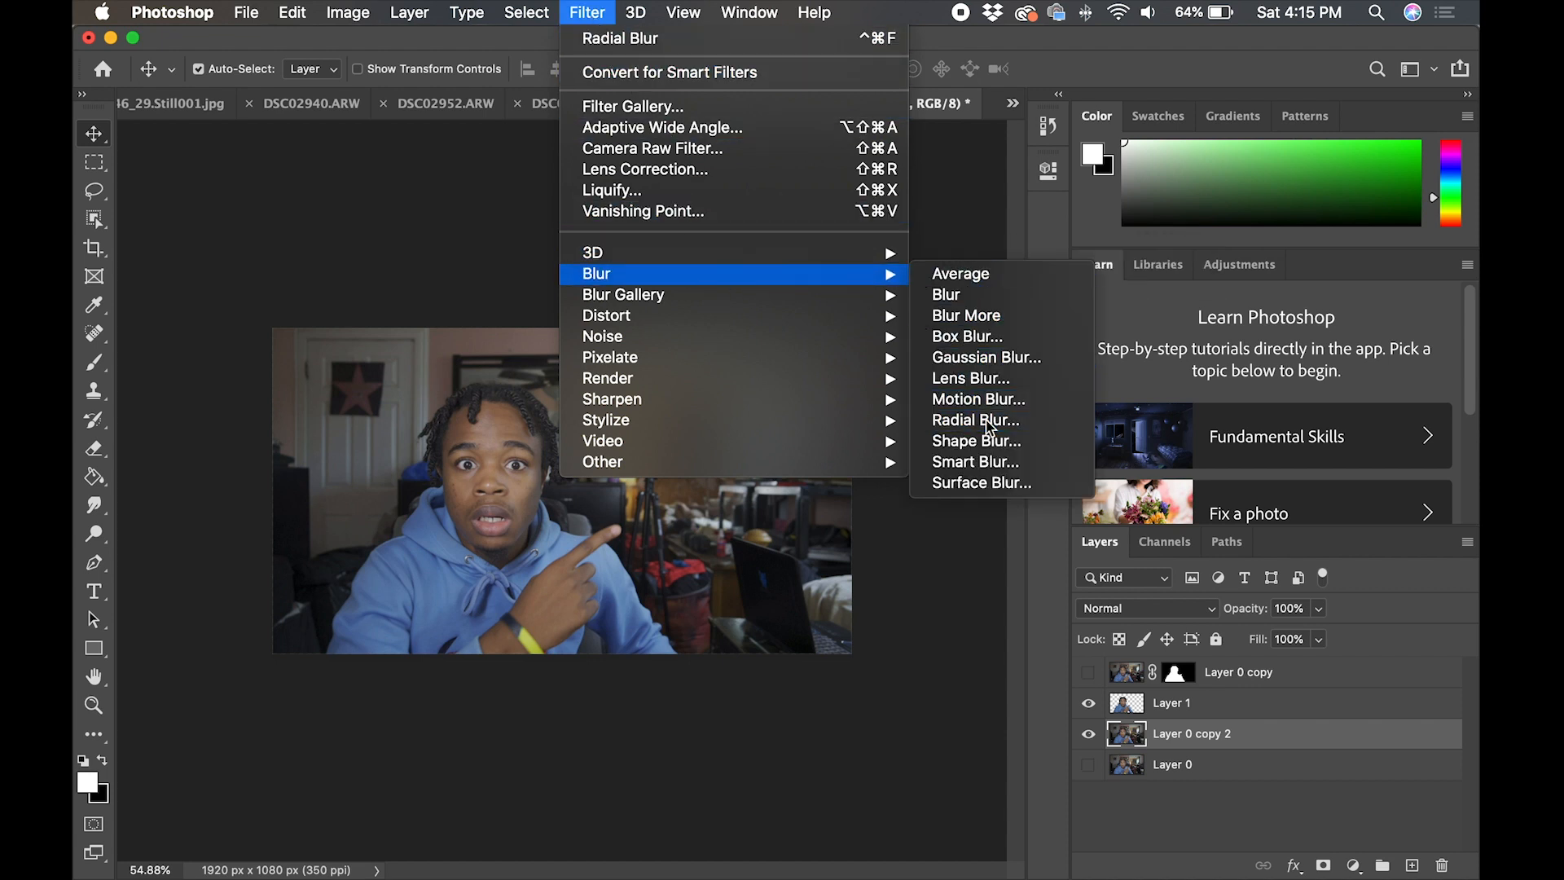
{"action": "left_click", "coordinate": [976, 418]}
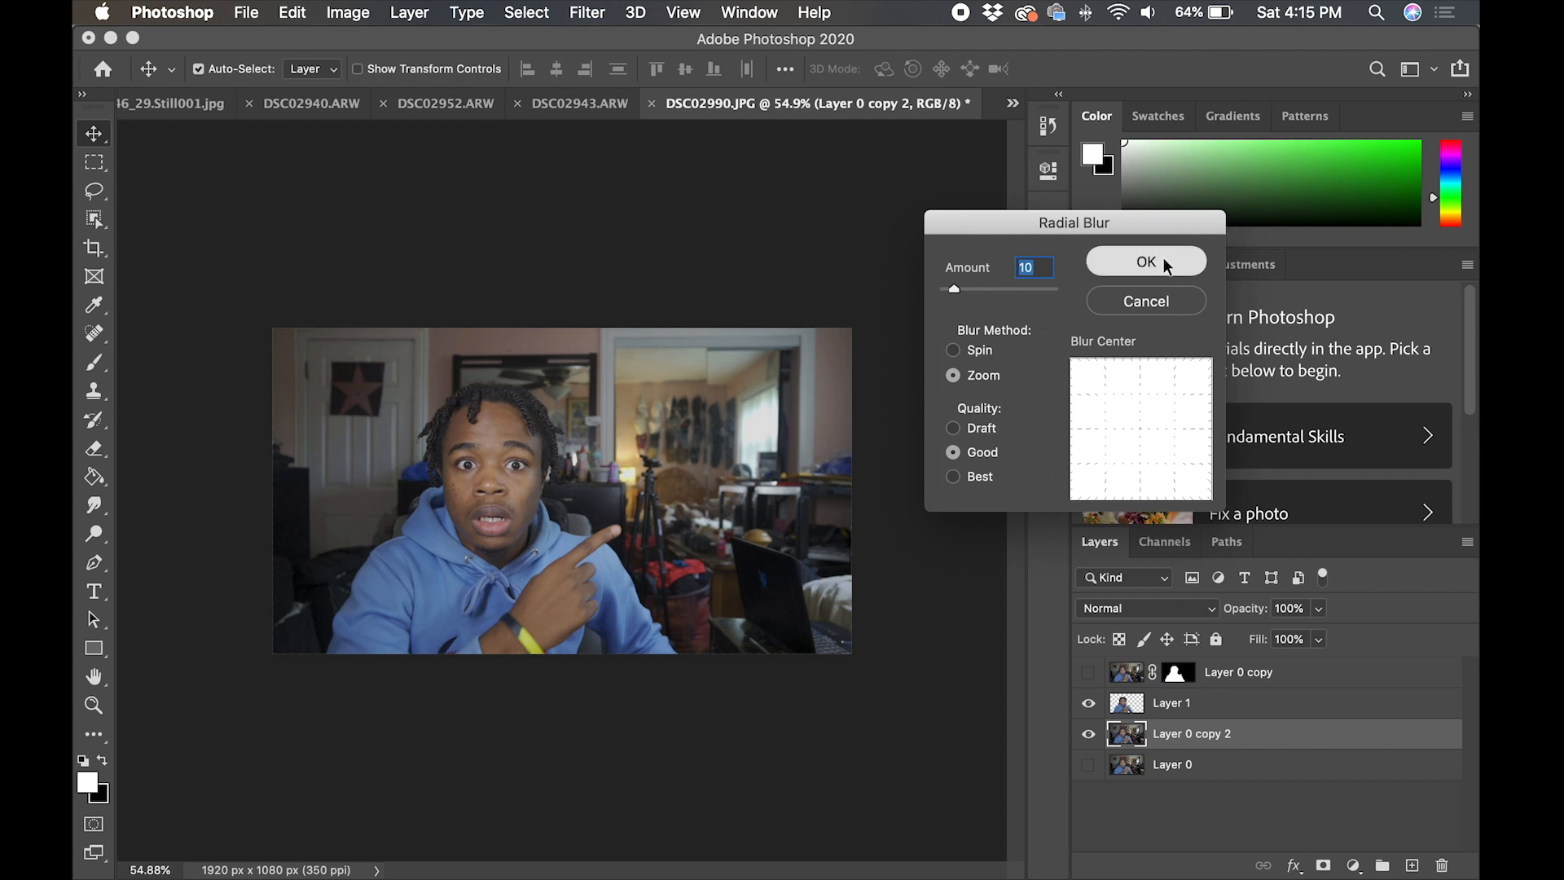
{"action": "left_click", "coordinate": [1145, 261]}
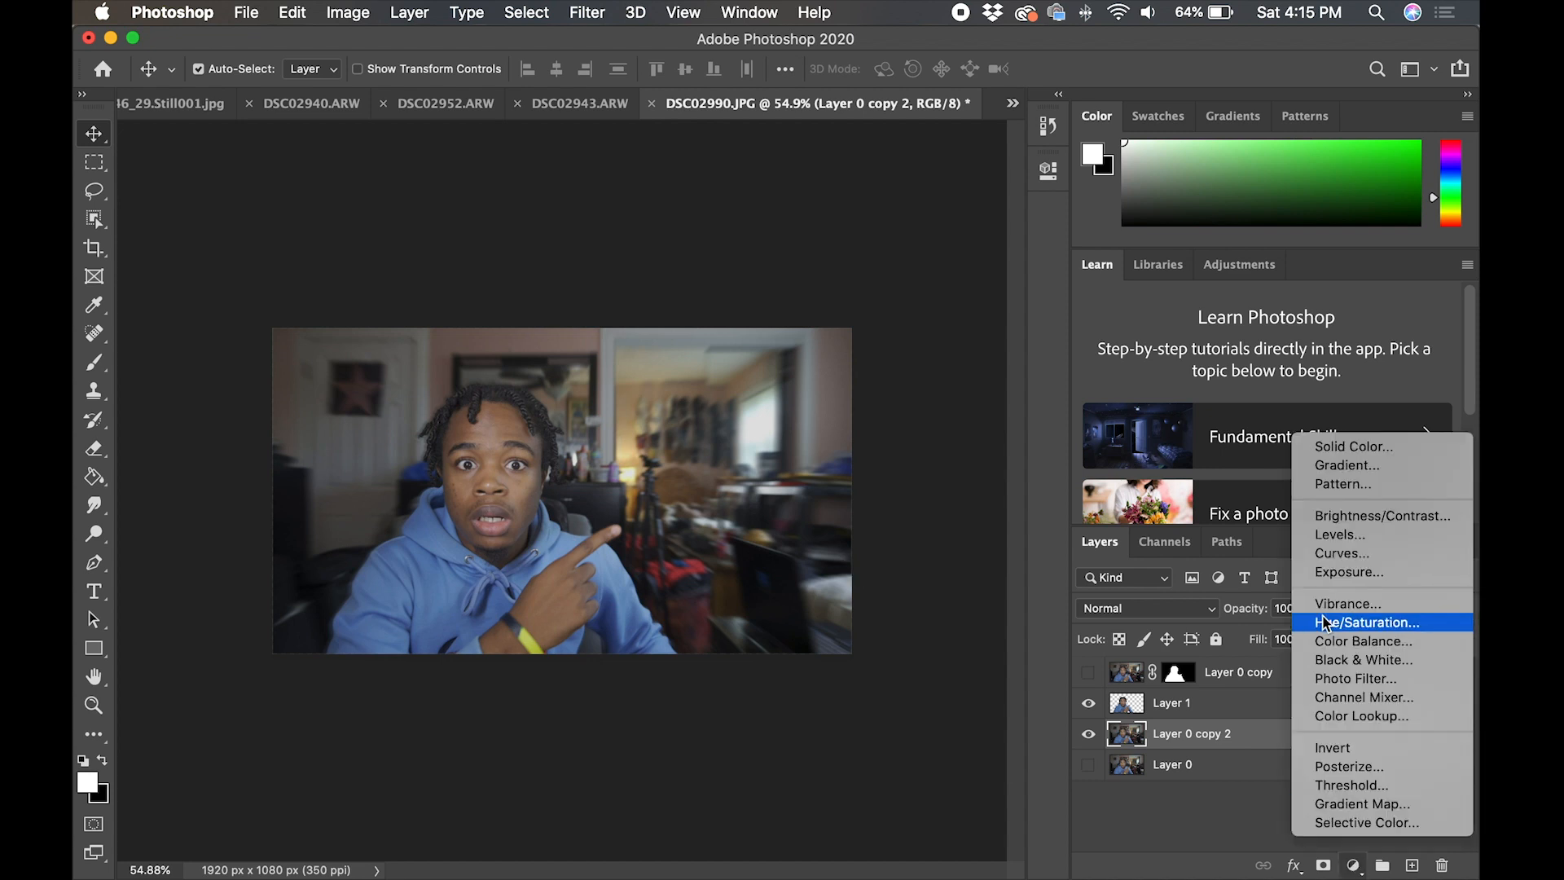
Add a colorizing Hue/Saturation adjustment and shift the hue to a pinkish-purple tint.
{"action": "left_click", "coordinate": [1369, 621]}
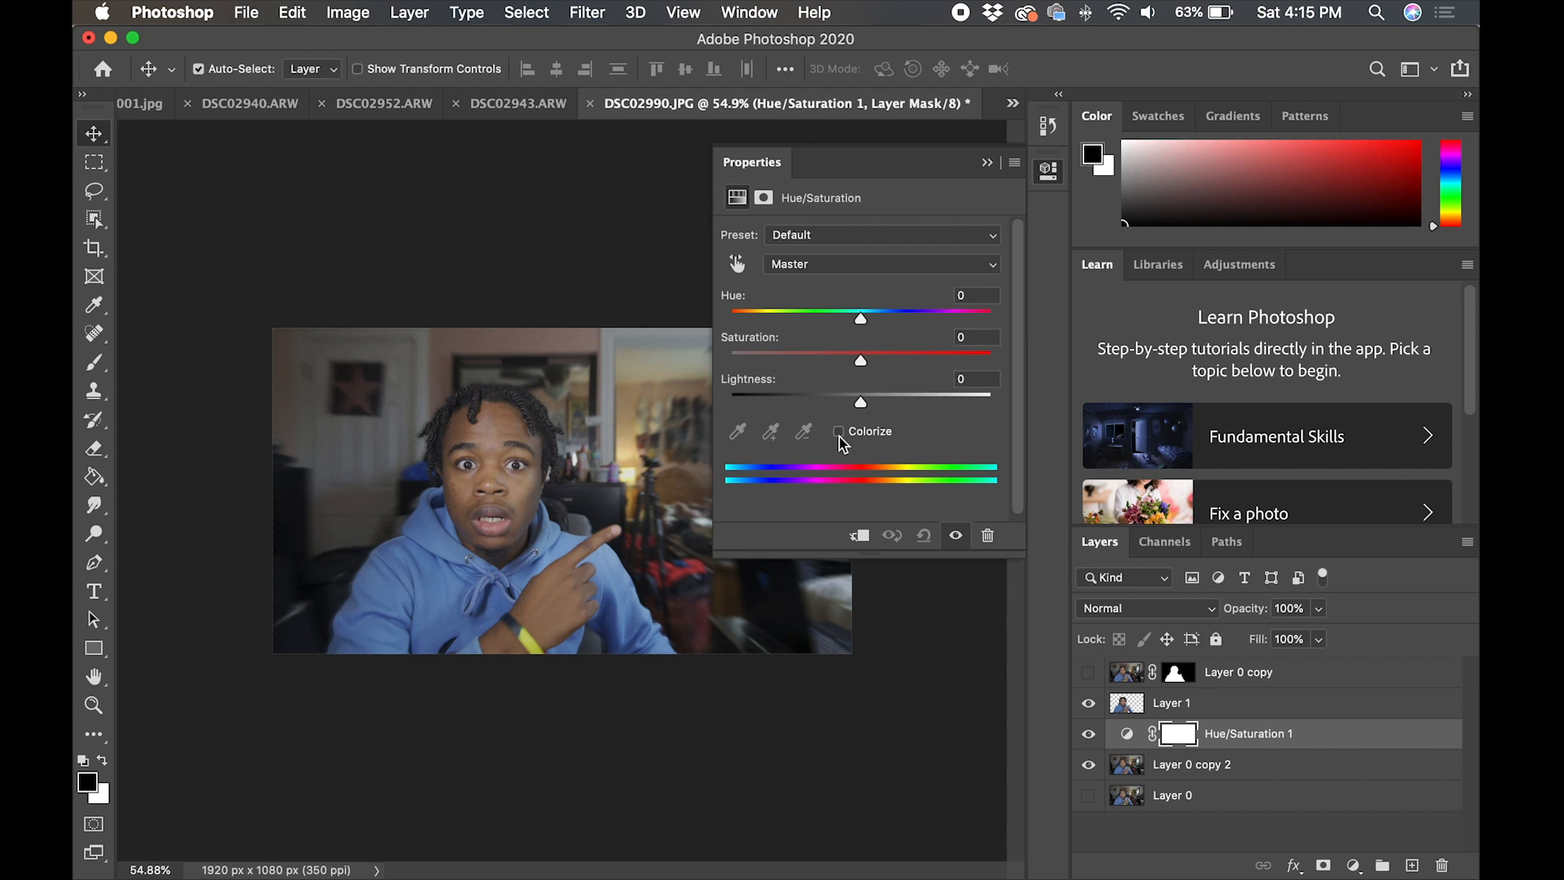
{"action": "left_click", "coordinate": [837, 430]}
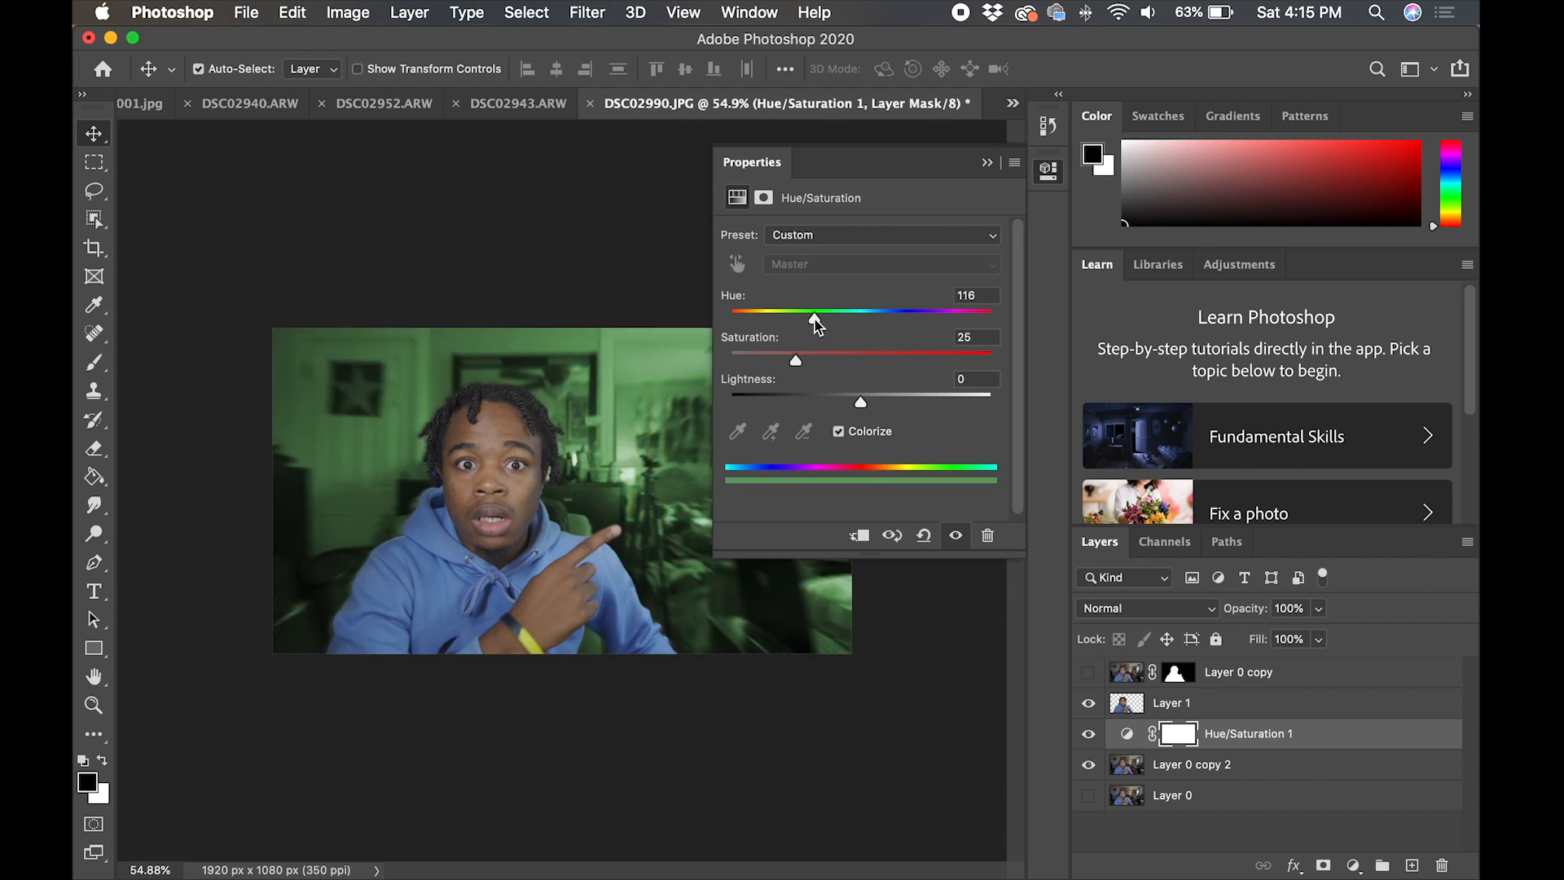
{"action": "left_click_drag", "start_coordinate": [786, 313], "coordinate": [960, 313]}
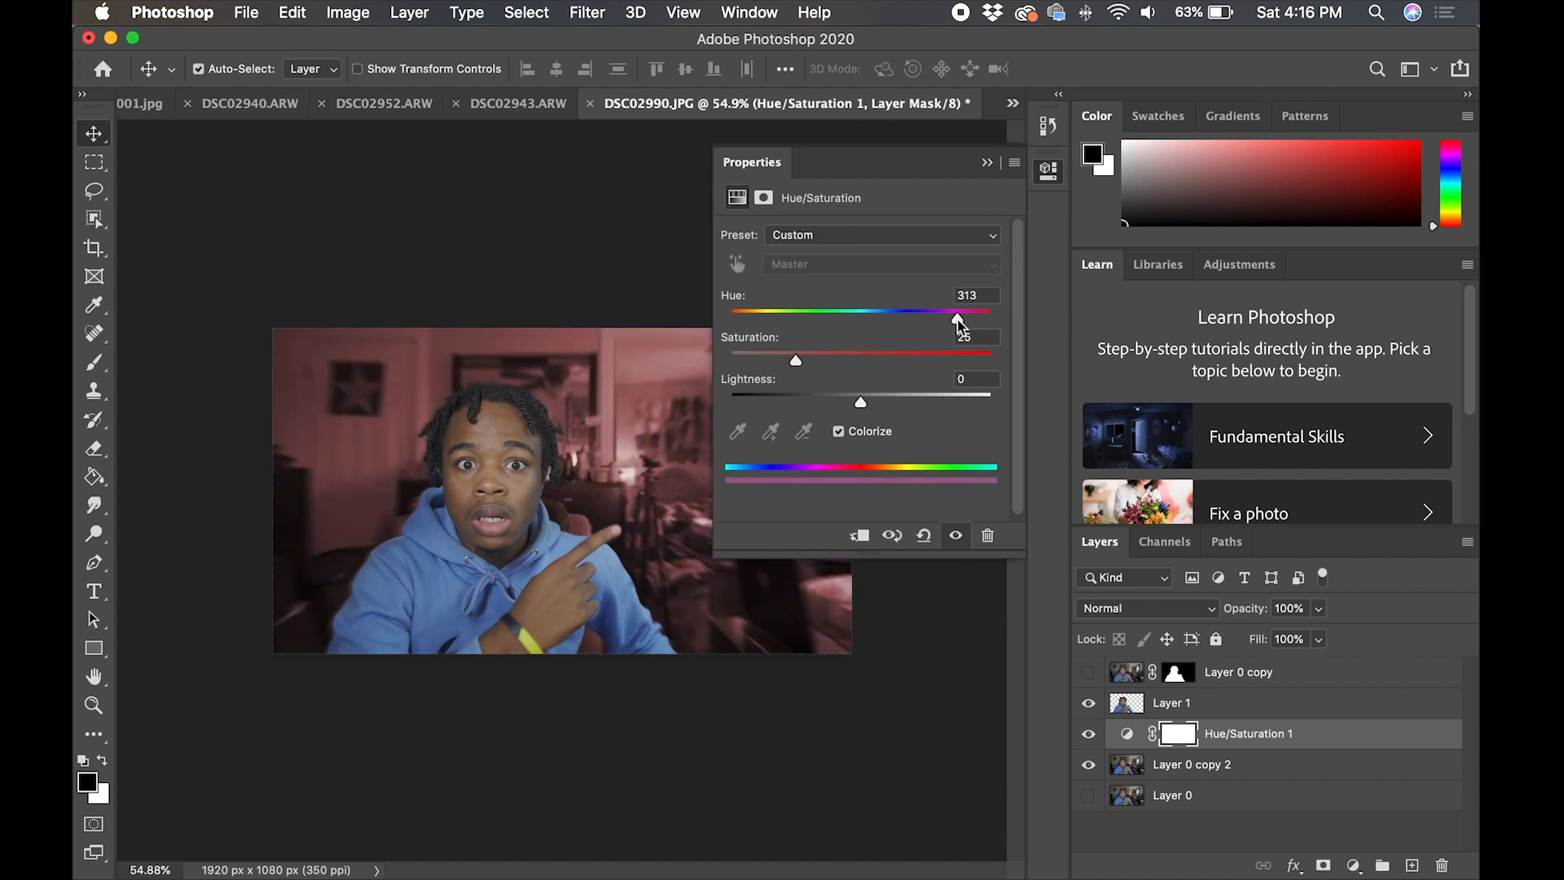
{"action": "left_click_drag", "start_coordinate": [960, 313], "coordinate": [945, 313]}
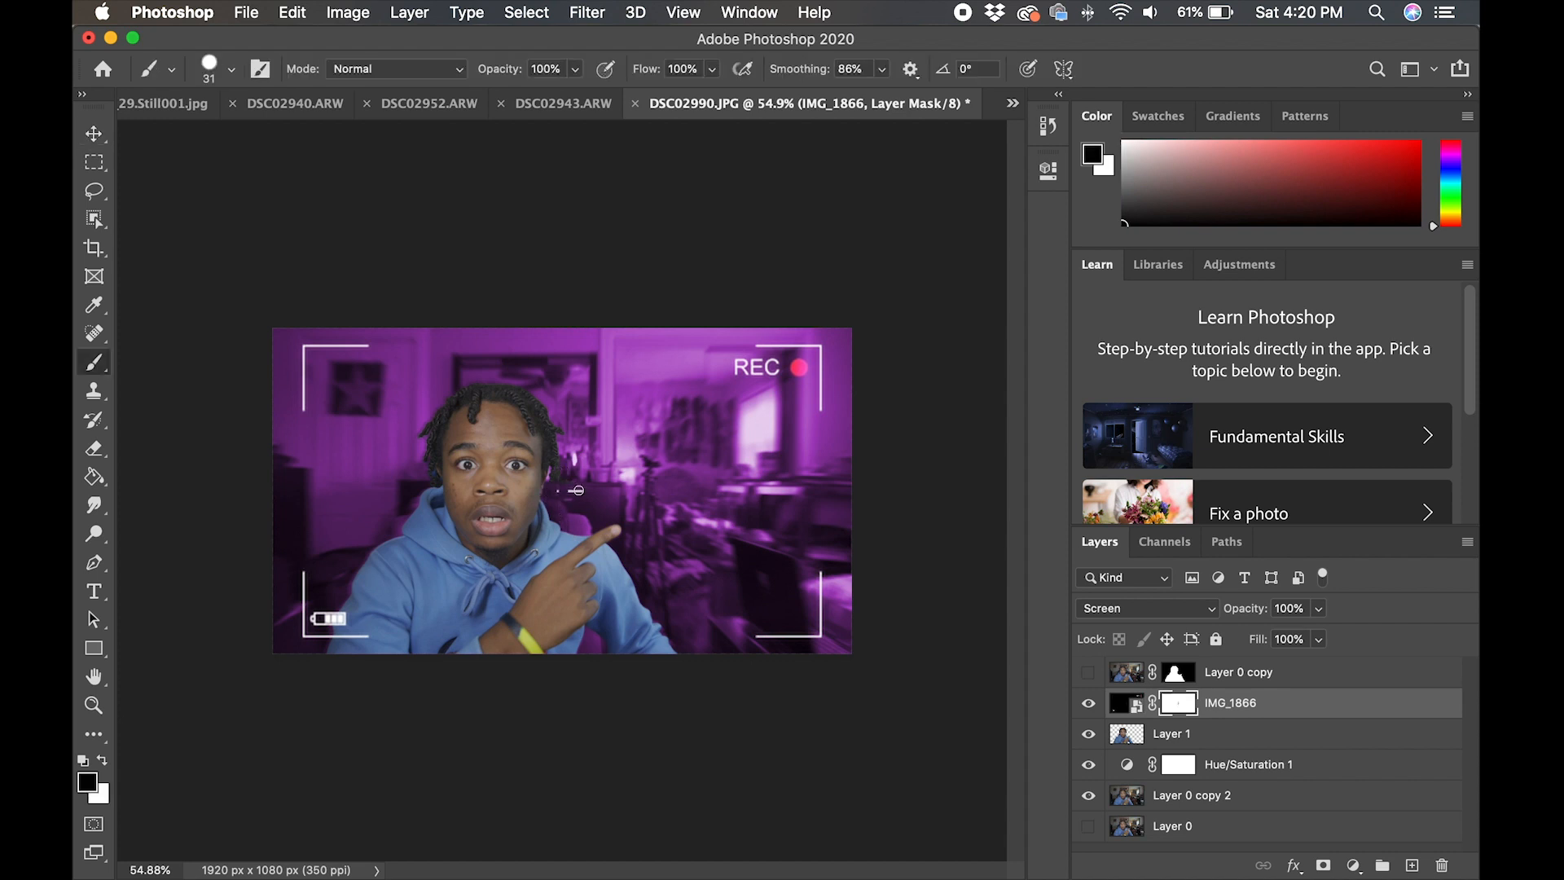
Run Camera Raw Filter on Layer 1 with Clarity +18 and Saturation +13.
{"action": "left_click", "coordinate": [586, 12]}
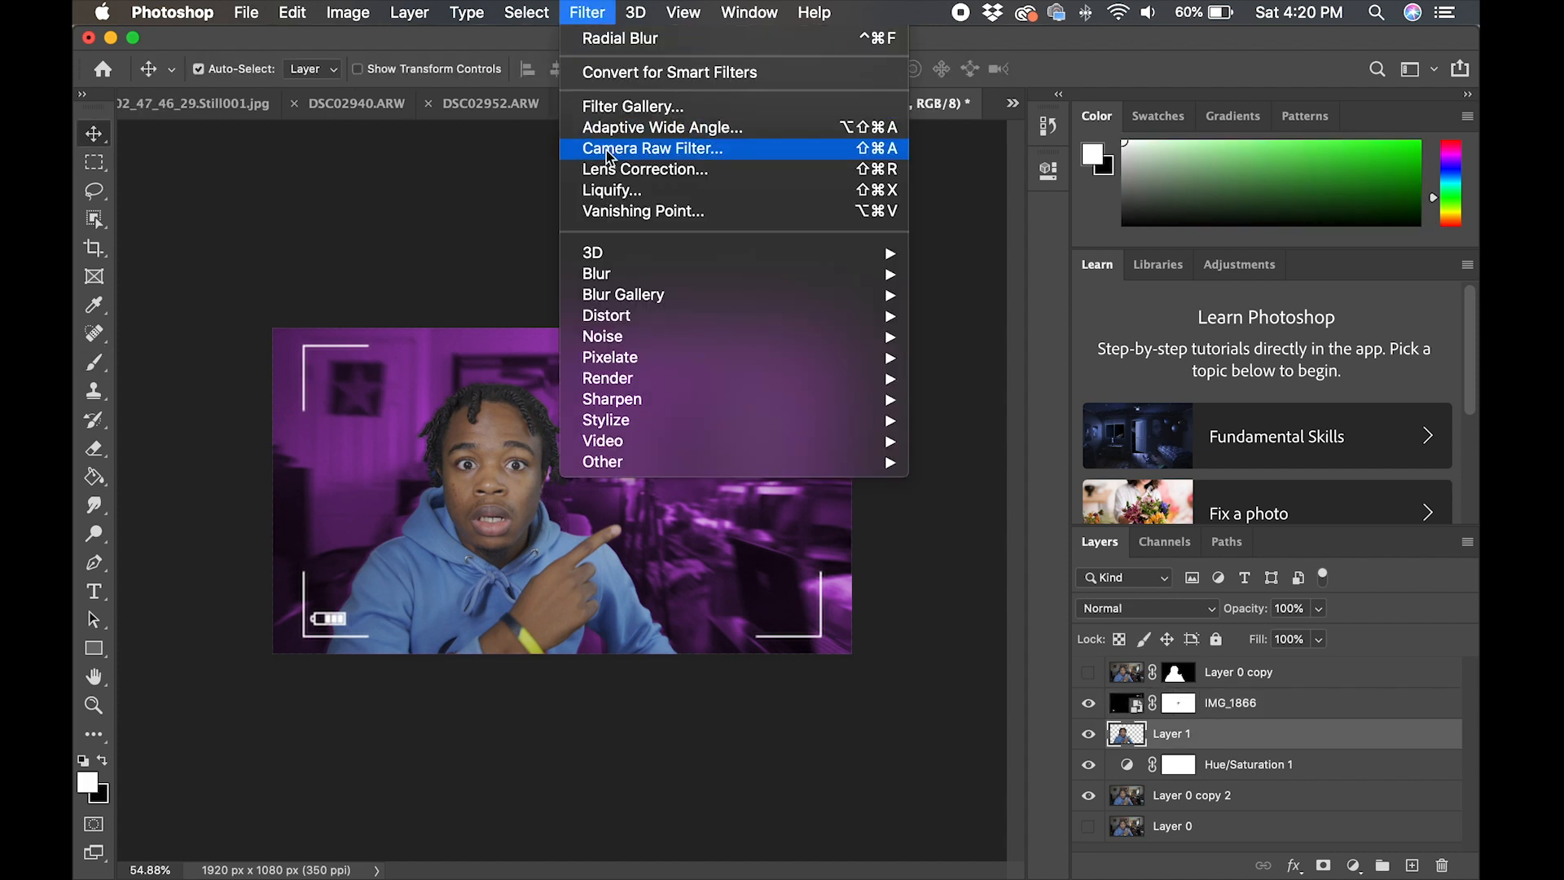
{"action": "left_click", "coordinate": [651, 148]}
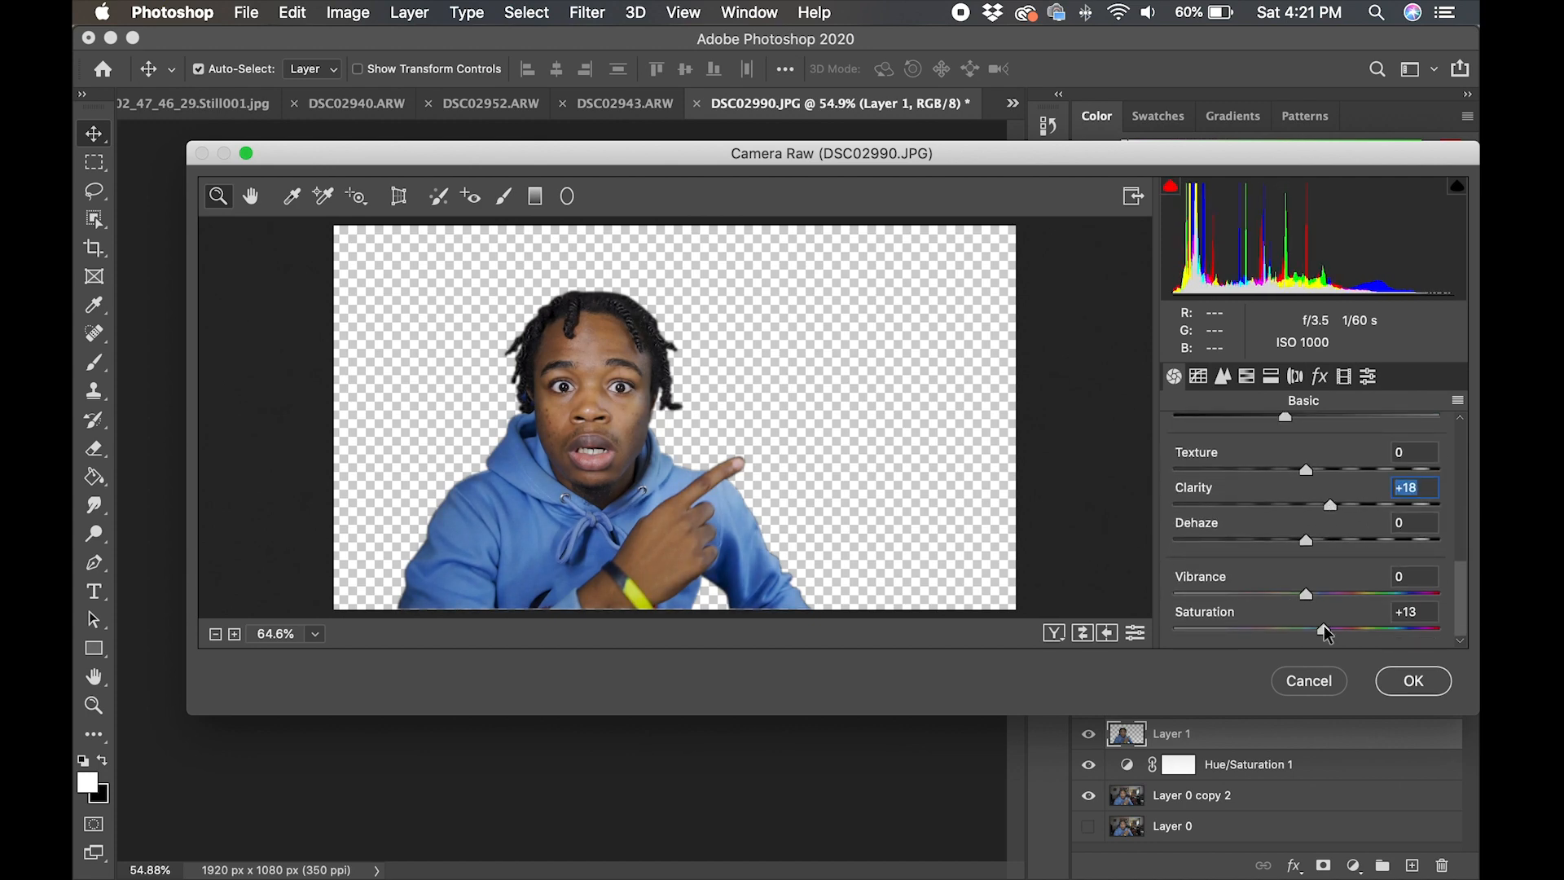
{"action": "left_click", "coordinate": [1411, 681]}
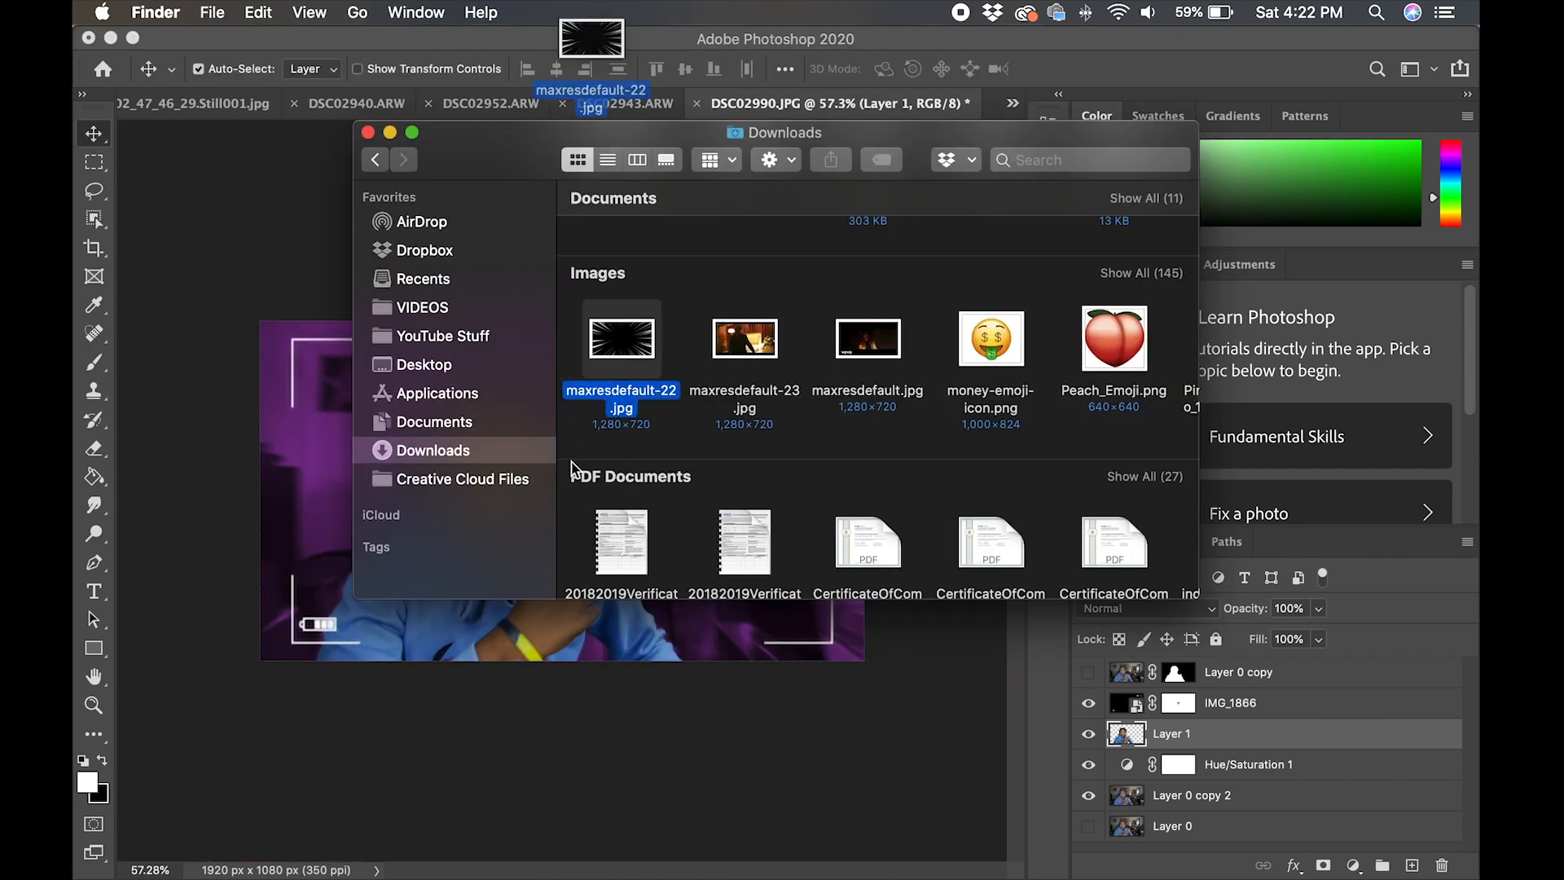
Place the maxresdefault-22 speed-lines image and blend it in Screen mode.
{"action": "double_click", "coordinate": [621, 339]}
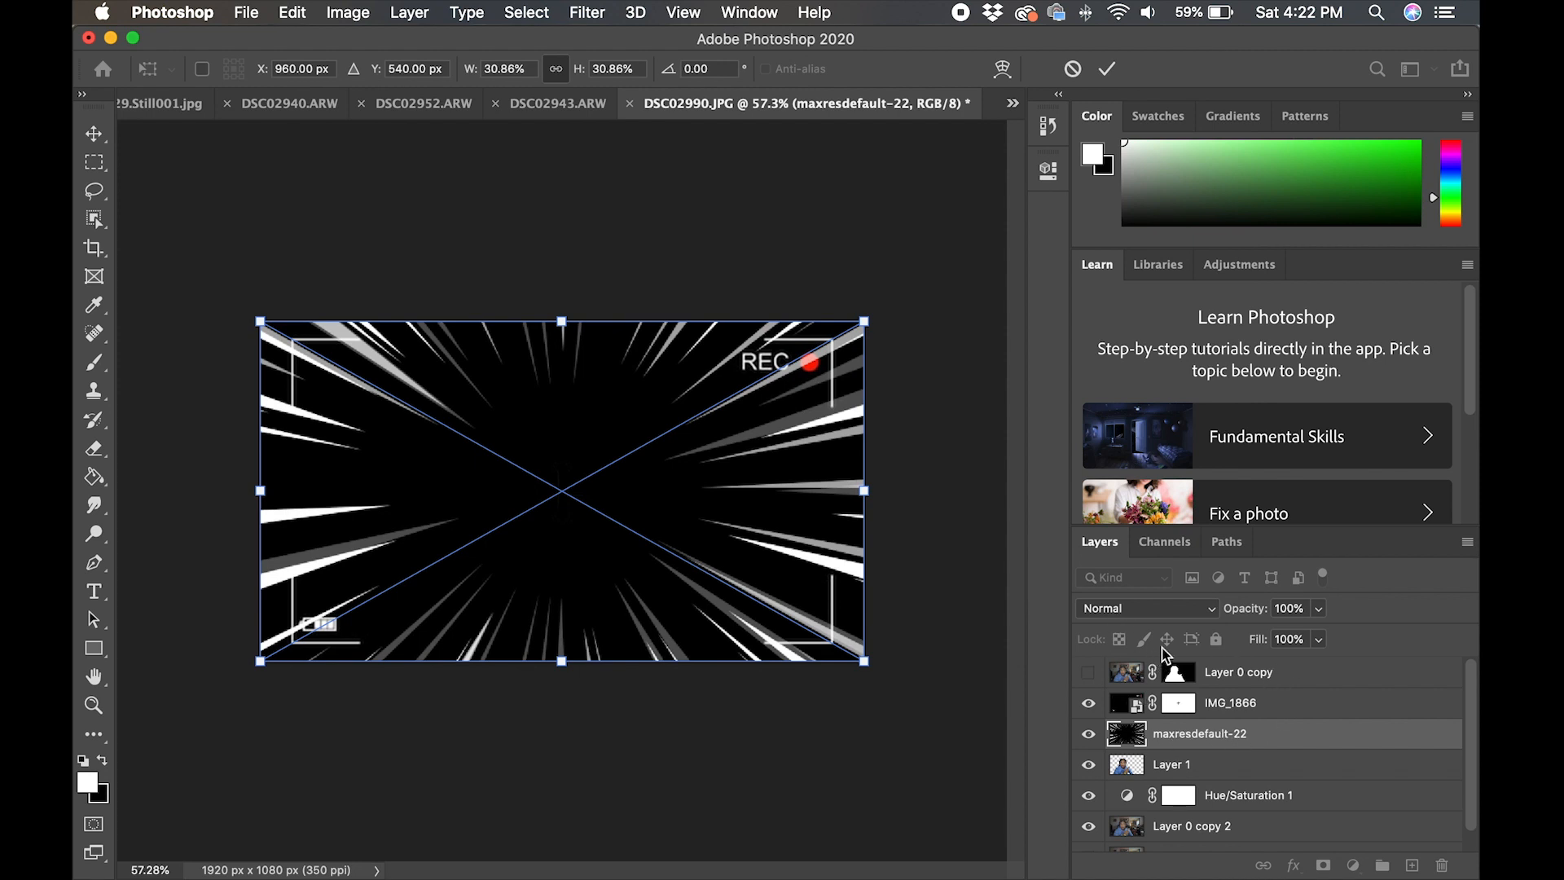
{"action": "left_click", "coordinate": [1147, 608]}
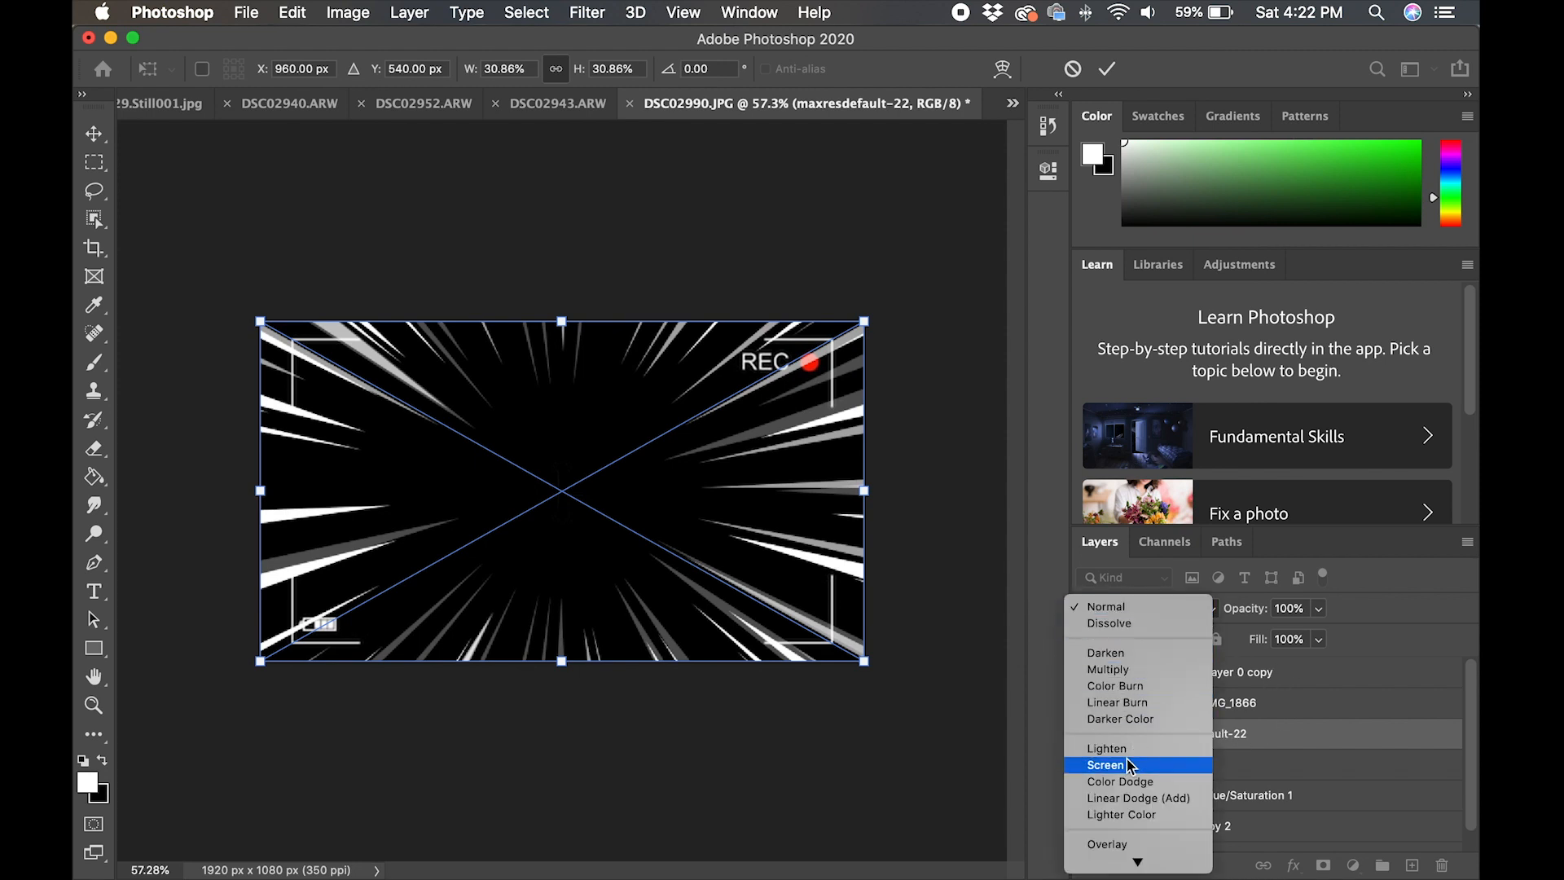
{"action": "left_click", "coordinate": [1106, 764]}
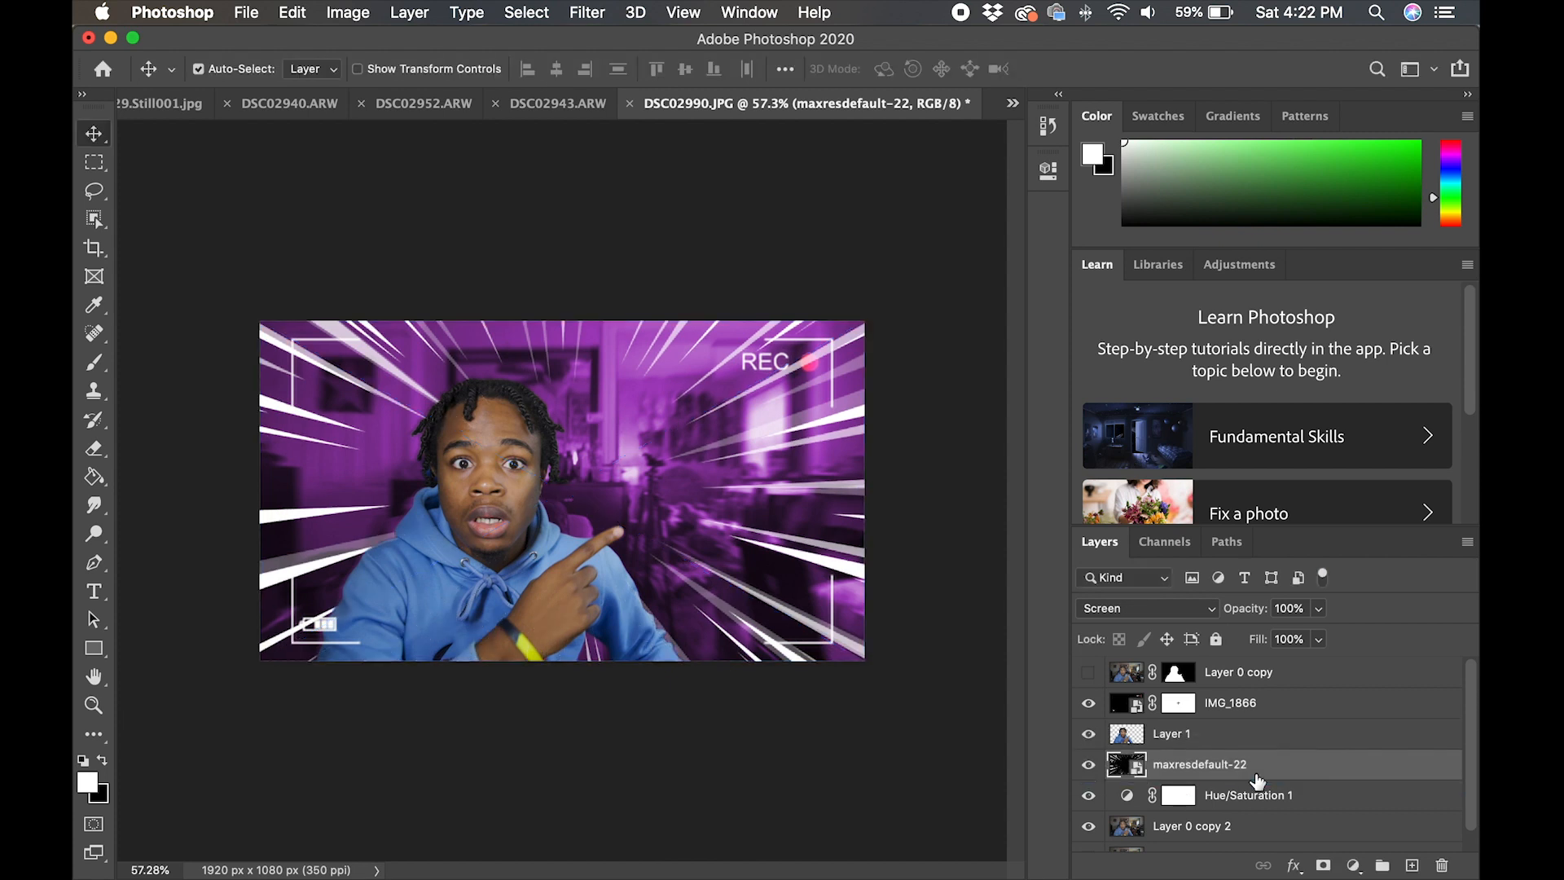
{"action": "mouse_move", "coordinate": [852, 484]}
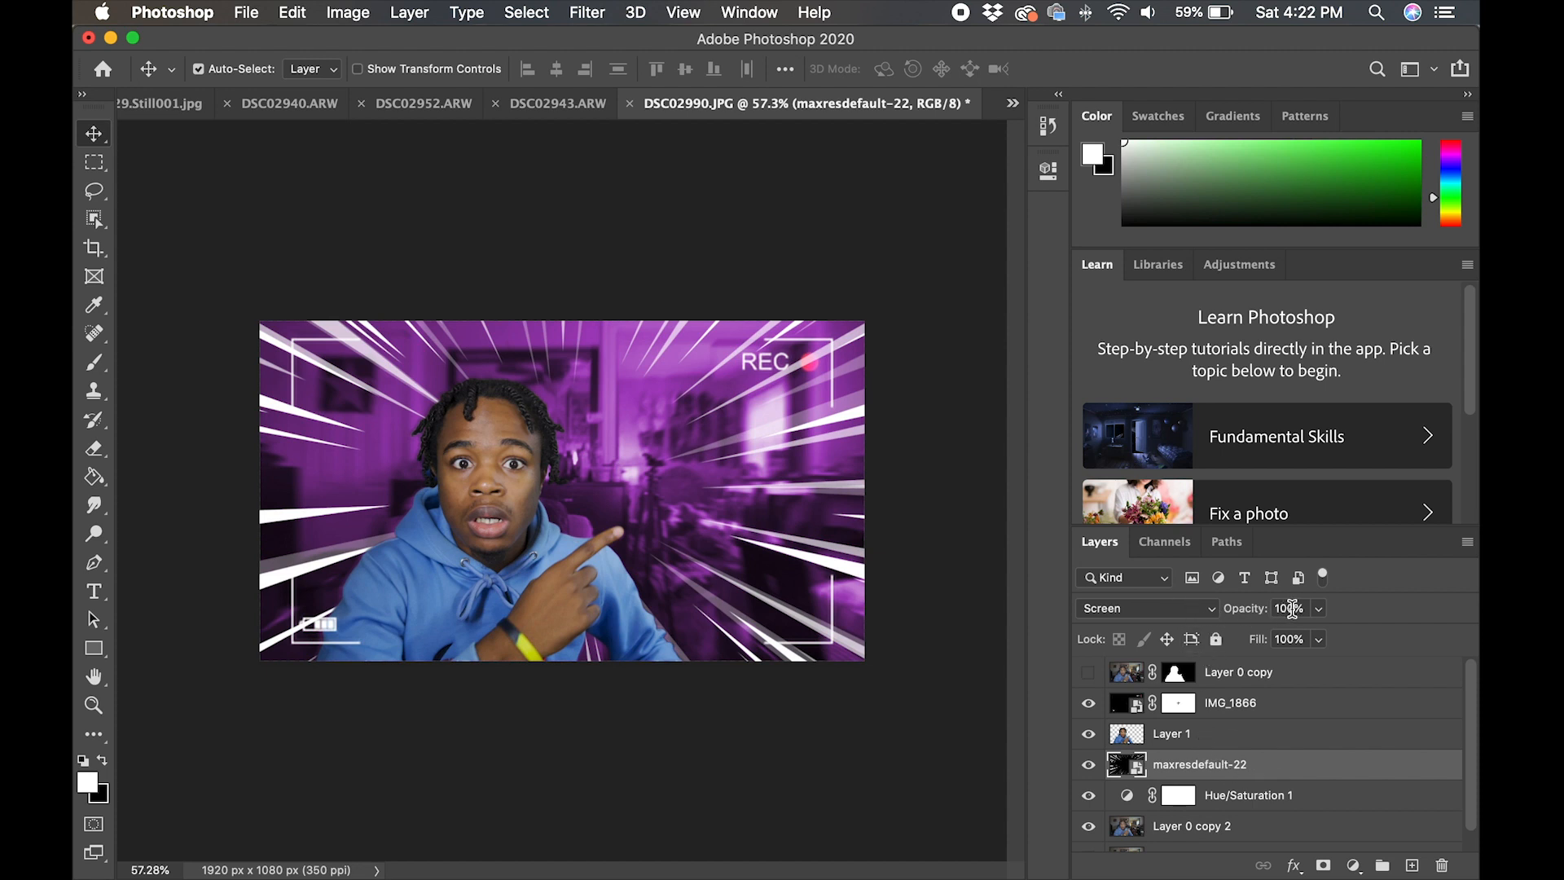
Lower the maxresdefault-22 layer opacity to 85%.
{"action": "left_click", "coordinate": [1287, 608]}
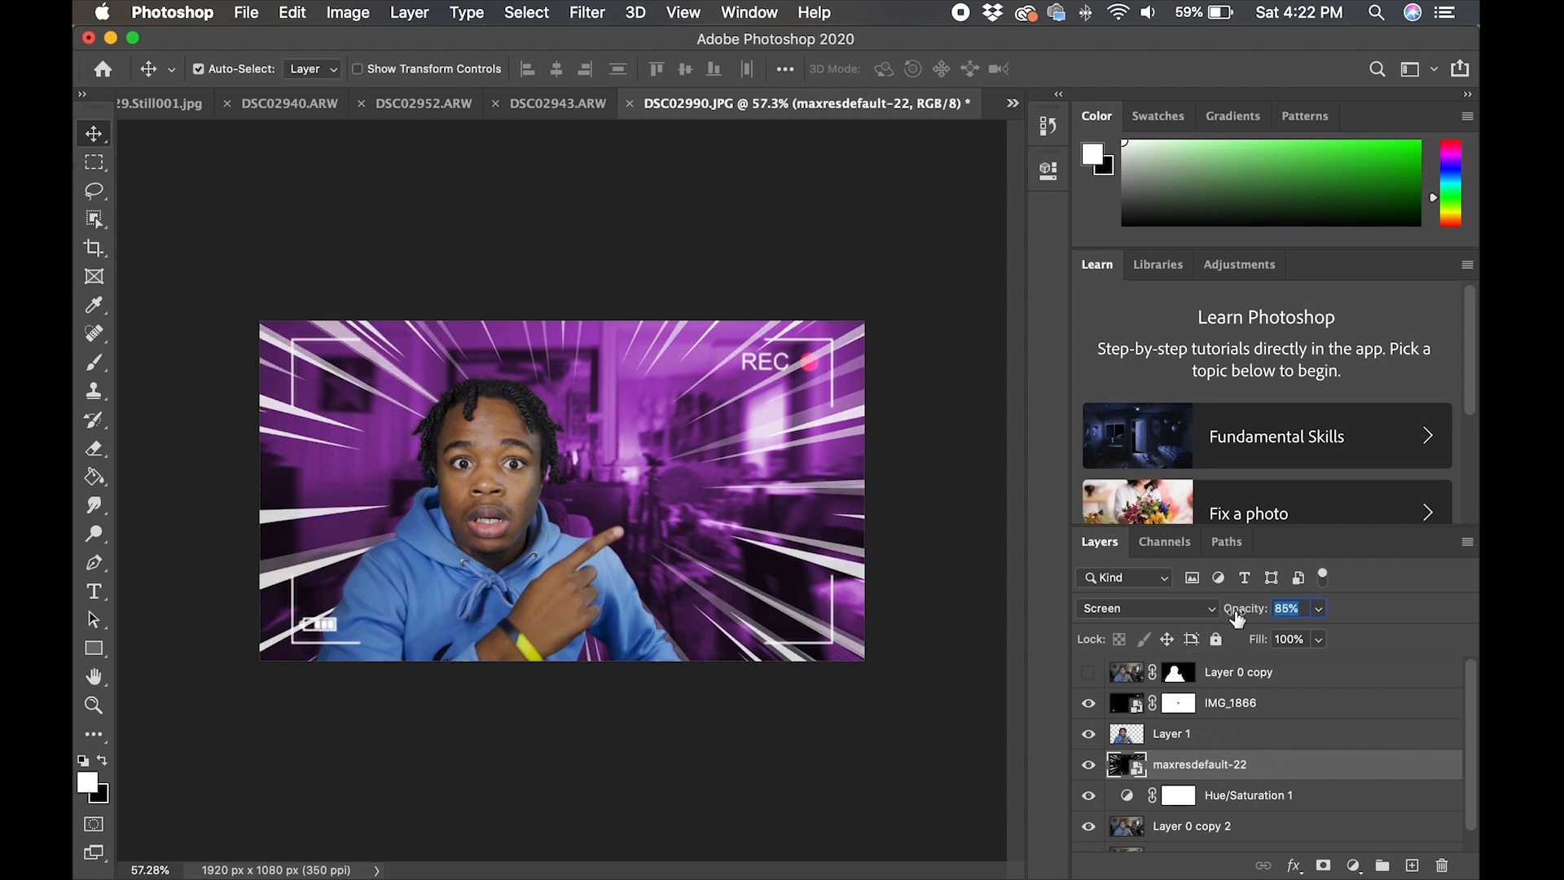
{"action": "left_click_drag", "start_coordinate": [1288, 608], "coordinate": [1257, 607]}
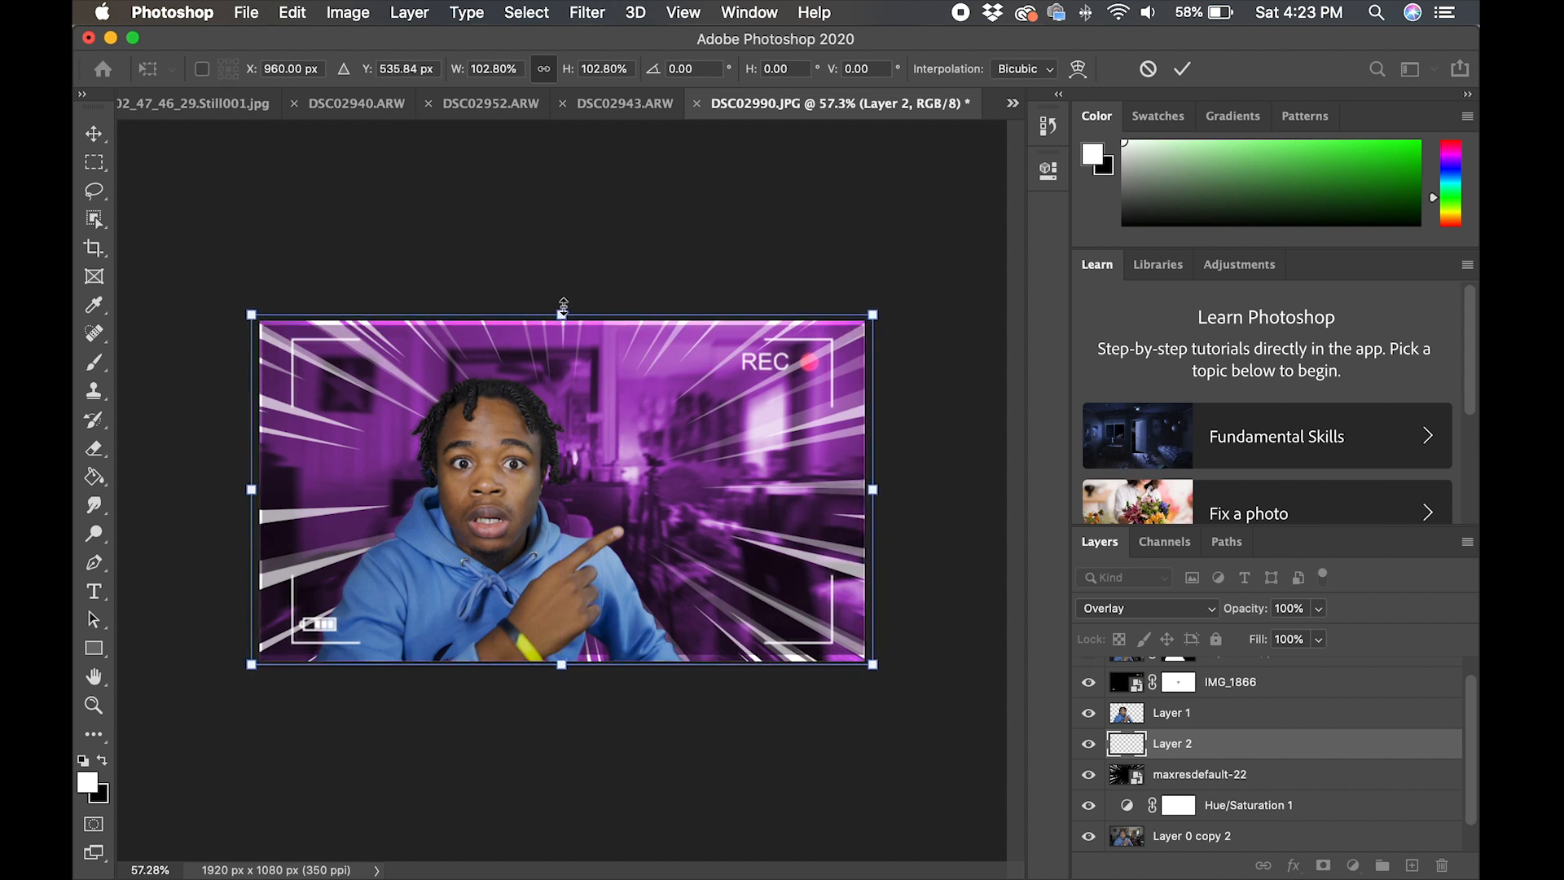
Scale Layer 2 to 102.8% past the canvas edges, then fetch a smoke PNG to place.
{"action": "left_click_drag", "start_coordinate": [869, 489], "coordinate": [865, 489]}
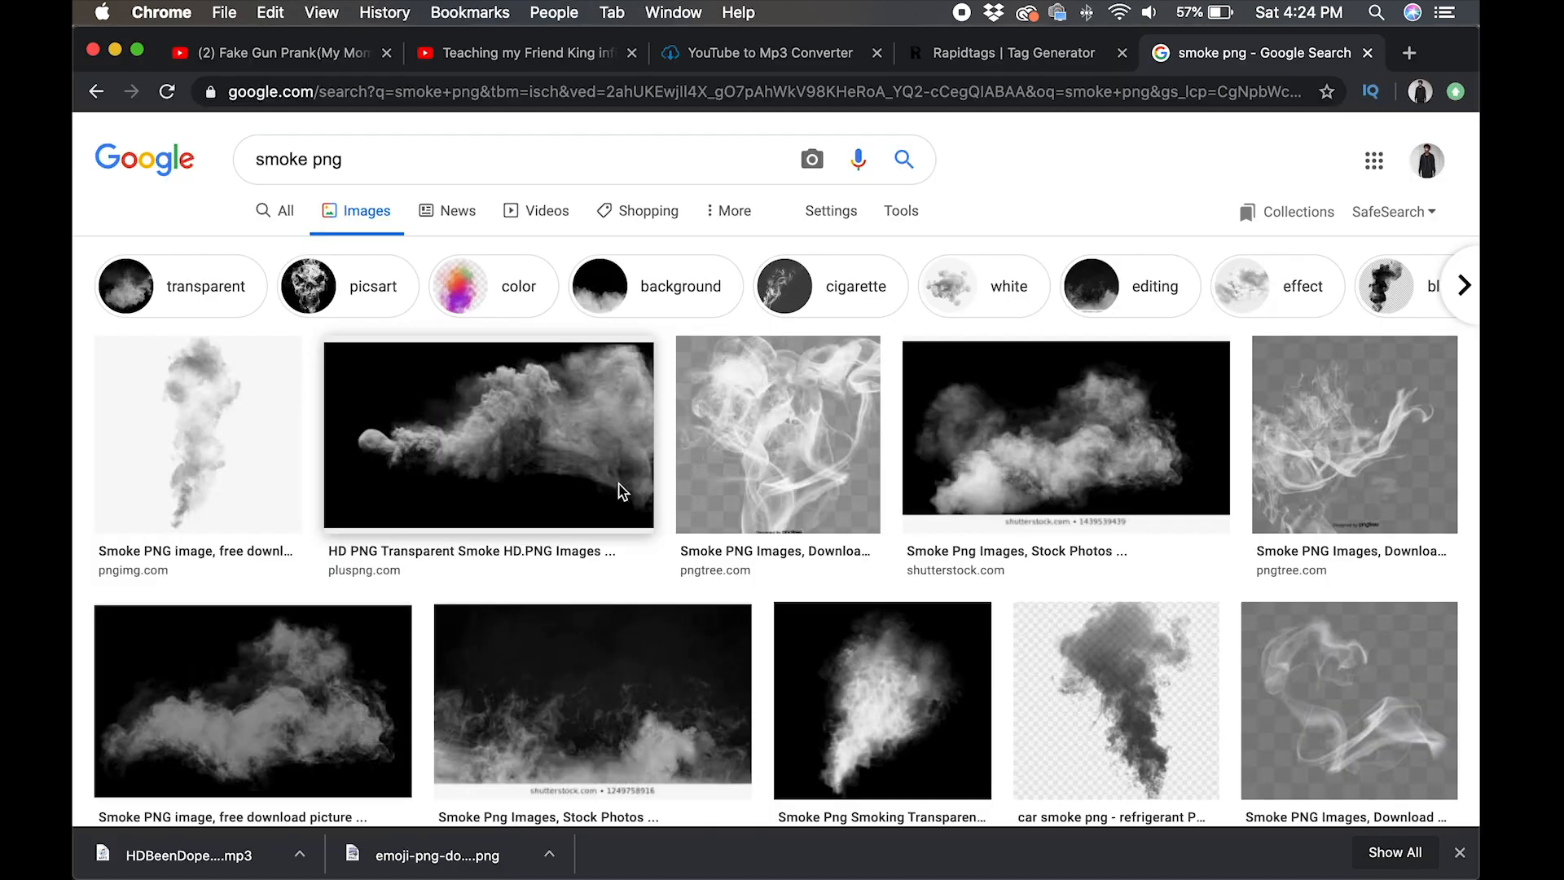
{"action": "scroll", "scroll_direction": "down", "scroll_amount": 3}
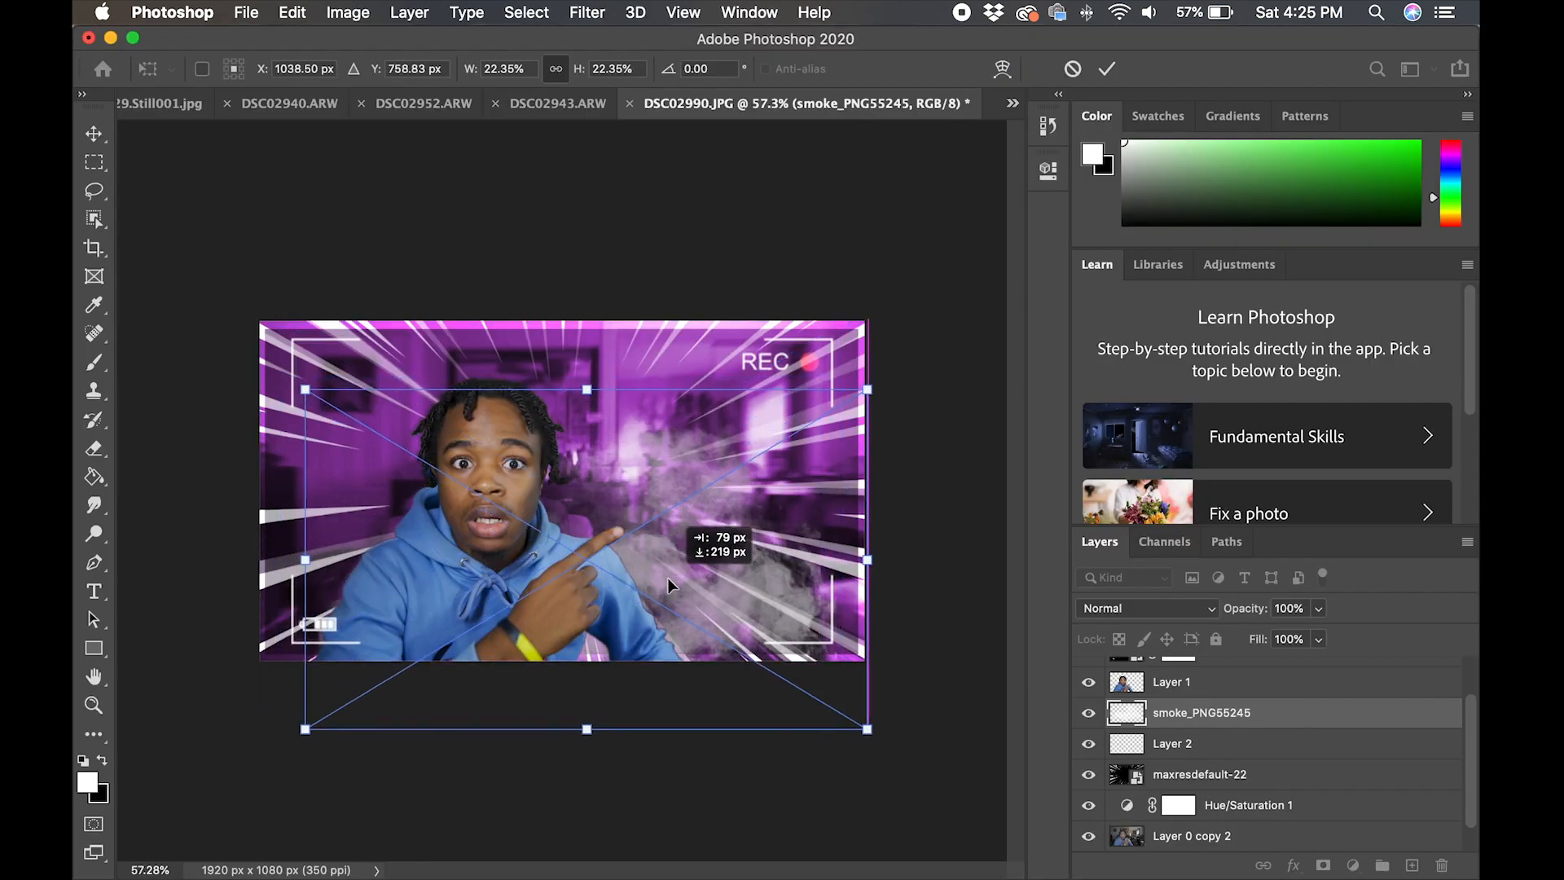
Flip the smoke layer horizontally via Edit > Transform.
{"action": "left_click", "coordinate": [291, 12]}
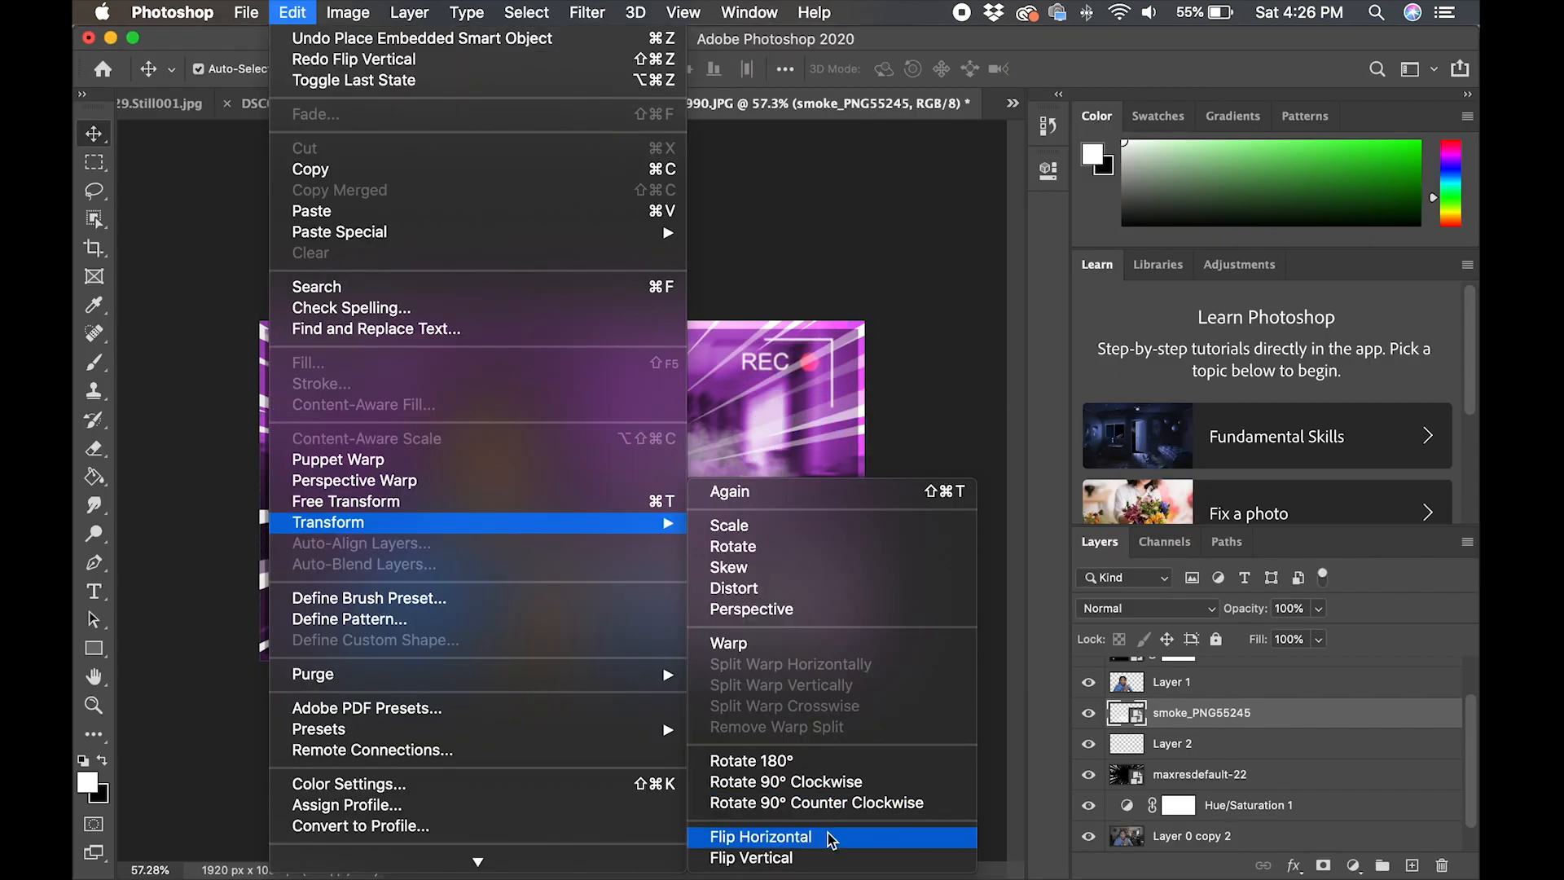
{"action": "left_click", "coordinate": [759, 836]}
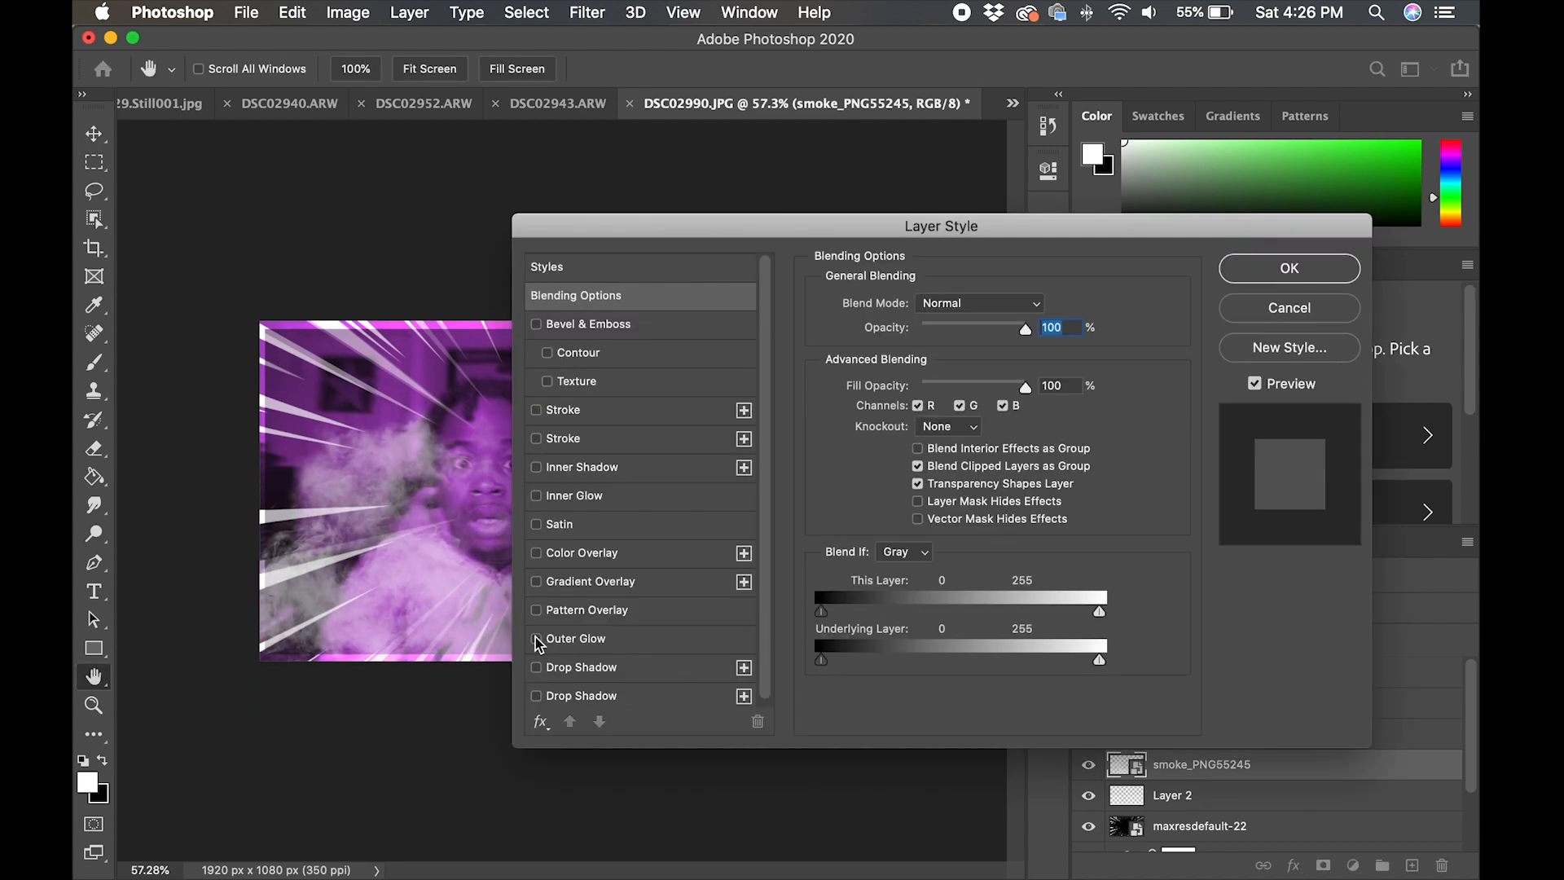
Give the smoke an Outer Glow with size 0 and about 79% opacity, then select Layer 1.
{"action": "left_click", "coordinate": [536, 639]}
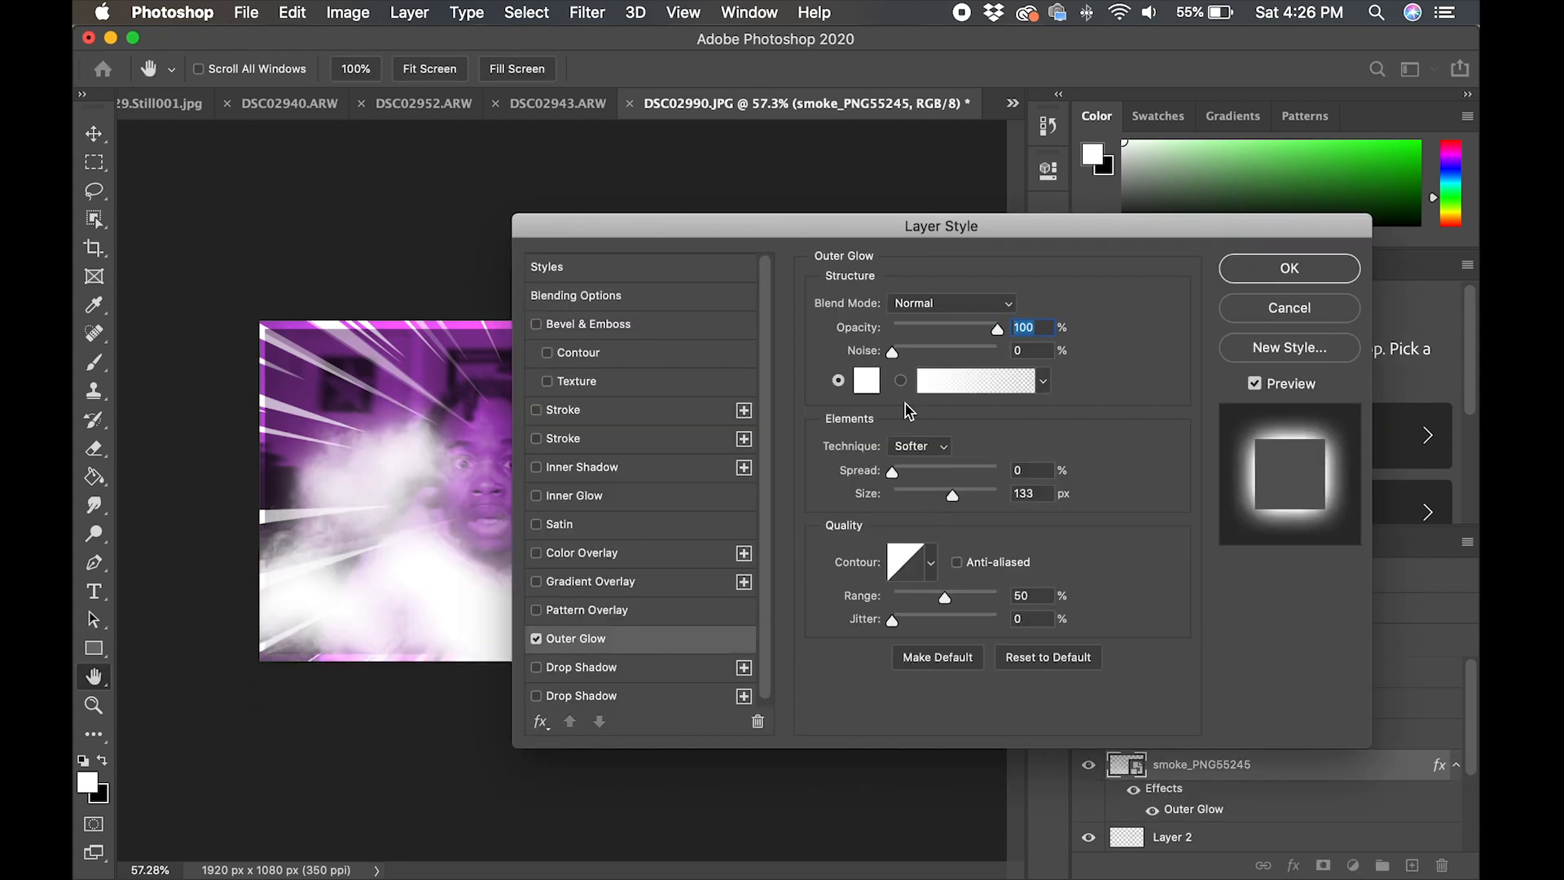
{"action": "left_click_drag", "start_coordinate": [952, 492], "coordinate": [928, 493]}
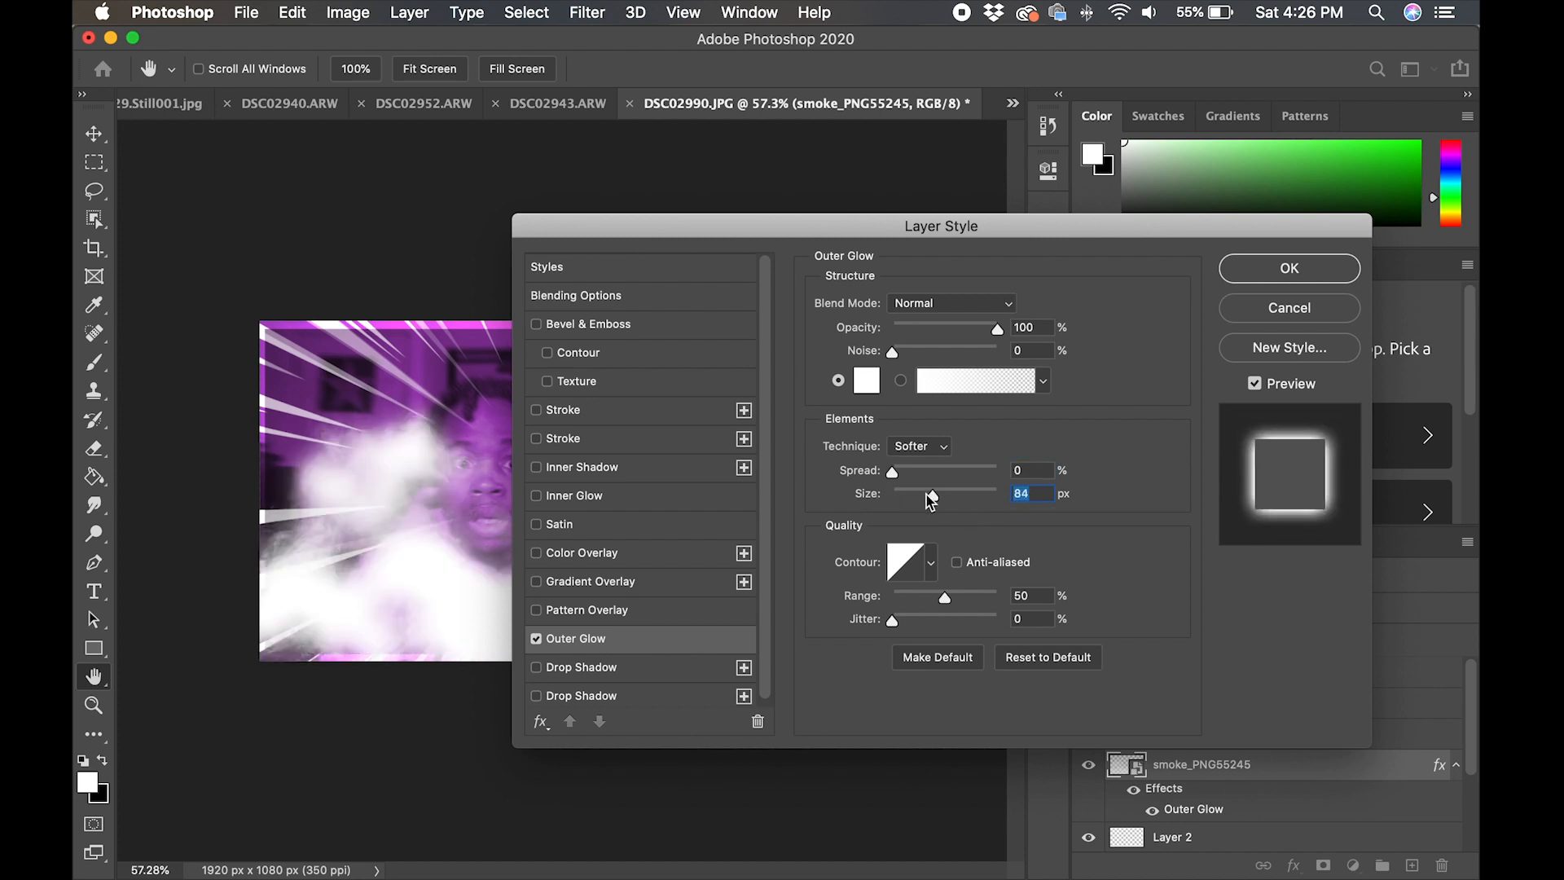
{"action": "left_click_drag", "start_coordinate": [927, 493], "coordinate": [893, 493]}
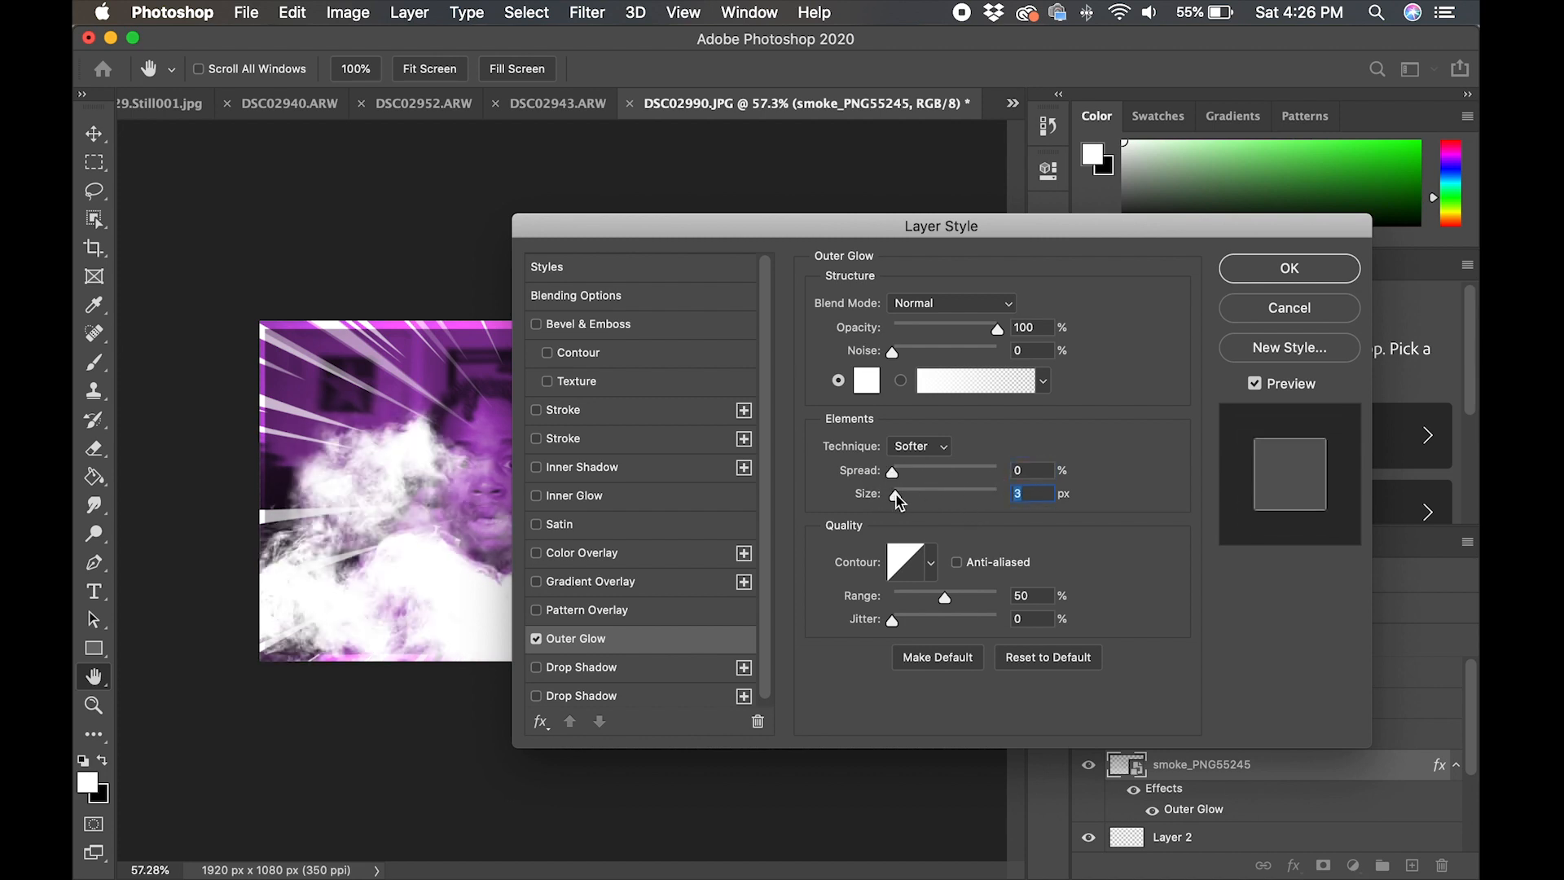
{"action": "left_click", "coordinate": [978, 331]}
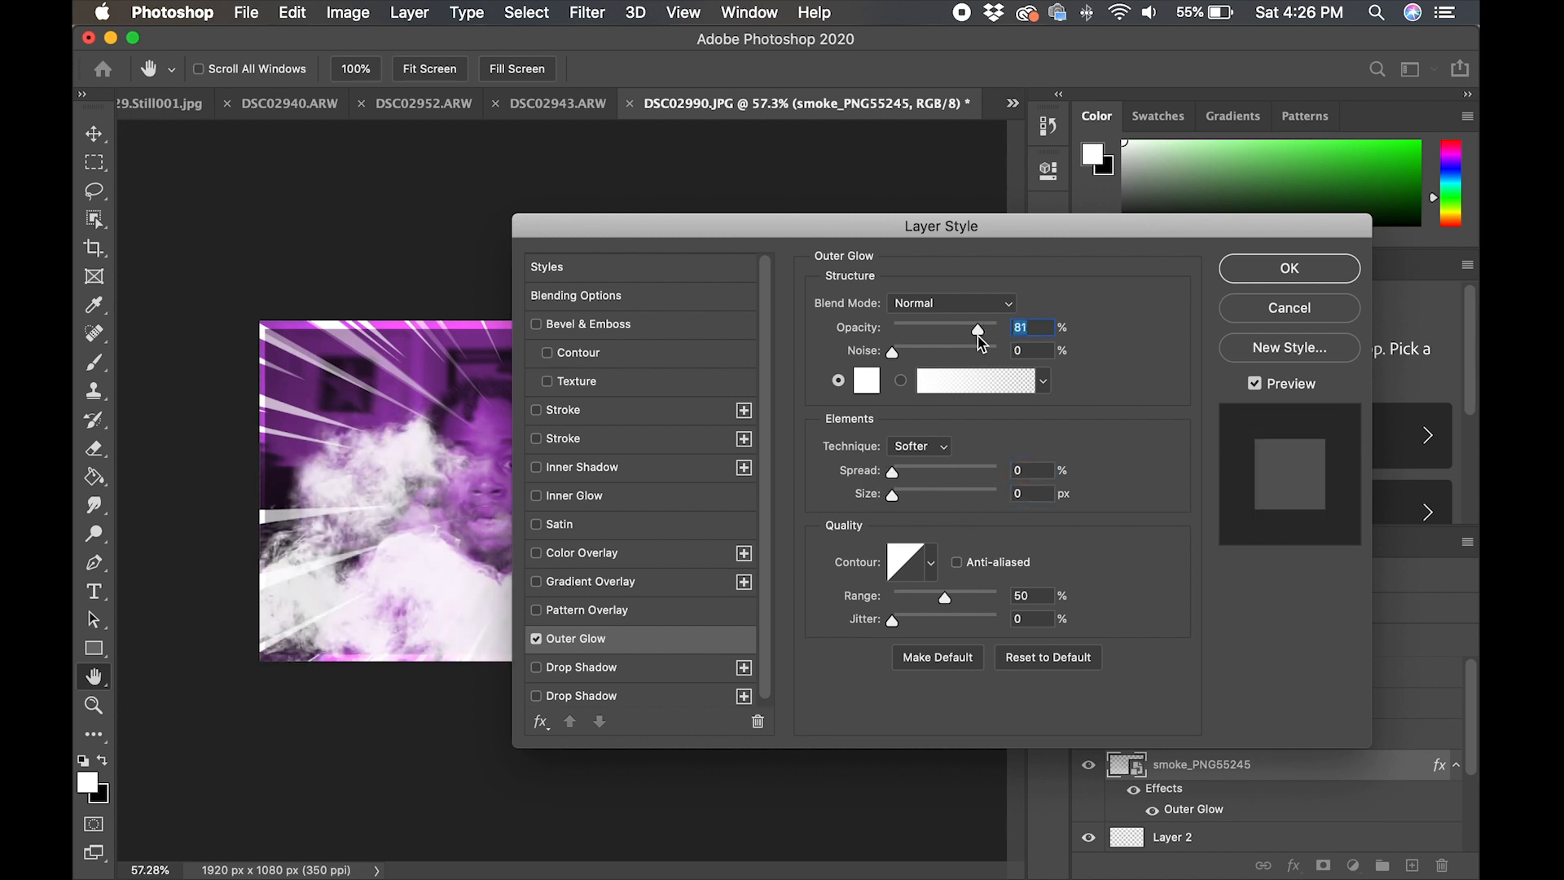
{"action": "left_click_drag", "start_coordinate": [977, 331], "coordinate": [970, 331]}
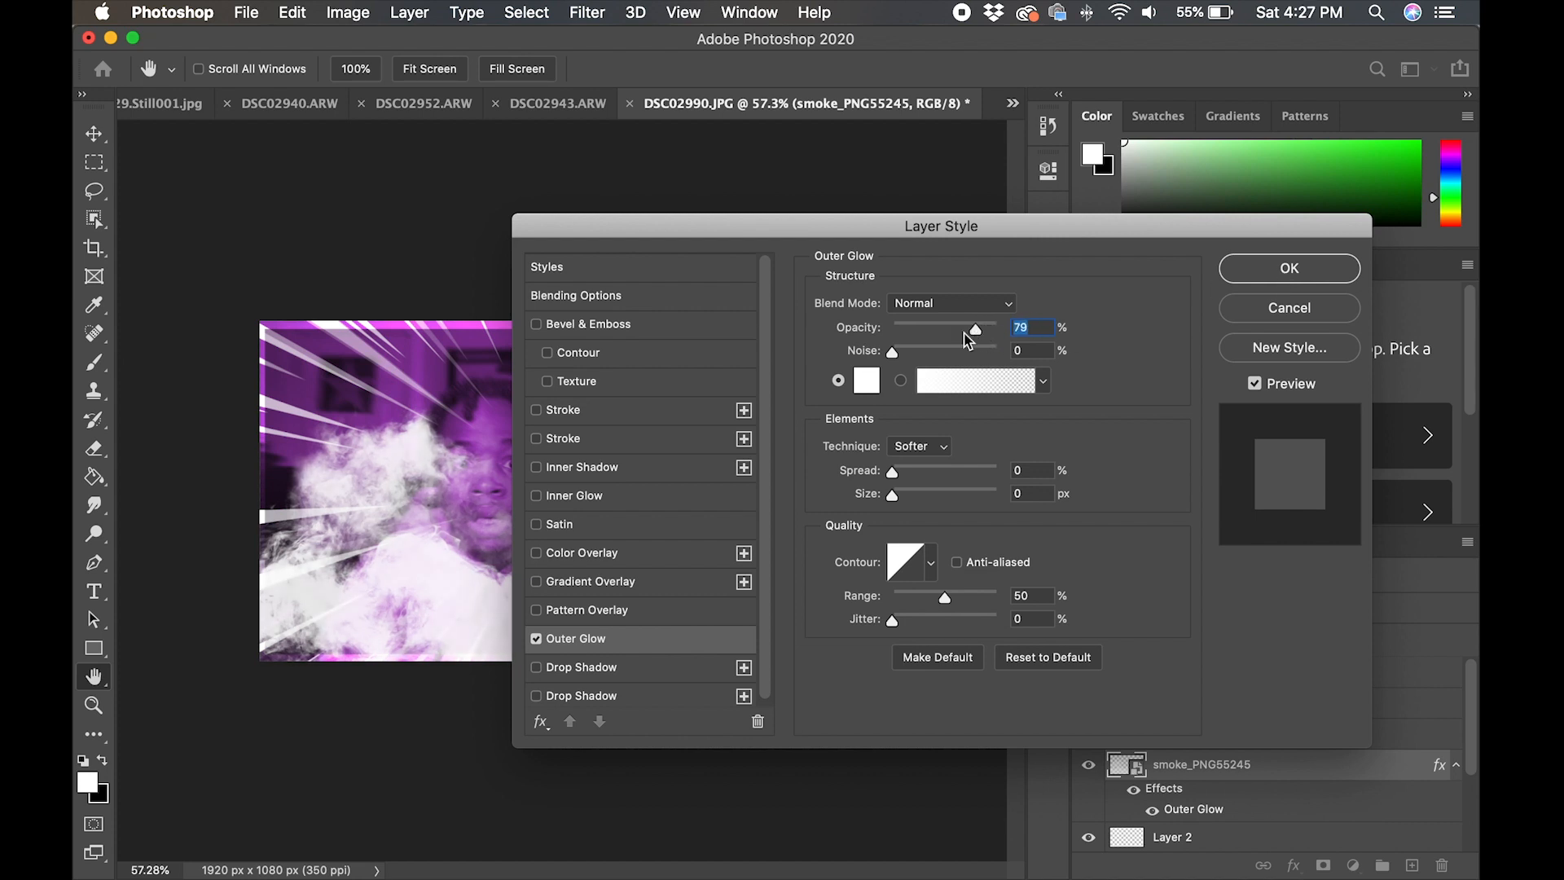
{"action": "left_click", "coordinate": [1287, 267]}
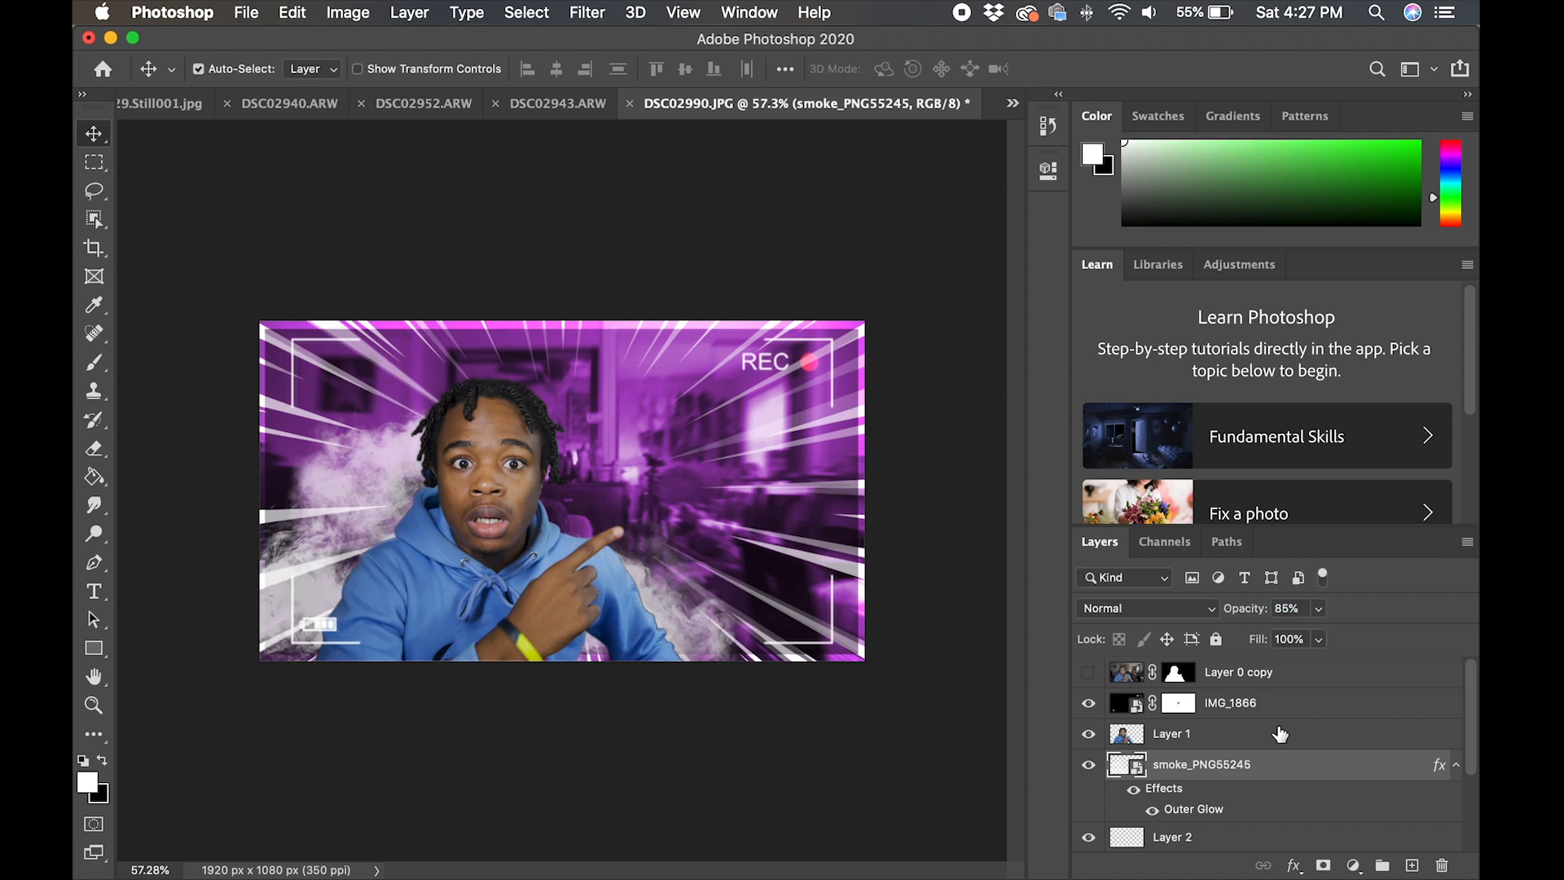
{"action": "left_click", "coordinate": [1170, 733]}
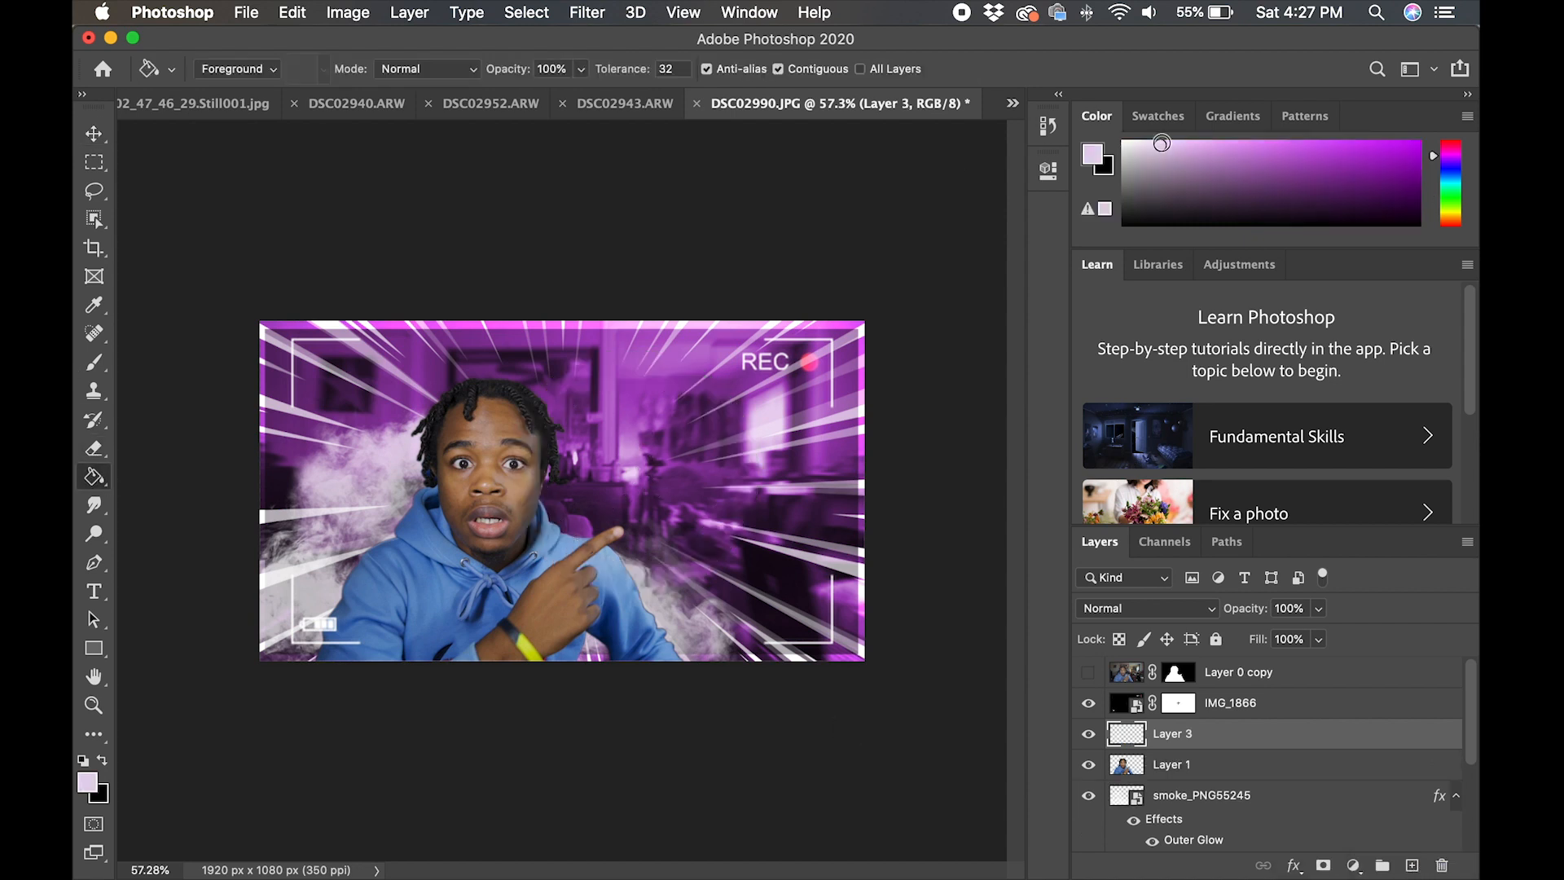
Fill the new clipped layer with purple and mask the tint off the subject's body.
{"action": "left_click", "coordinate": [526, 496]}
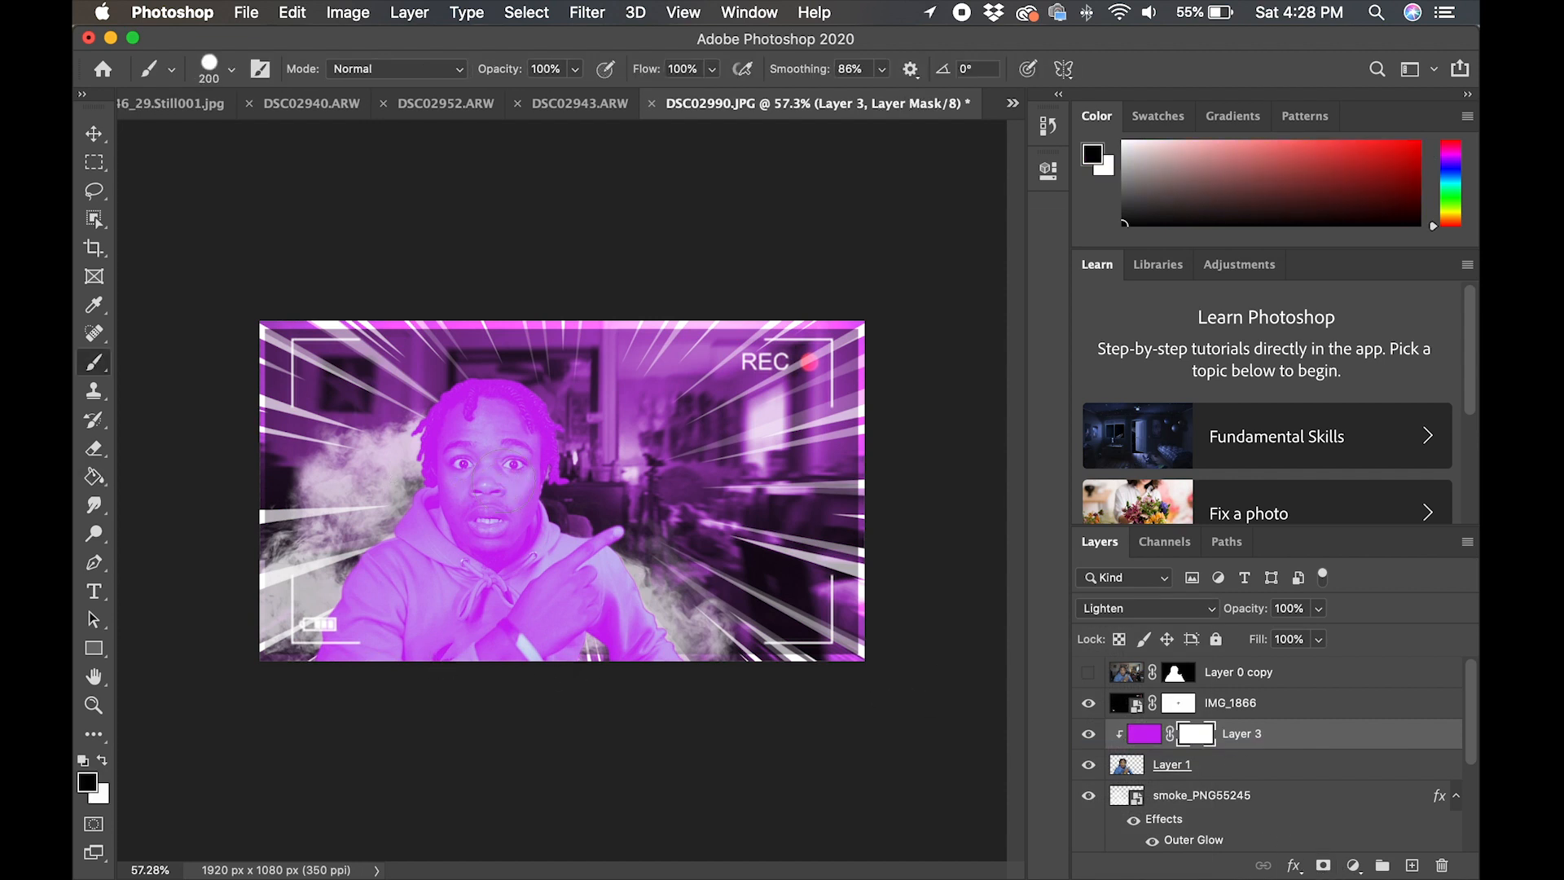
{"action": "left_click", "coordinate": [230, 68]}
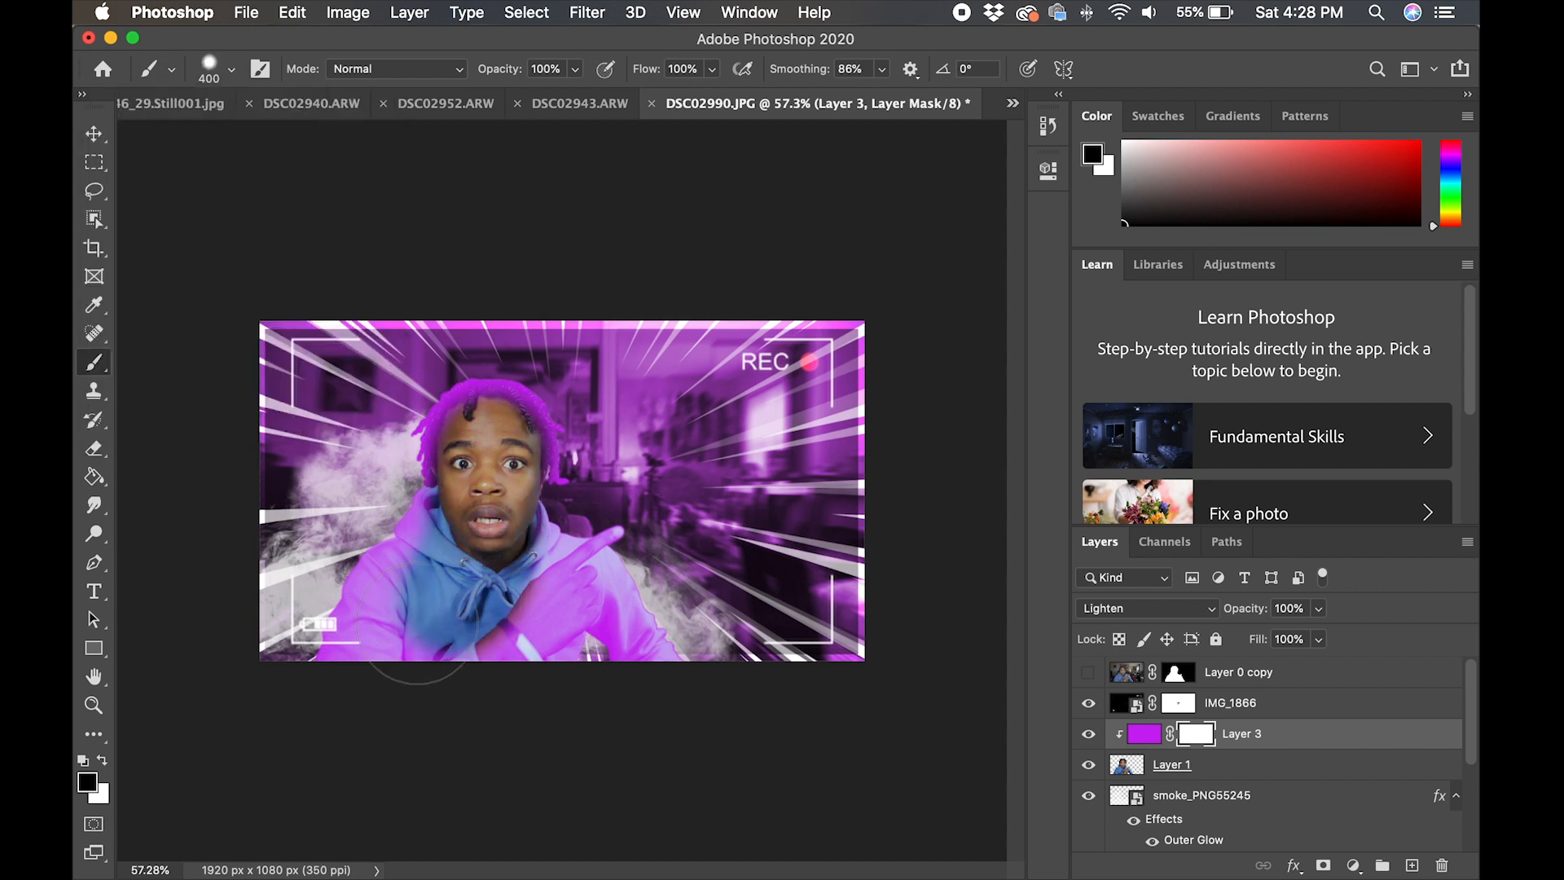
{"action": "left_click_drag", "start_coordinate": [419, 658], "coordinate": [564, 678]}
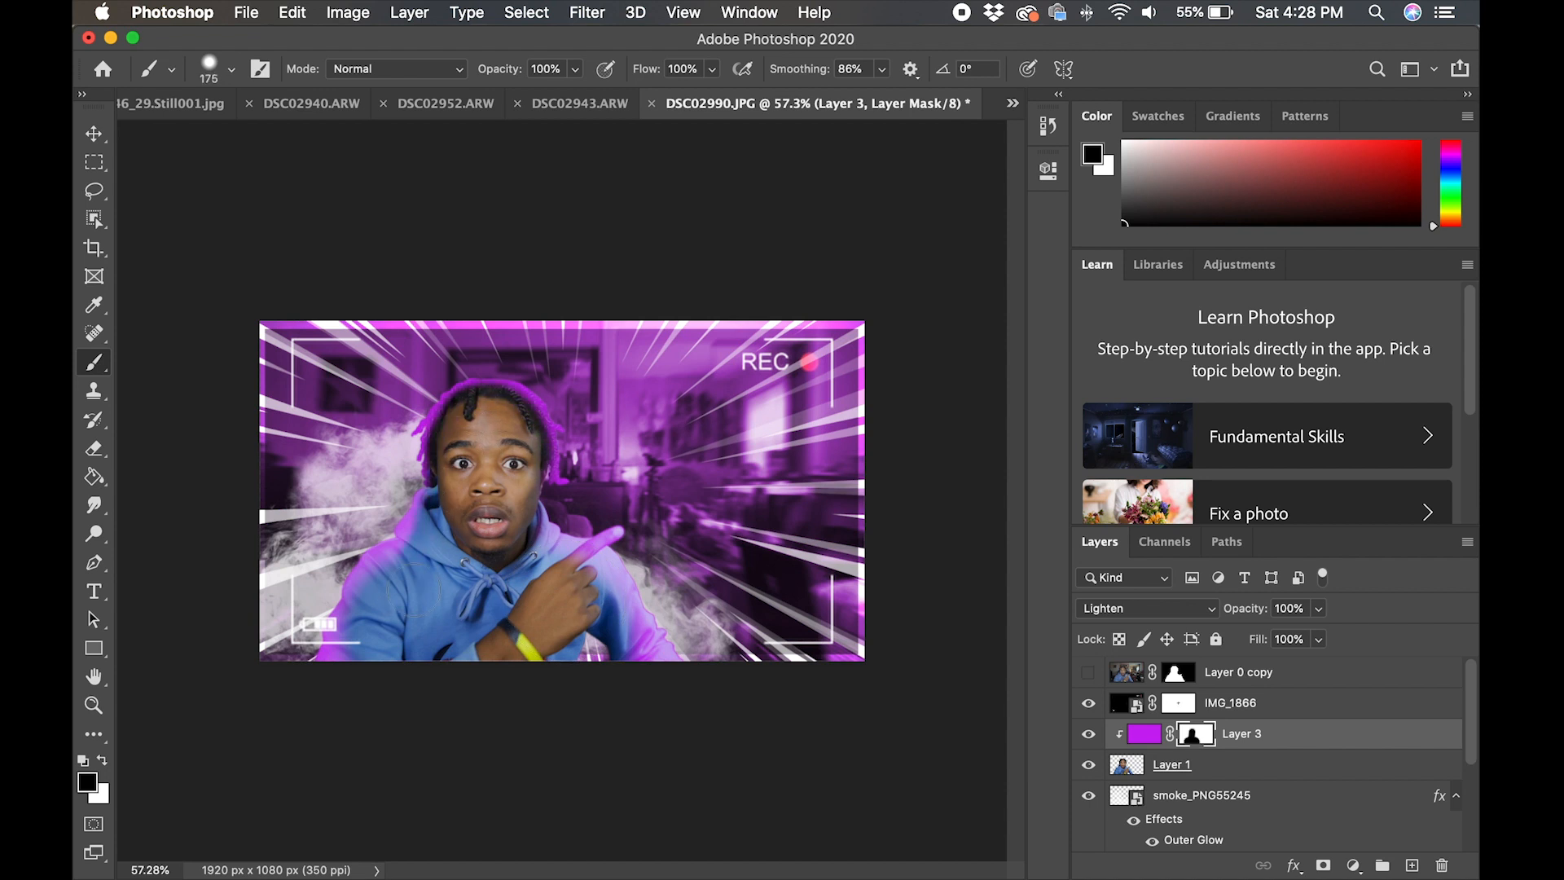
Soften the brush and mask the purple off the face and top of the head, leaving a rim glow.
{"action": "left_click", "coordinate": [232, 68]}
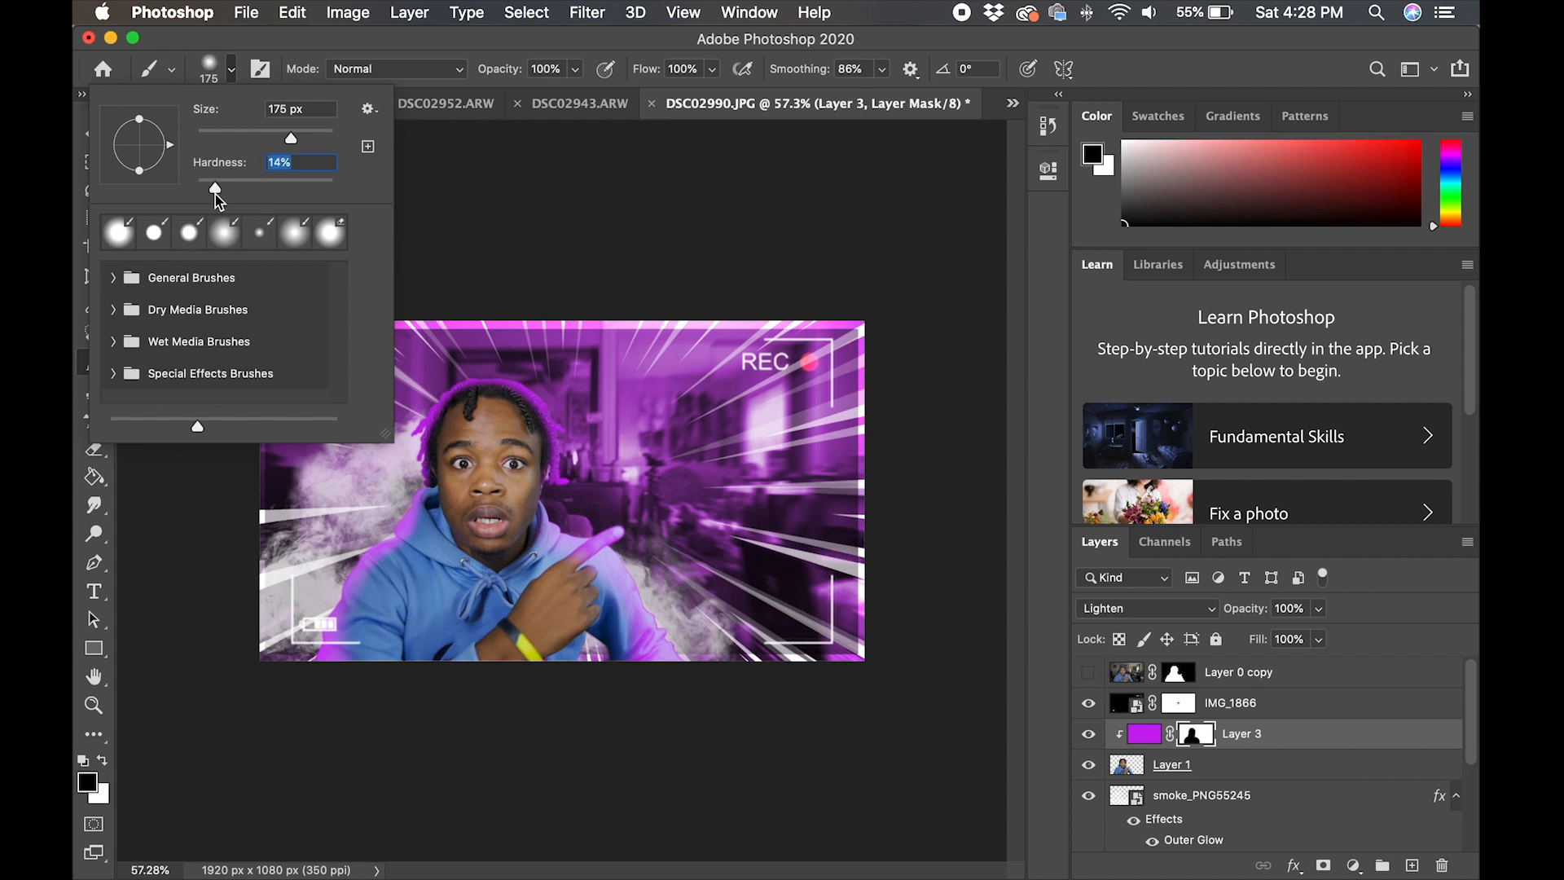
{"action": "left_click", "coordinate": [523, 485]}
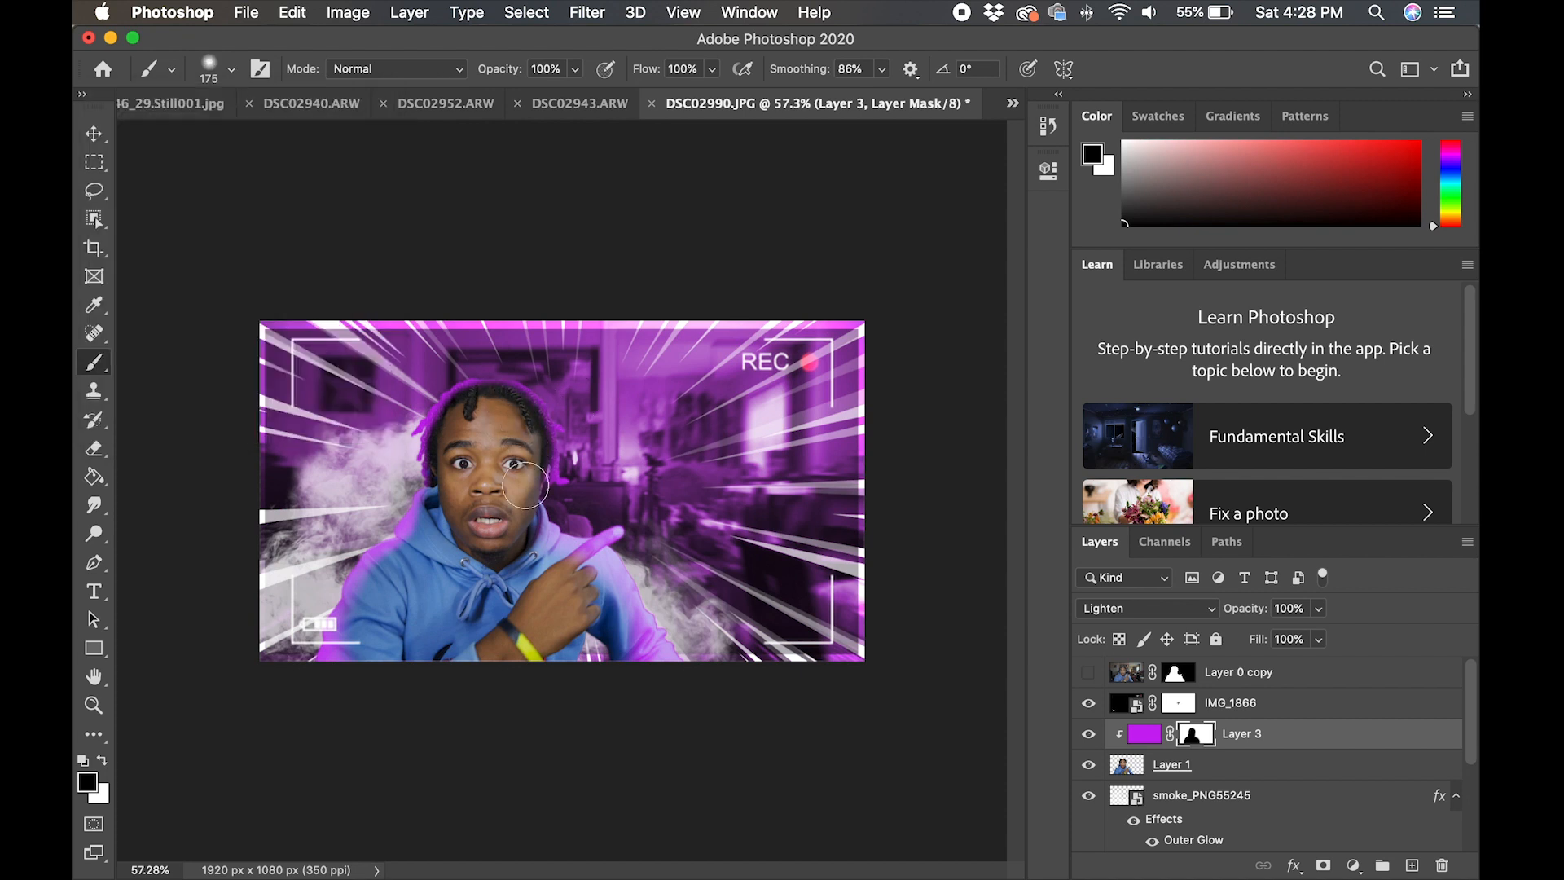
{"action": "left_click_drag", "start_coordinate": [527, 489], "coordinate": [619, 645]}
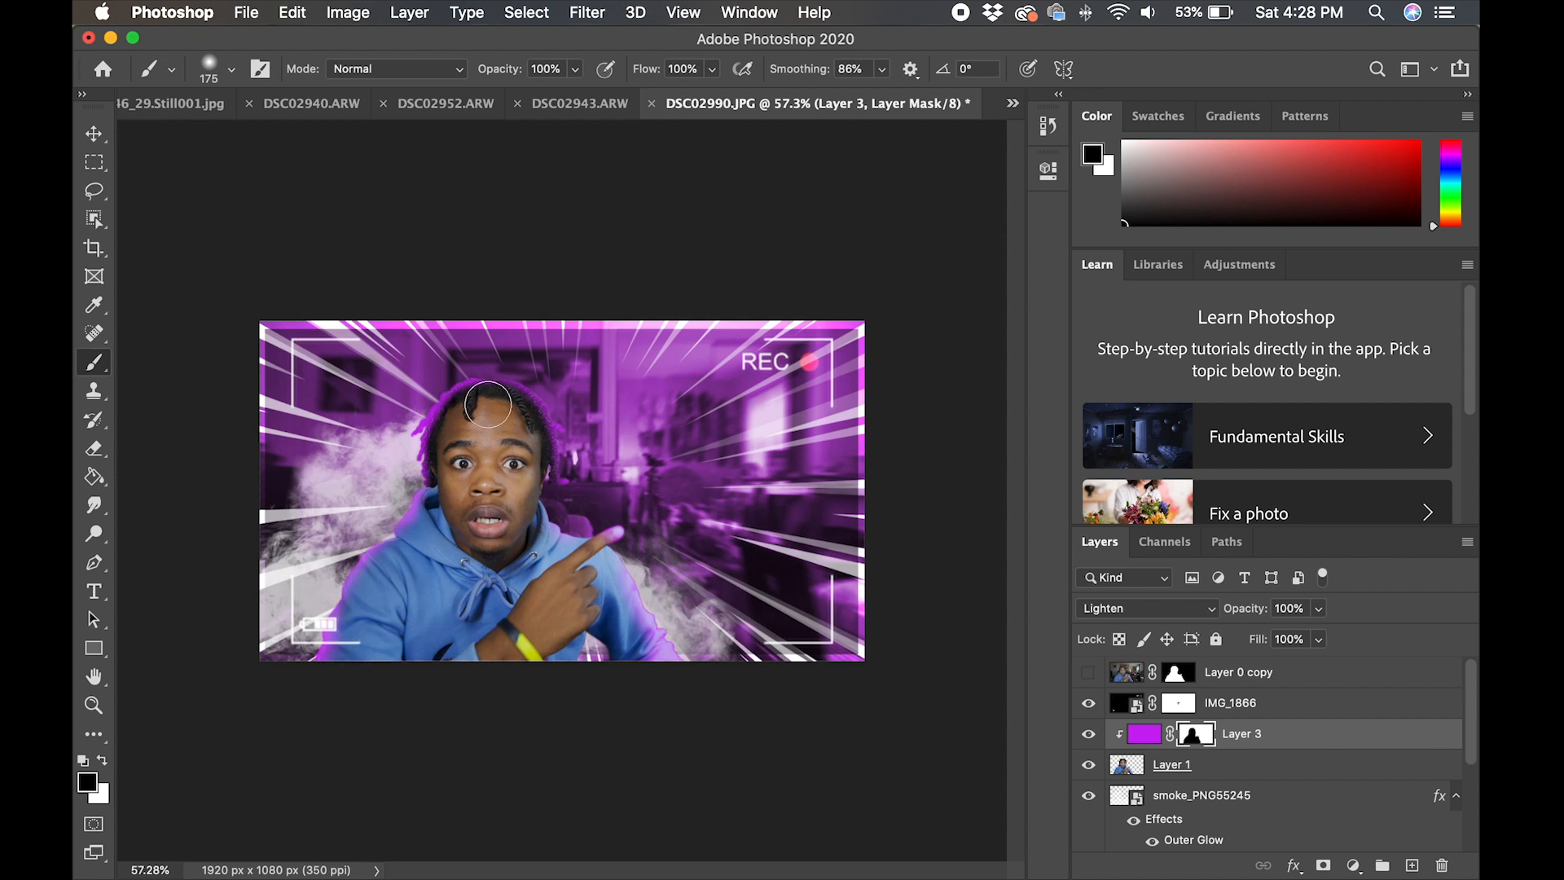
{"action": "left_click_drag", "start_coordinate": [487, 404], "coordinate": [464, 518]}
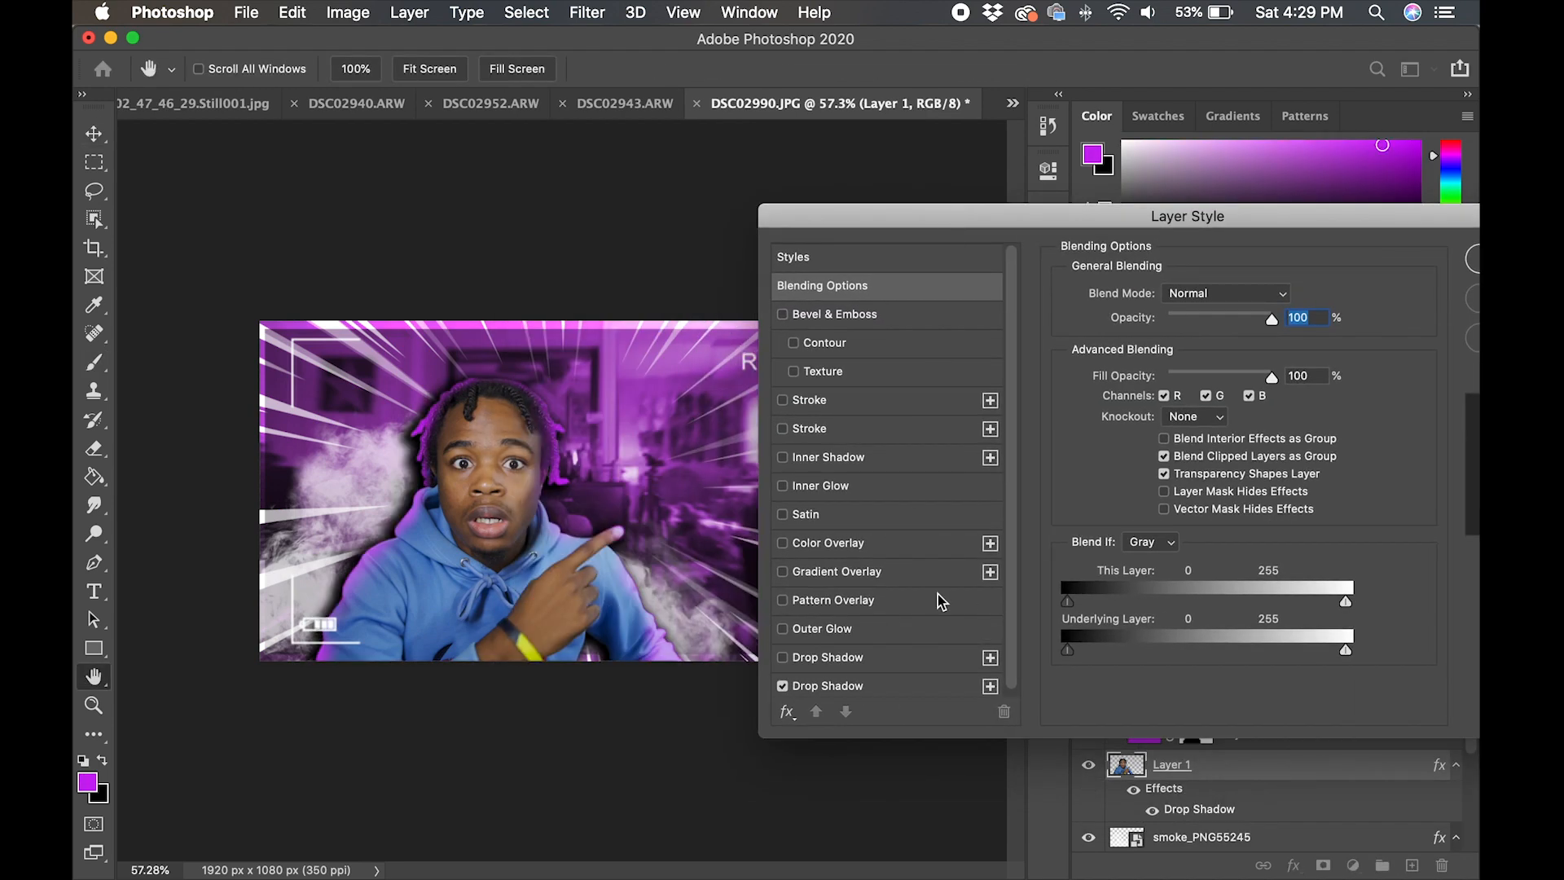
Give Layer 1 a drop shadow with angle 90, distance 3, spread 0 and size 8.
{"action": "left_click", "coordinate": [828, 656]}
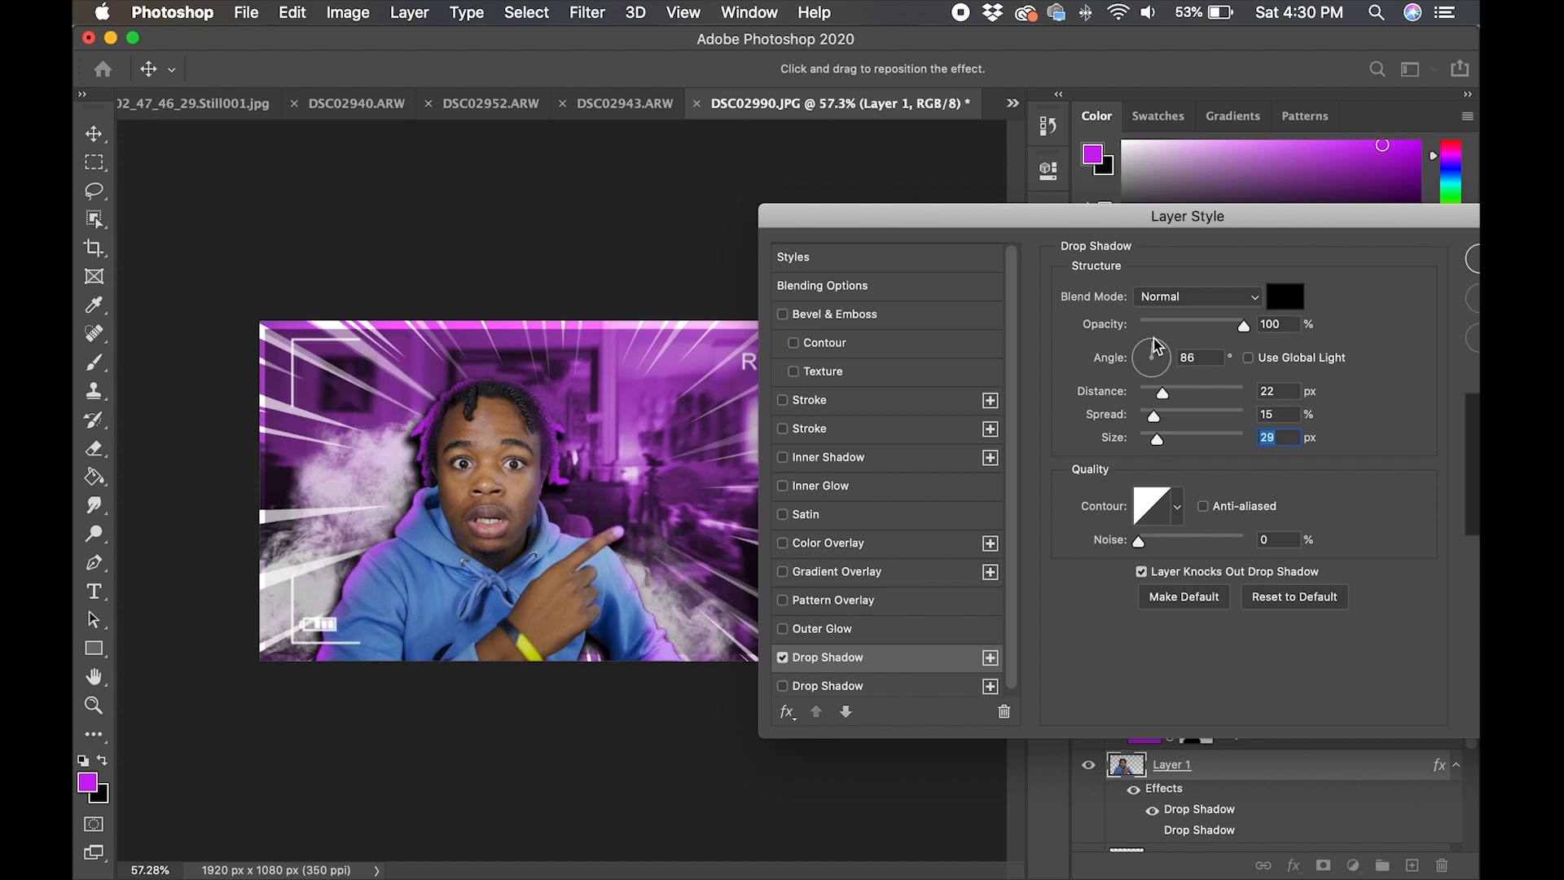
{"action": "left_click_drag", "start_coordinate": [1151, 357], "coordinate": [1157, 352]}
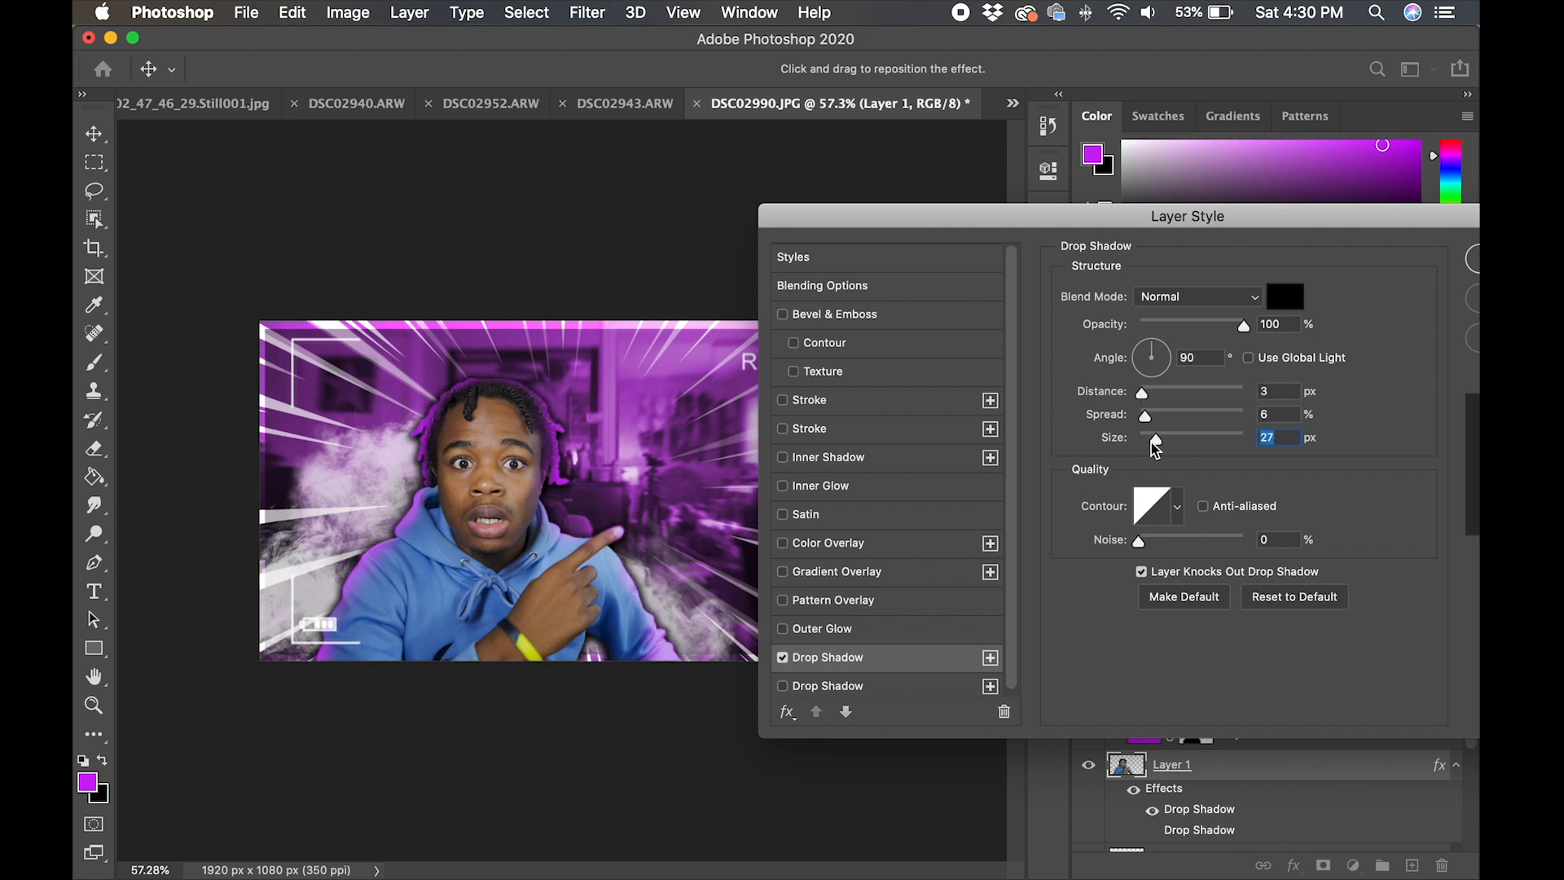
{"action": "left_click_drag", "start_coordinate": [1157, 436], "coordinate": [1145, 437]}
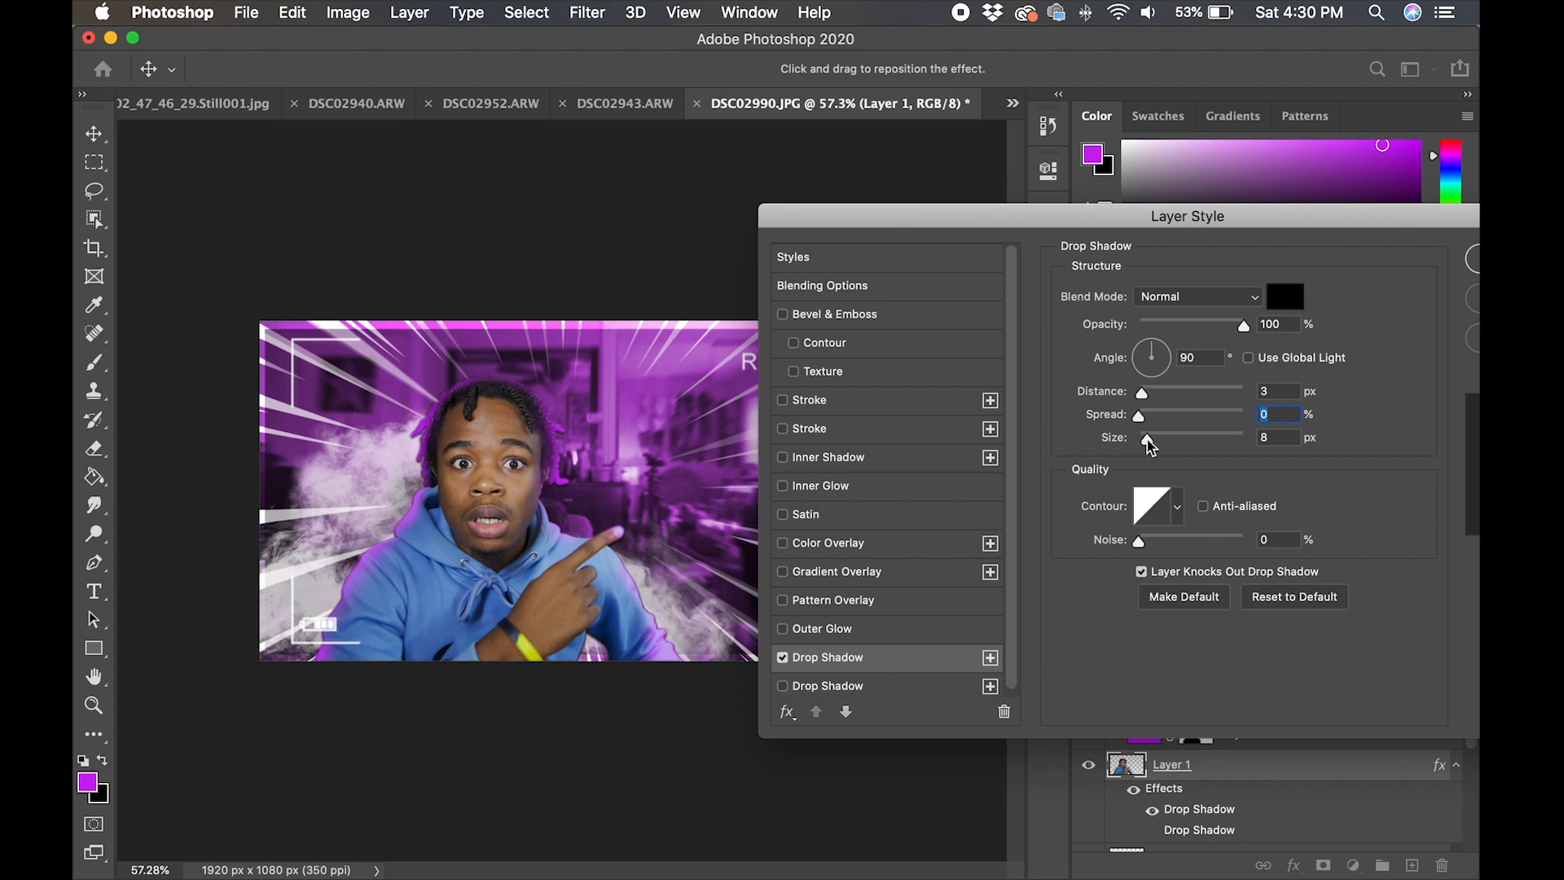
{"action": "left_click_drag", "start_coordinate": [1142, 437], "coordinate": [1167, 437]}
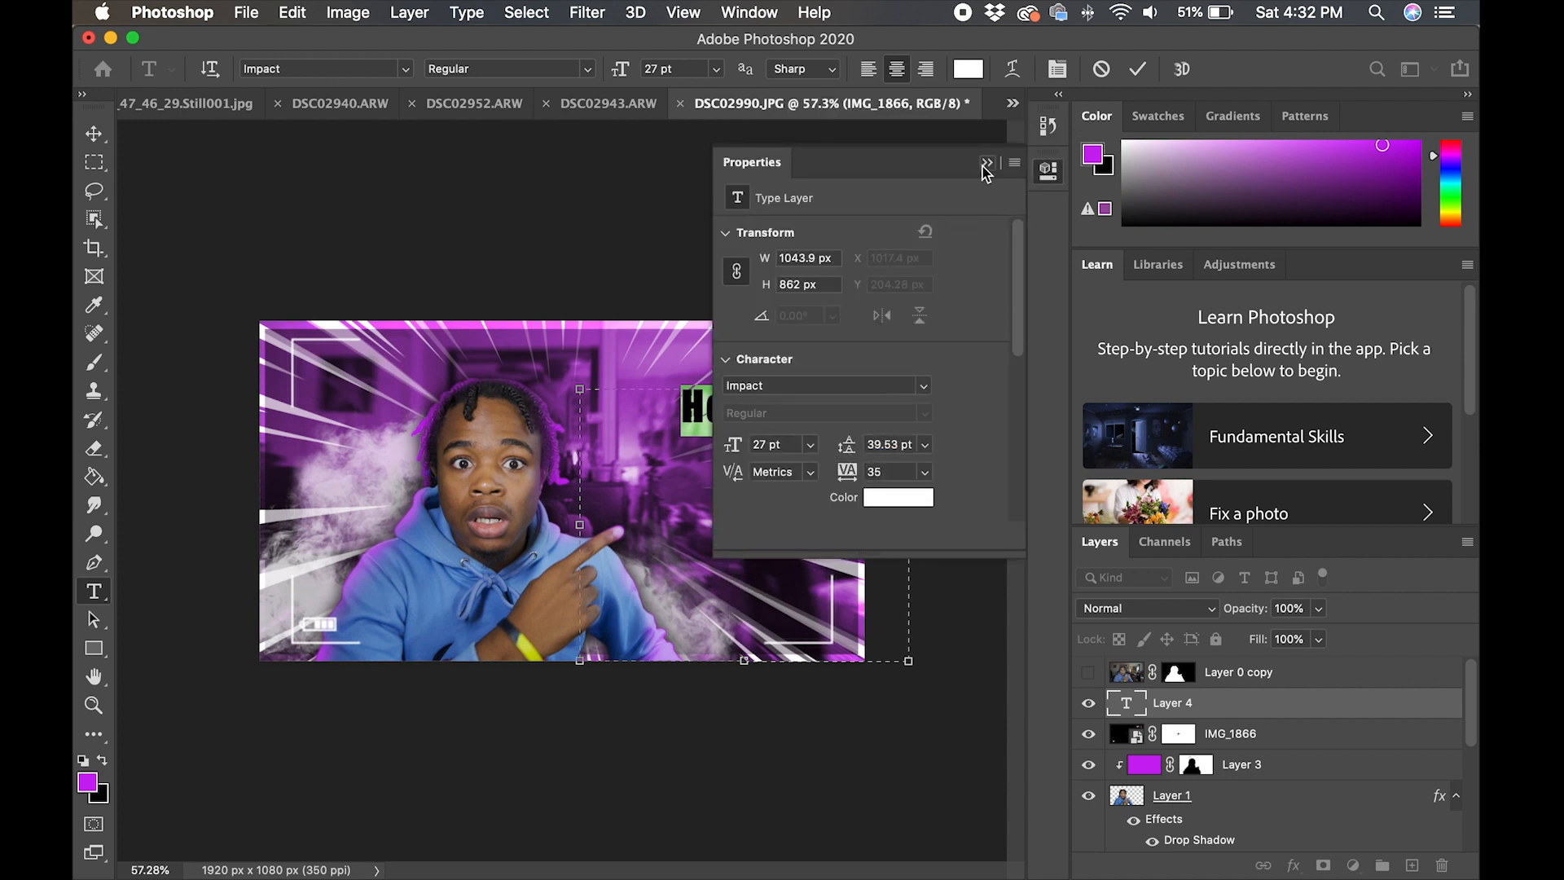
Finish the 'How To Make A Thumbnail' headline in Impact, sizing 'Make A' smaller than the other lines.
{"action": "left_click", "coordinate": [986, 163]}
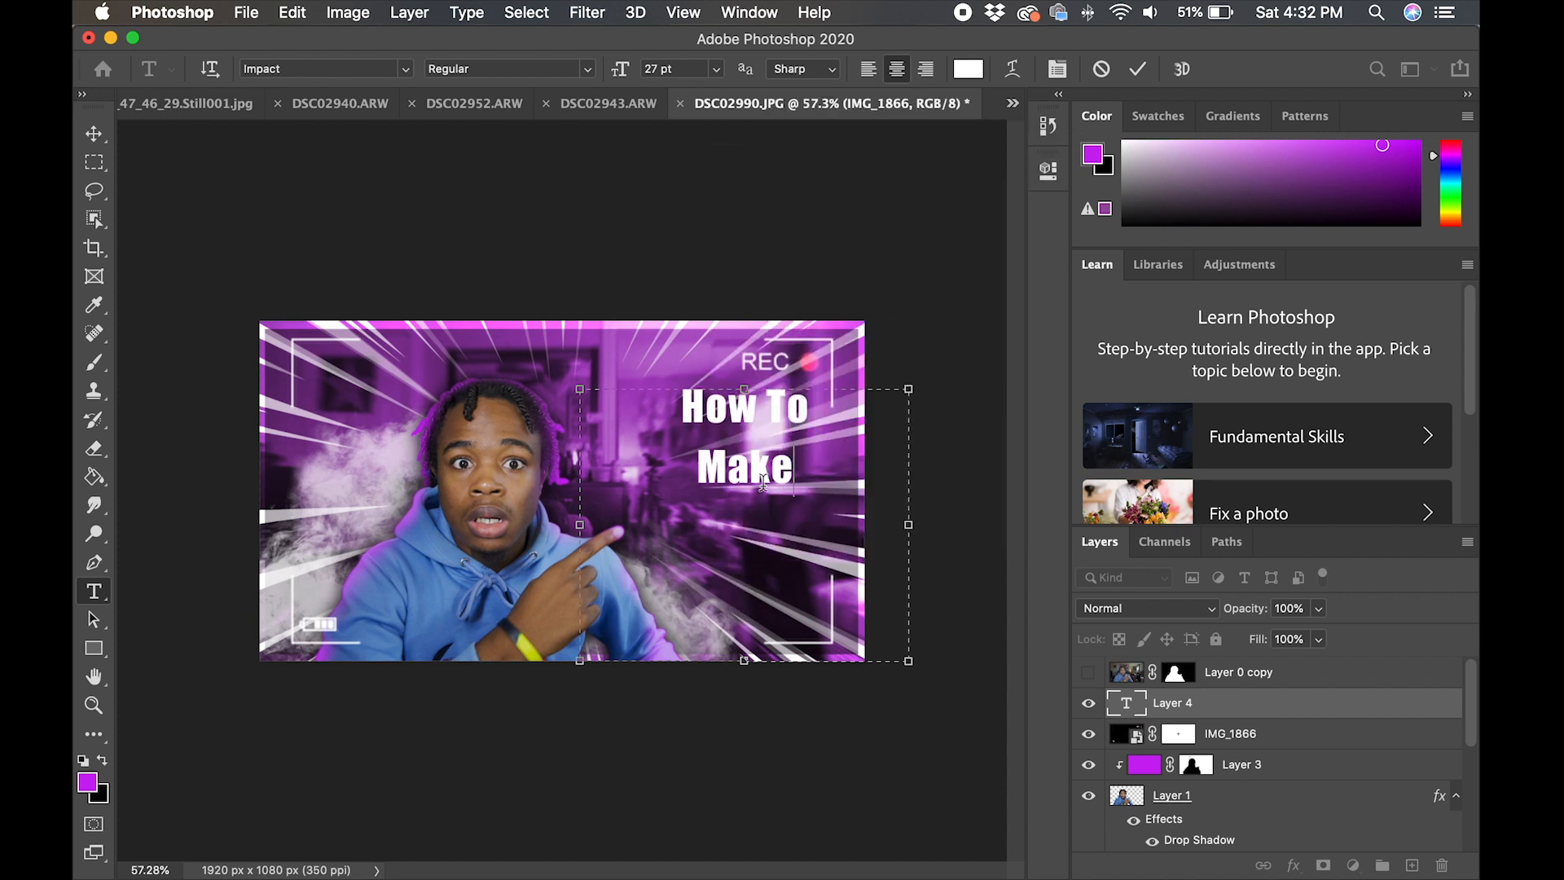
{"action": "type", "text": "A Thumbnail"}
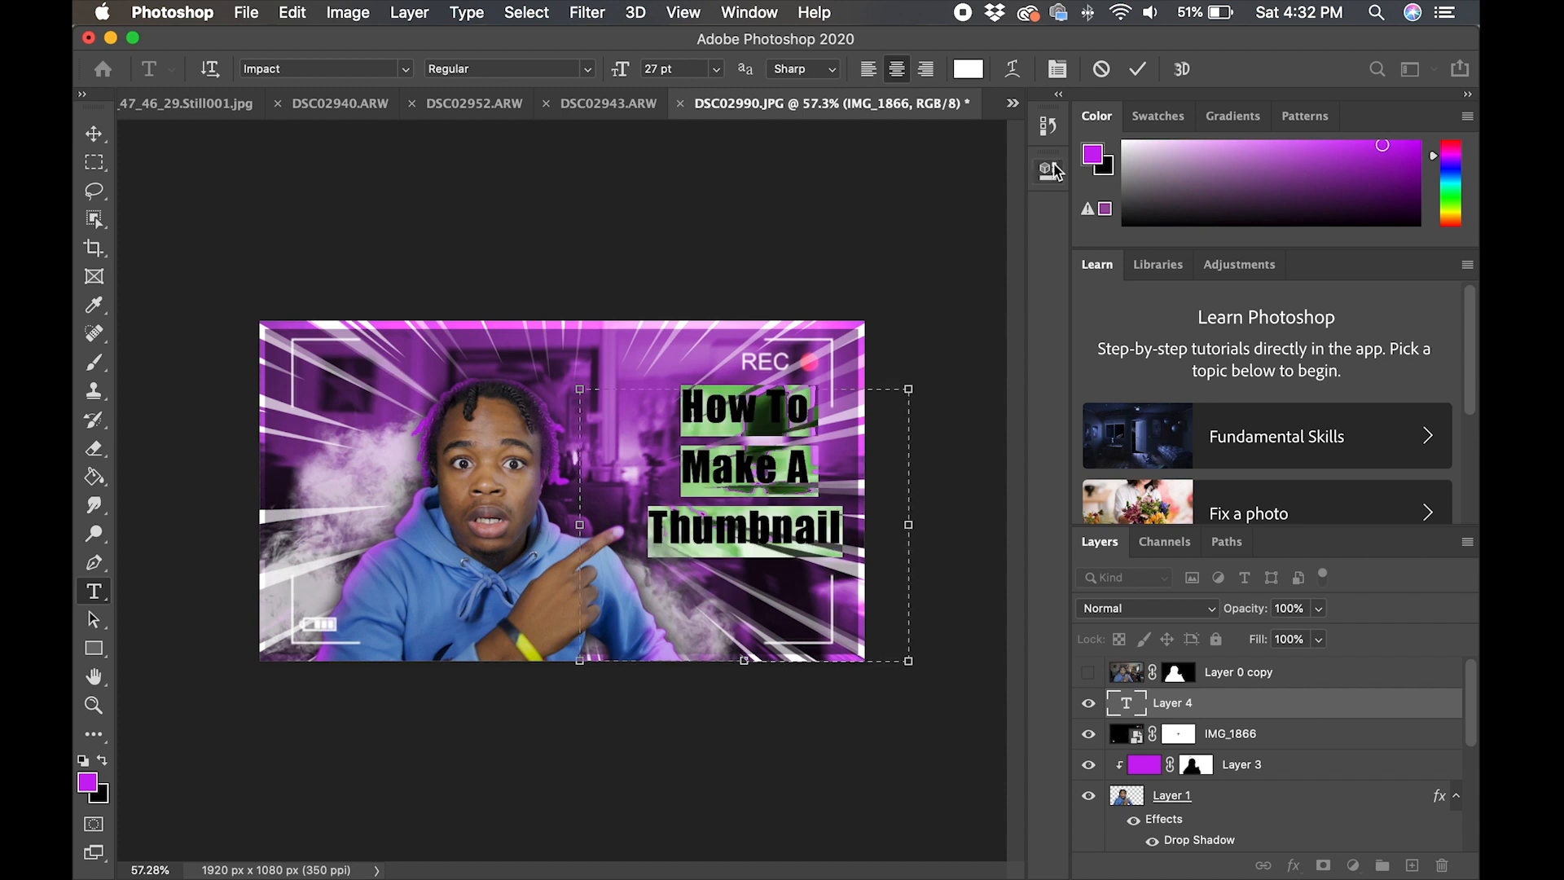
{"action": "left_click", "coordinate": [1048, 171]}
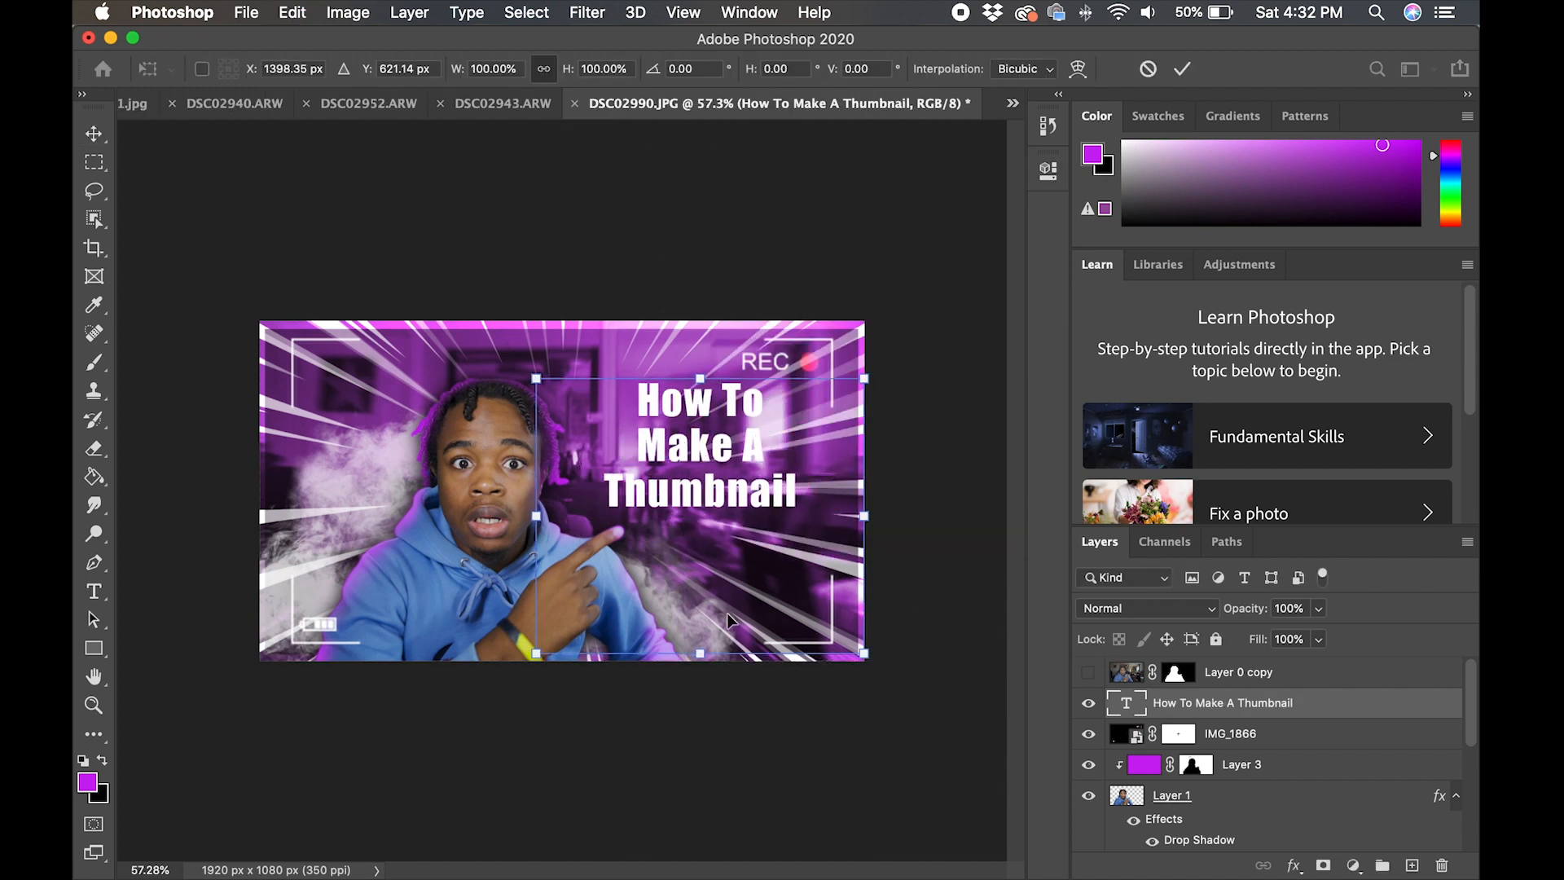
{"action": "left_click", "coordinate": [94, 590]}
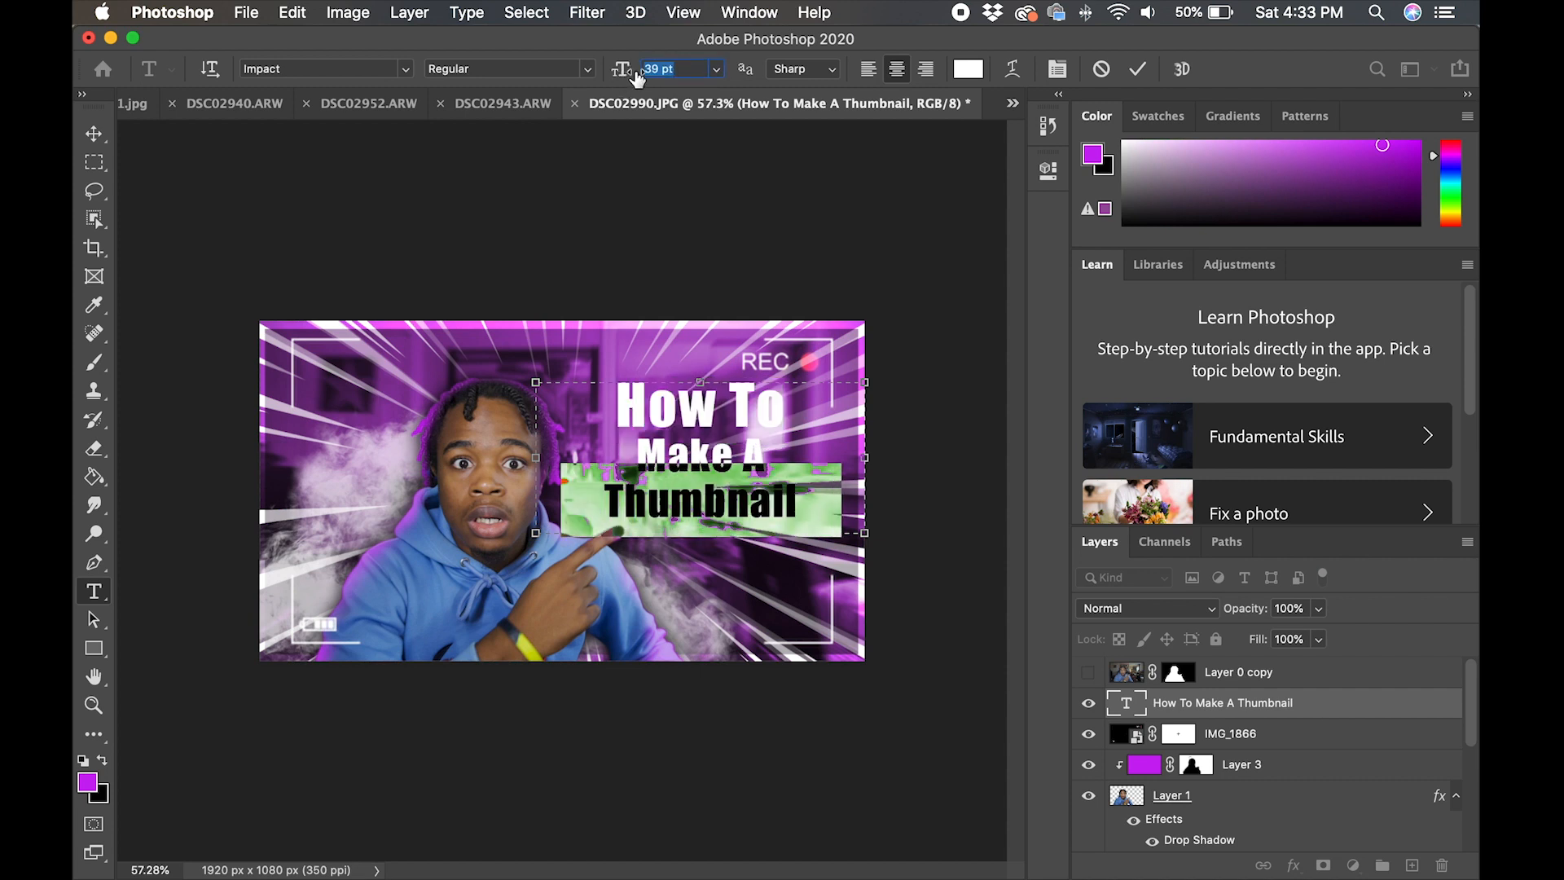
{"action": "left_click", "coordinate": [95, 133]}
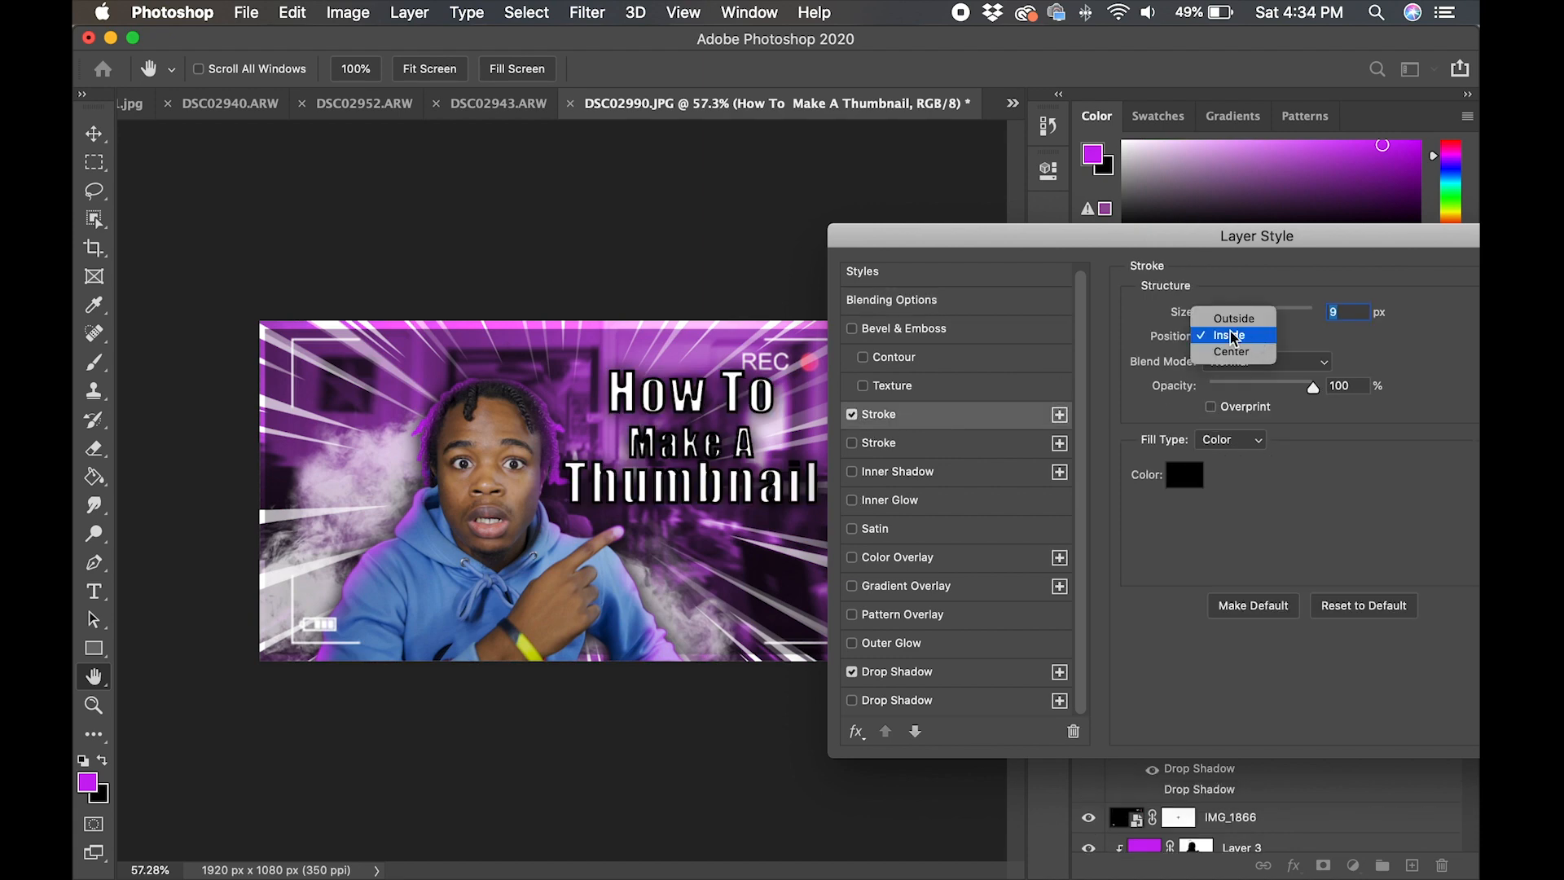
Set the title's stroke to Outside with a purple linear gradient at lower strength.
{"action": "left_click", "coordinate": [1234, 318]}
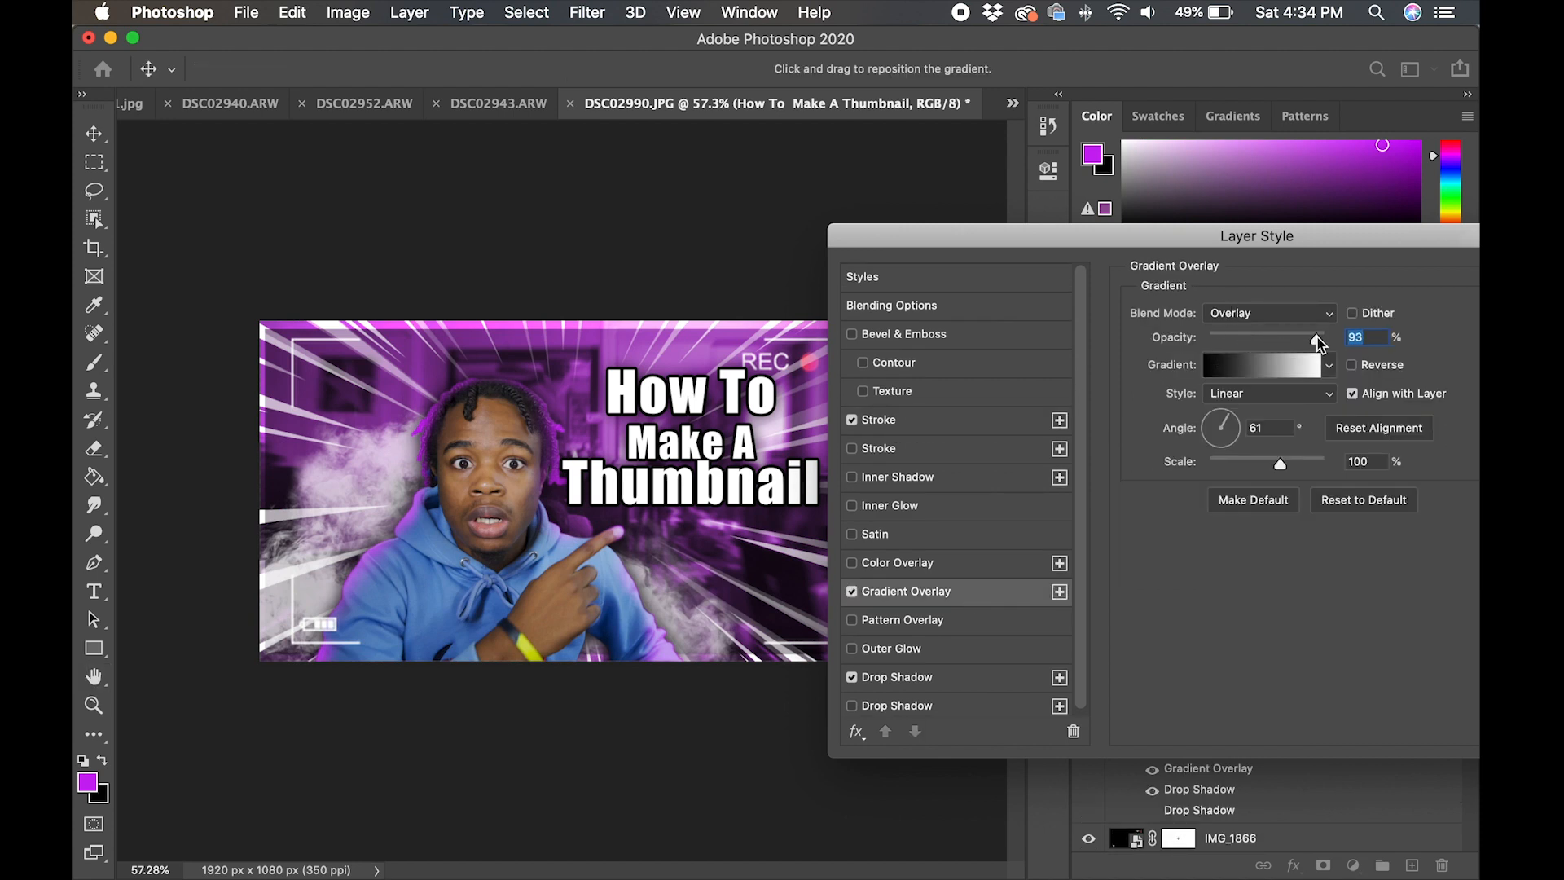
{"action": "left_click_drag", "start_coordinate": [1317, 337], "coordinate": [1257, 338]}
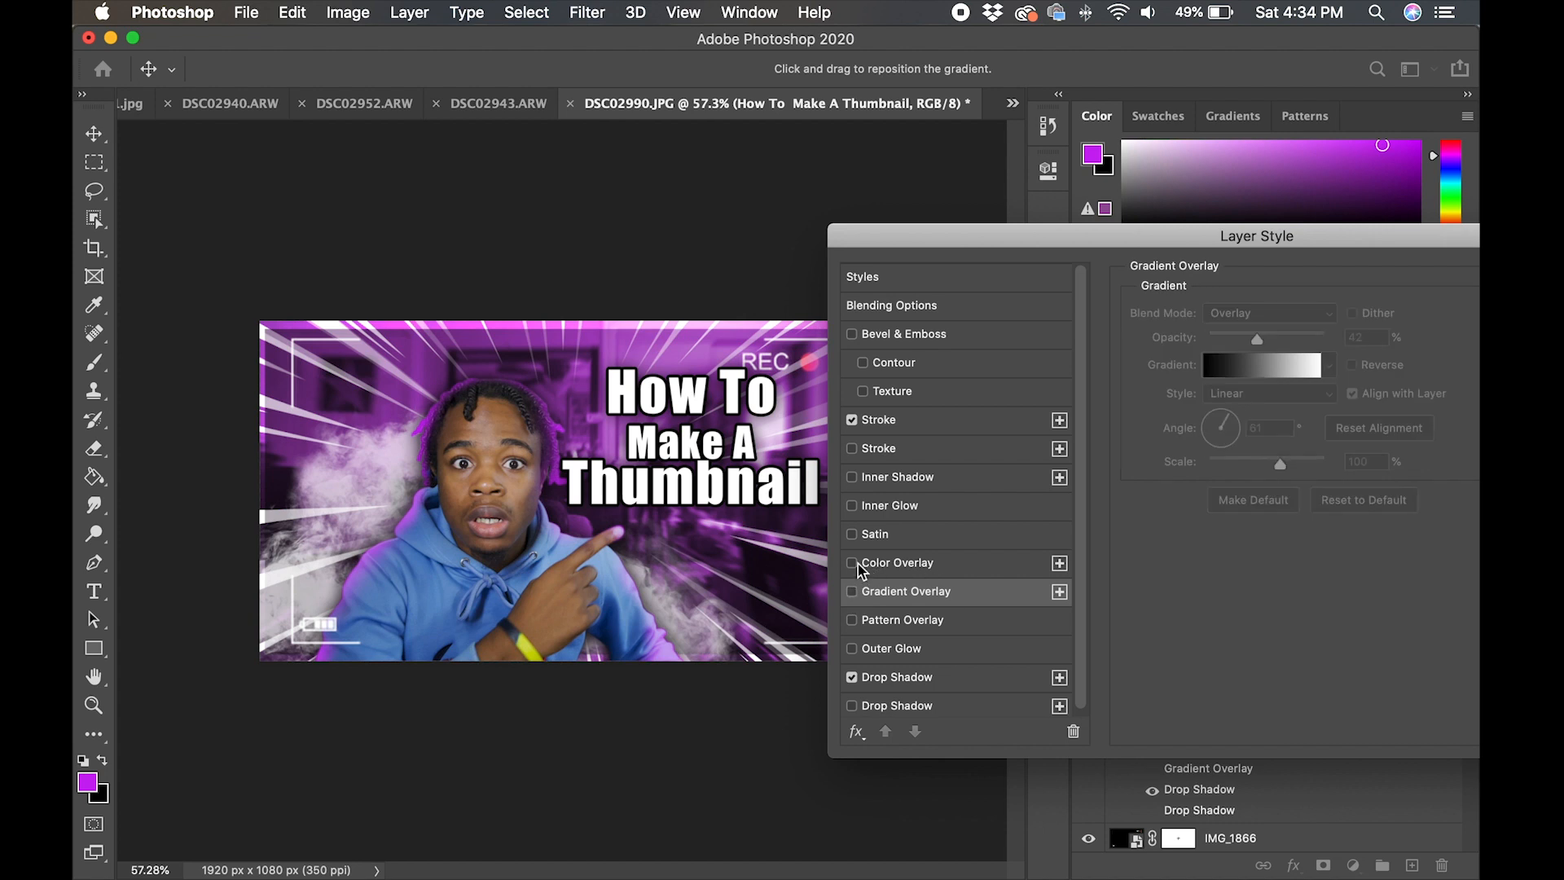
{"action": "left_click", "coordinate": [897, 562]}
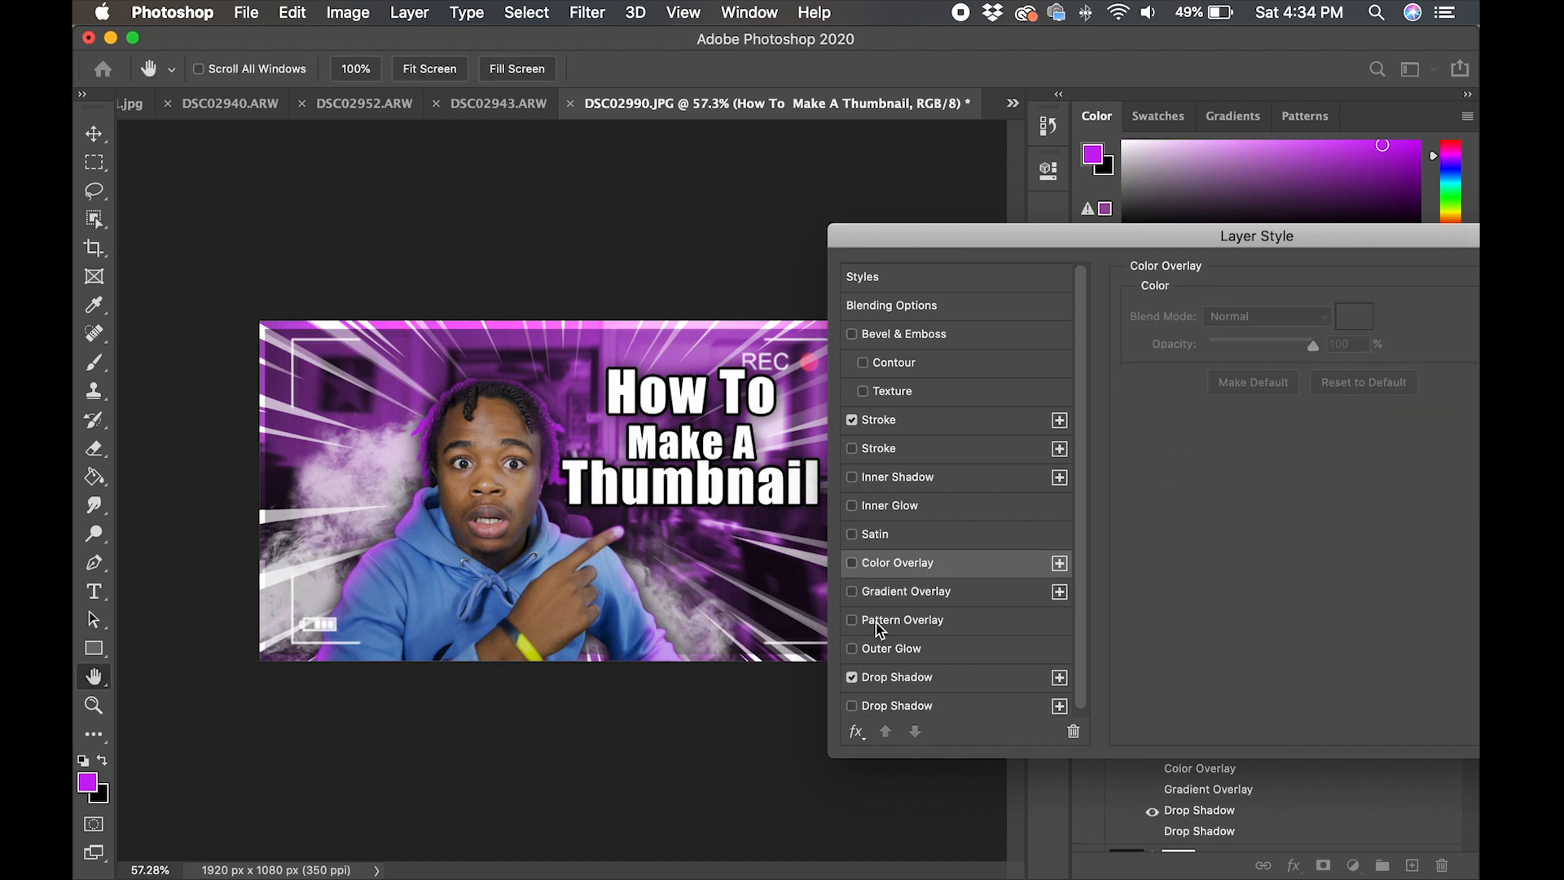
{"action": "left_click", "coordinate": [877, 419]}
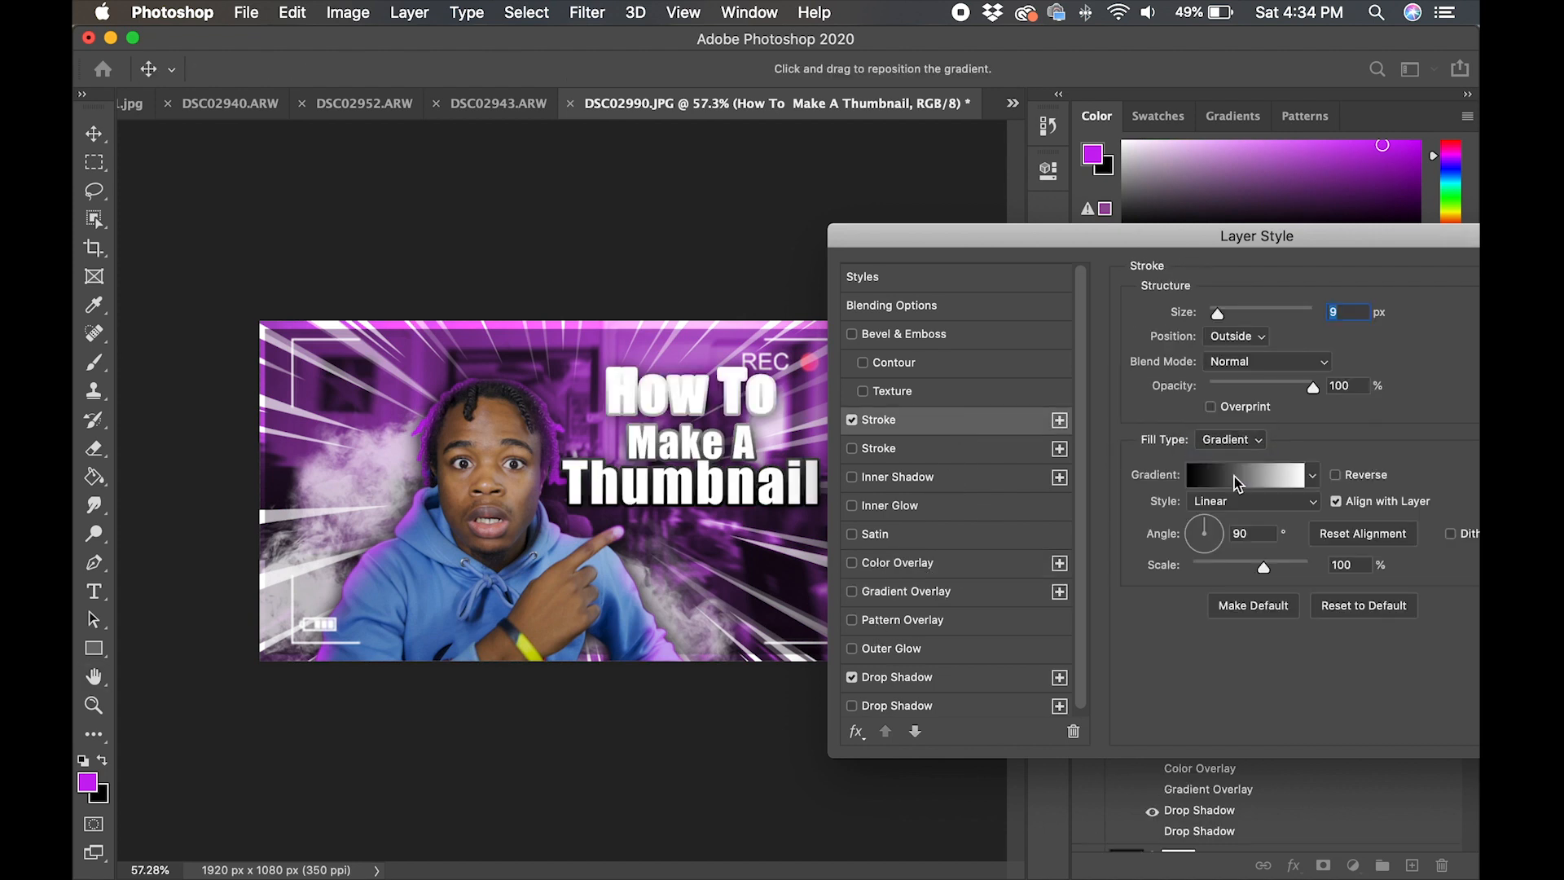
{"action": "left_click", "coordinate": [1312, 475]}
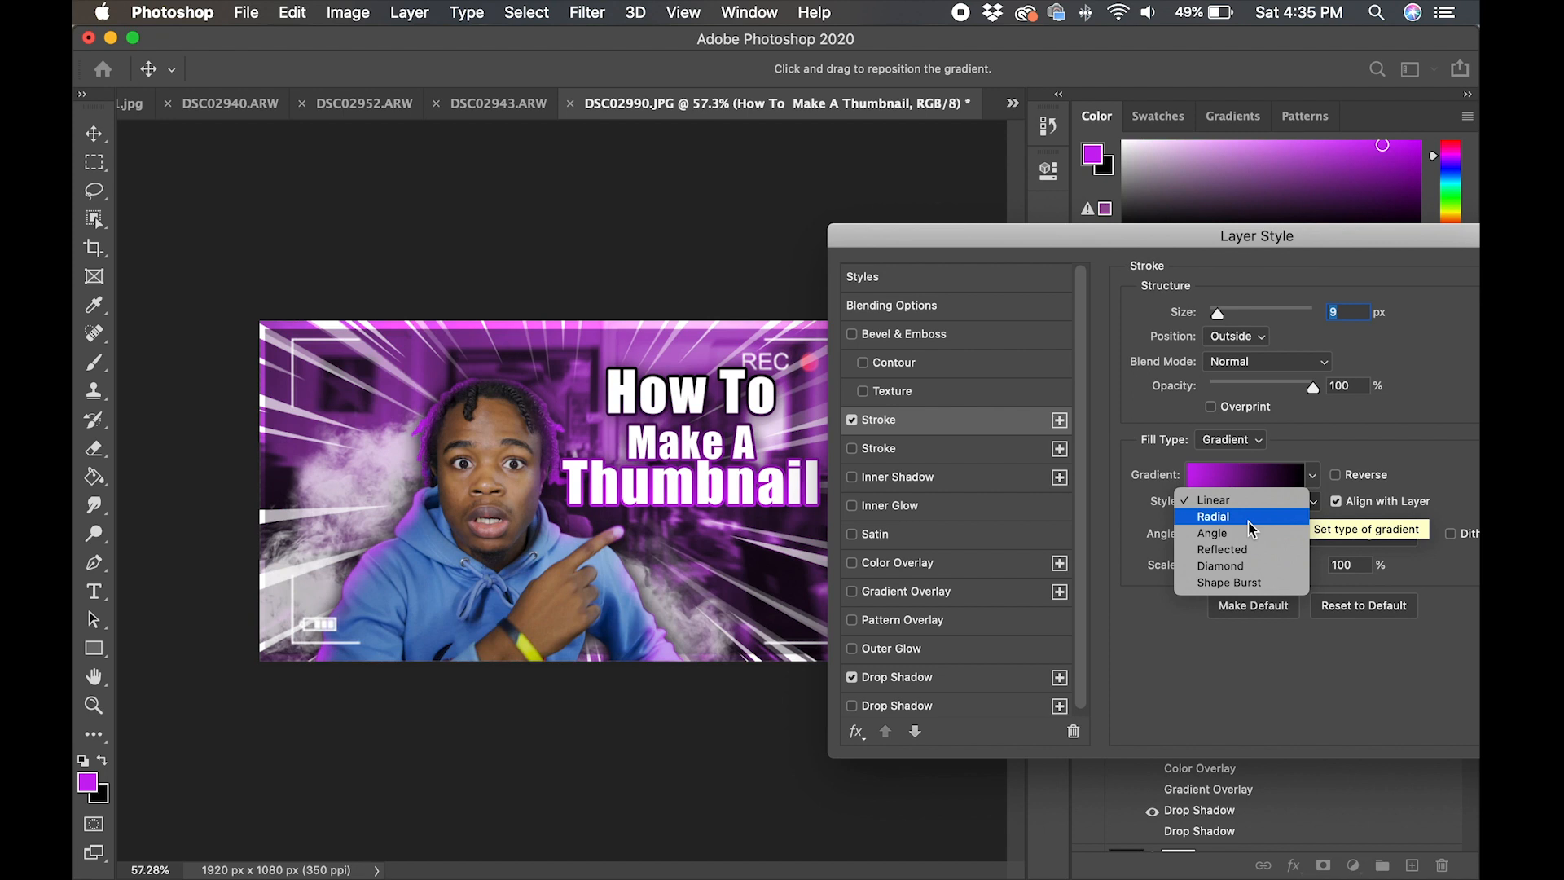
{"action": "left_click", "coordinate": [1220, 549]}
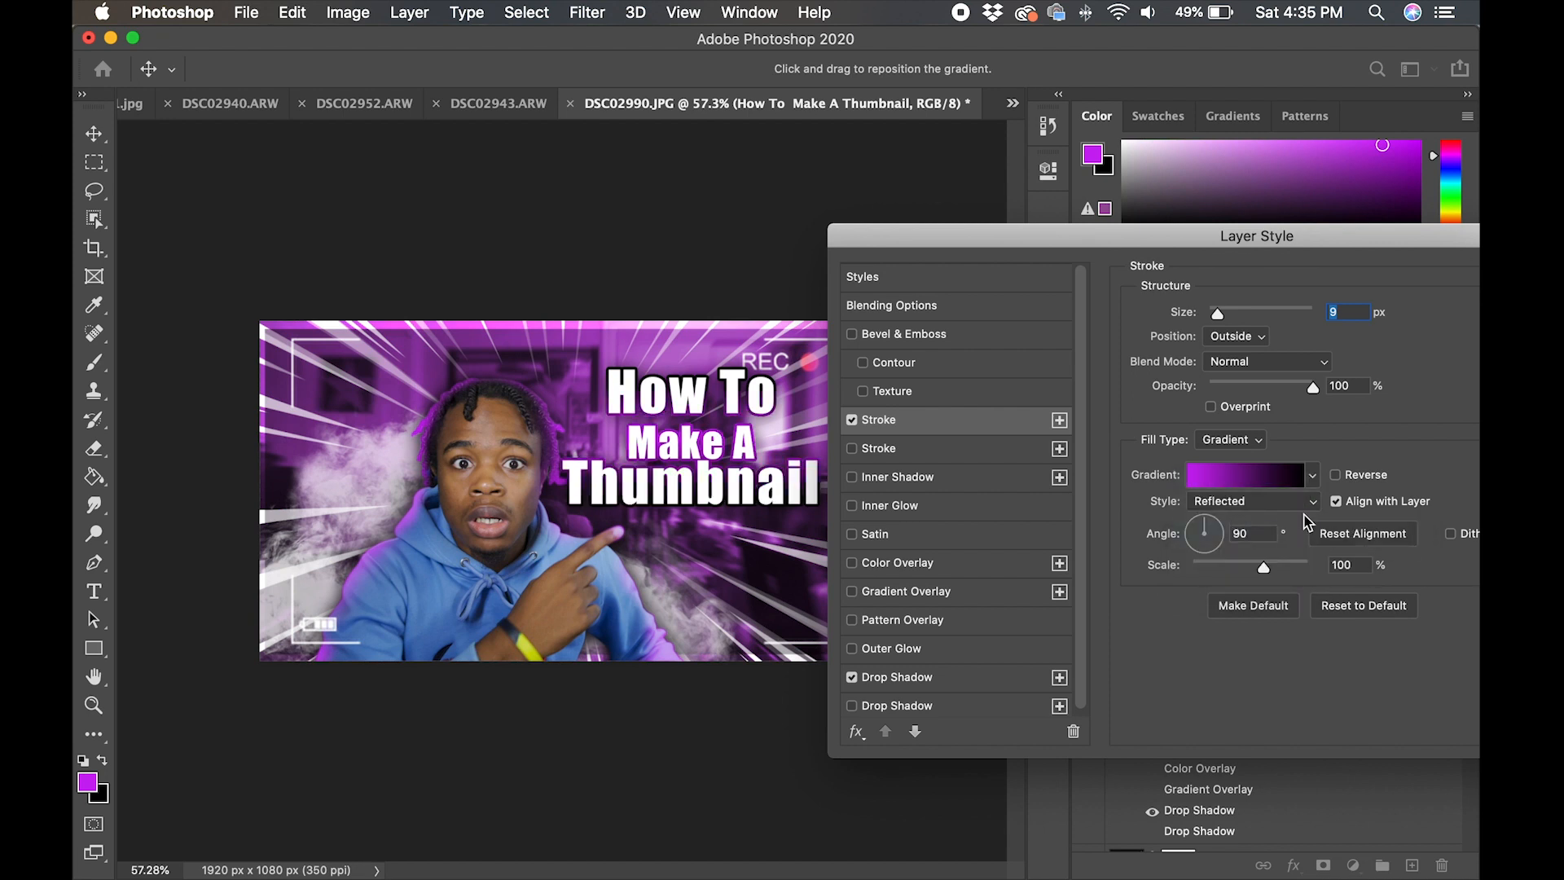
{"action": "left_click", "coordinate": [1252, 500]}
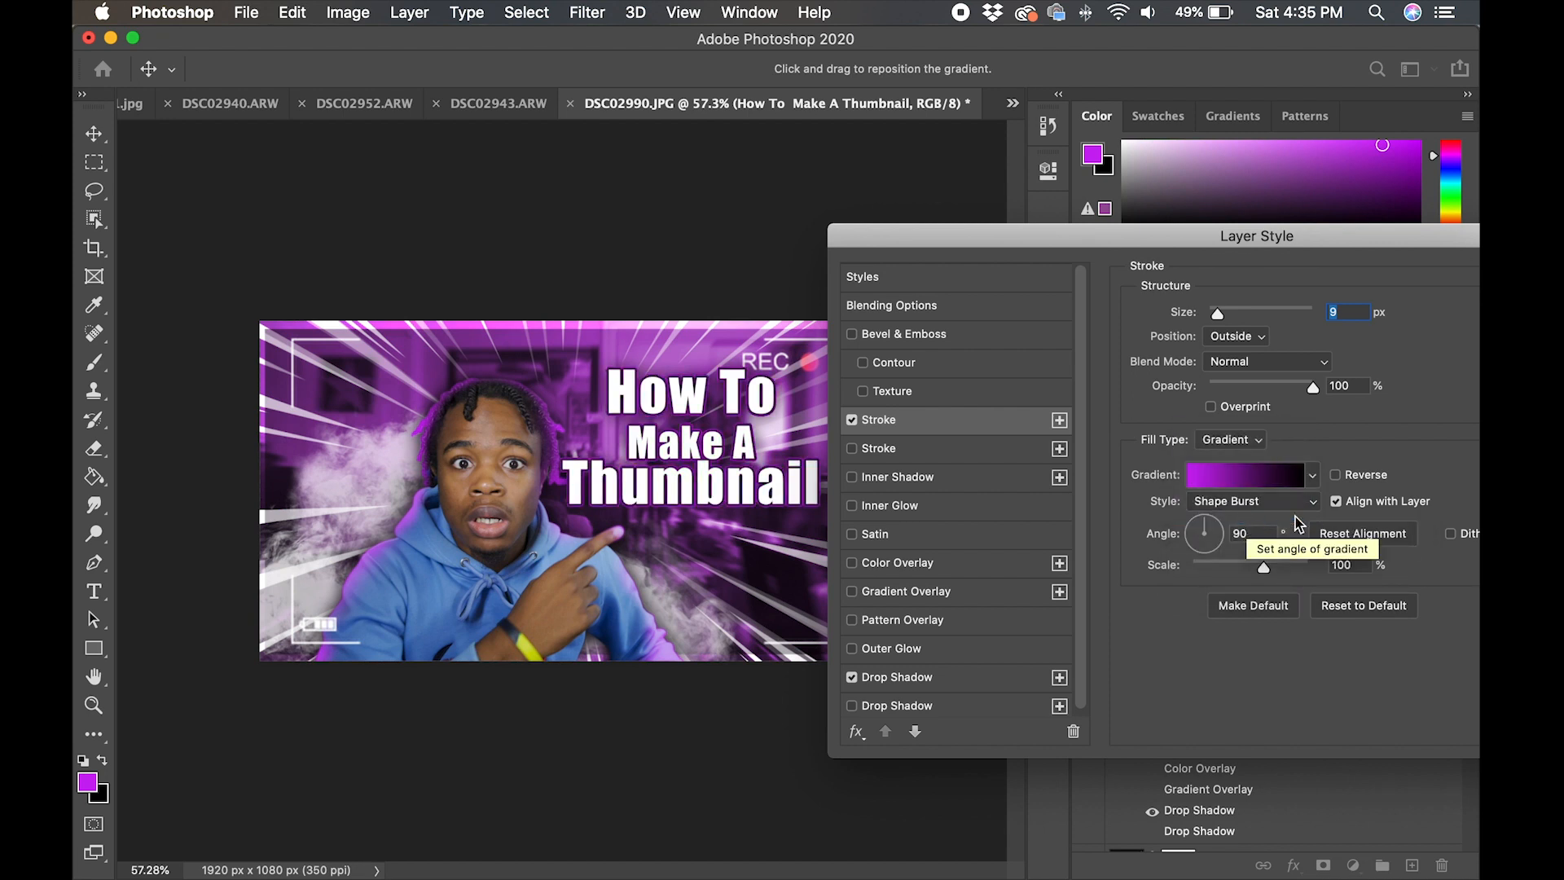
{"action": "left_click", "coordinate": [1255, 500]}
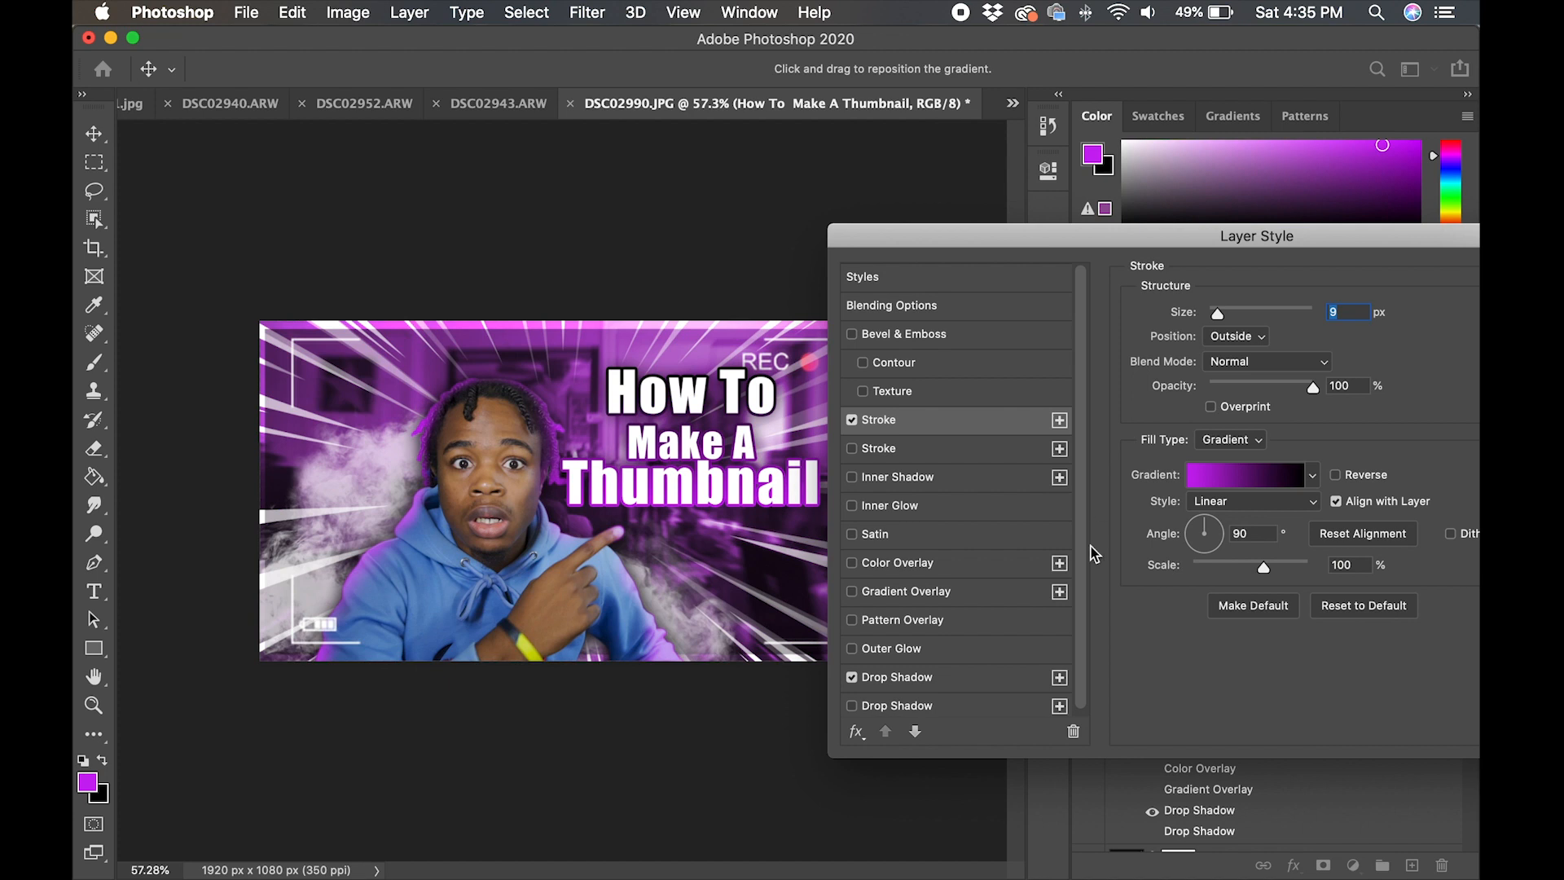
{"action": "mouse_move", "coordinate": [1170, 445]}
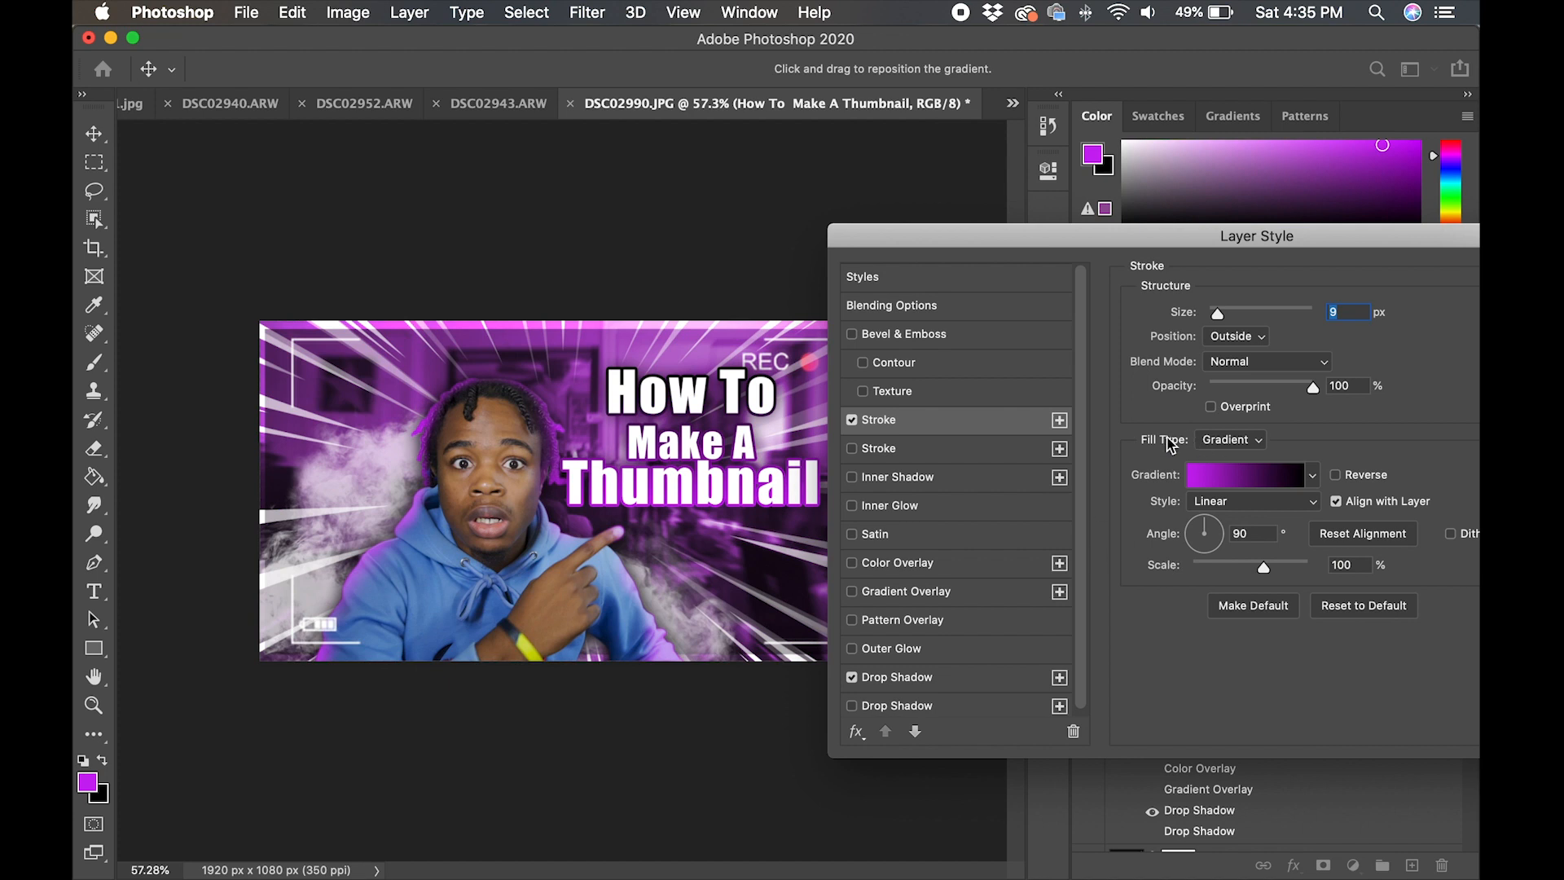
Add a white 21 px Overlay stroke, an inner shadow and a wider-spread drop shadow to the title.
{"action": "left_click", "coordinate": [852, 448]}
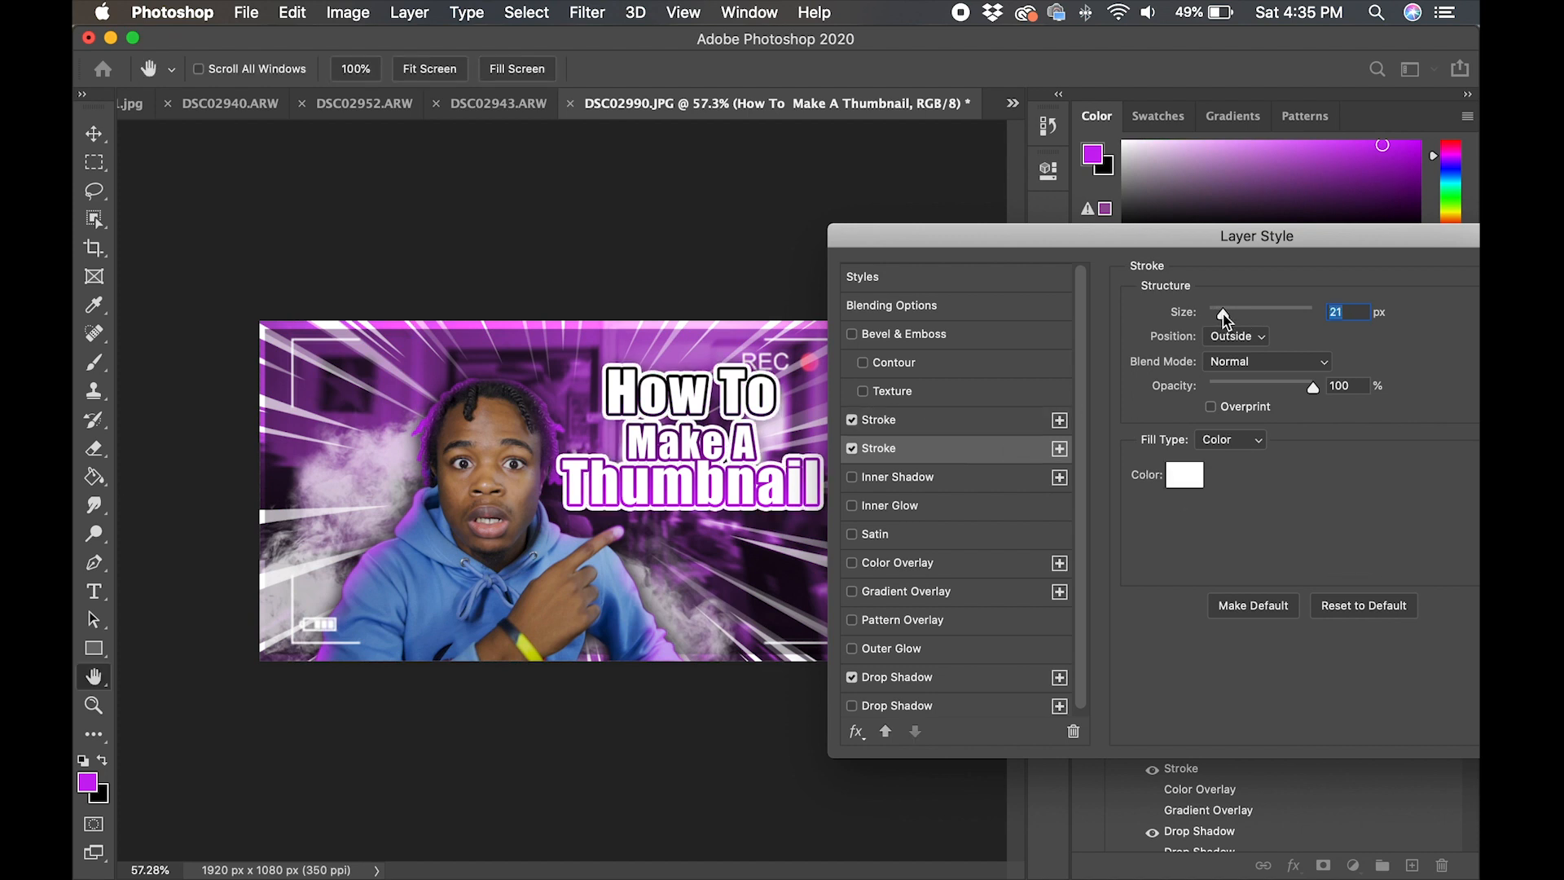
{"action": "left_click", "coordinate": [1268, 362]}
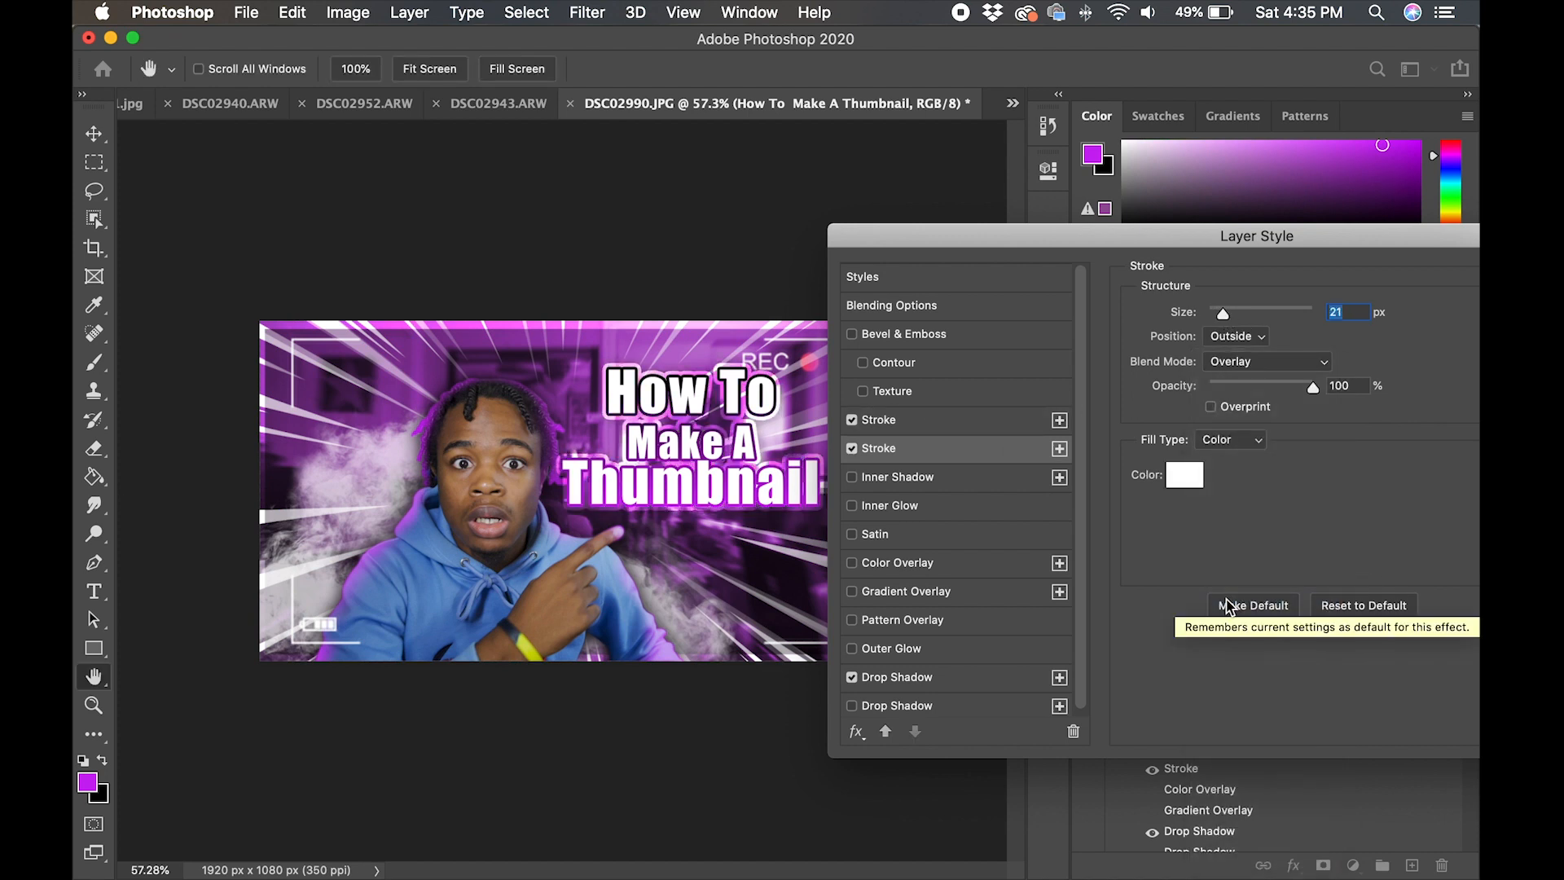
{"action": "left_click", "coordinate": [851, 478]}
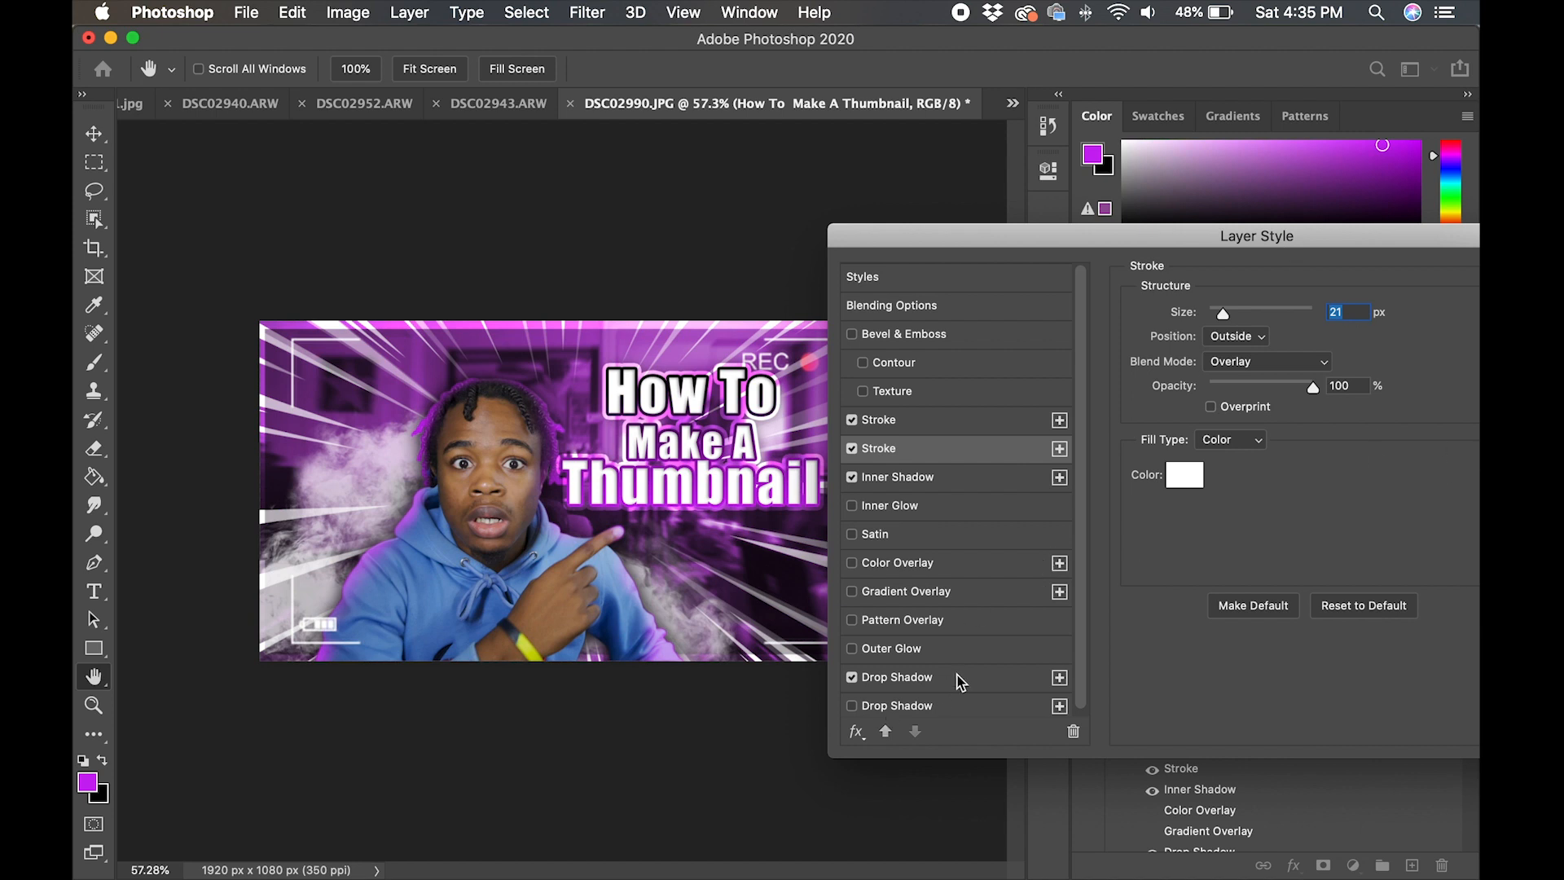
{"action": "left_click", "coordinate": [896, 676]}
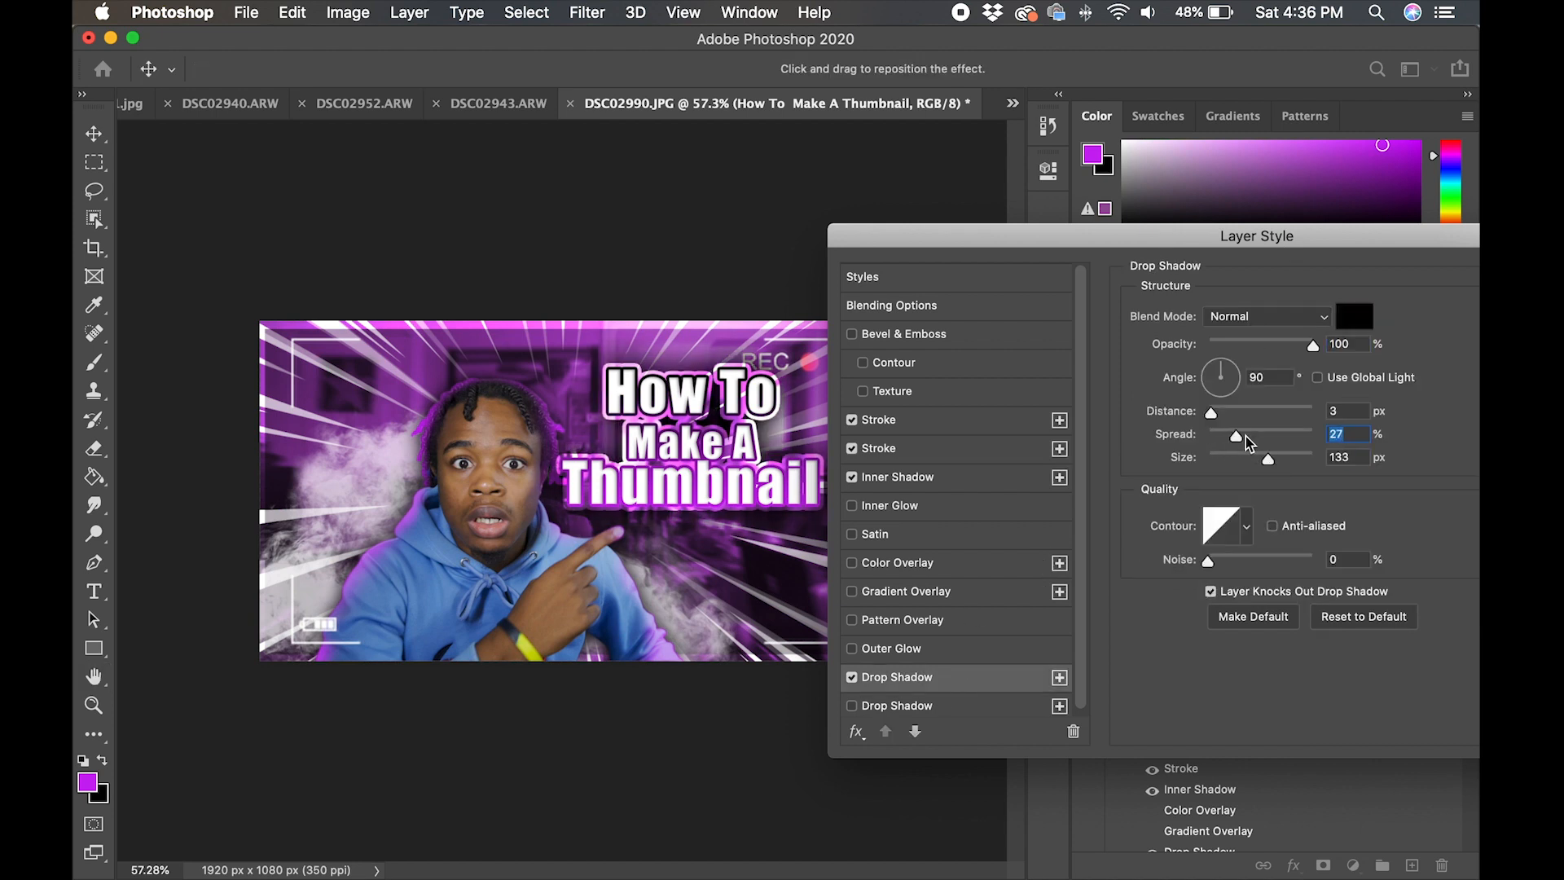
{"action": "left_click_drag", "start_coordinate": [1243, 433], "coordinate": [1273, 433]}
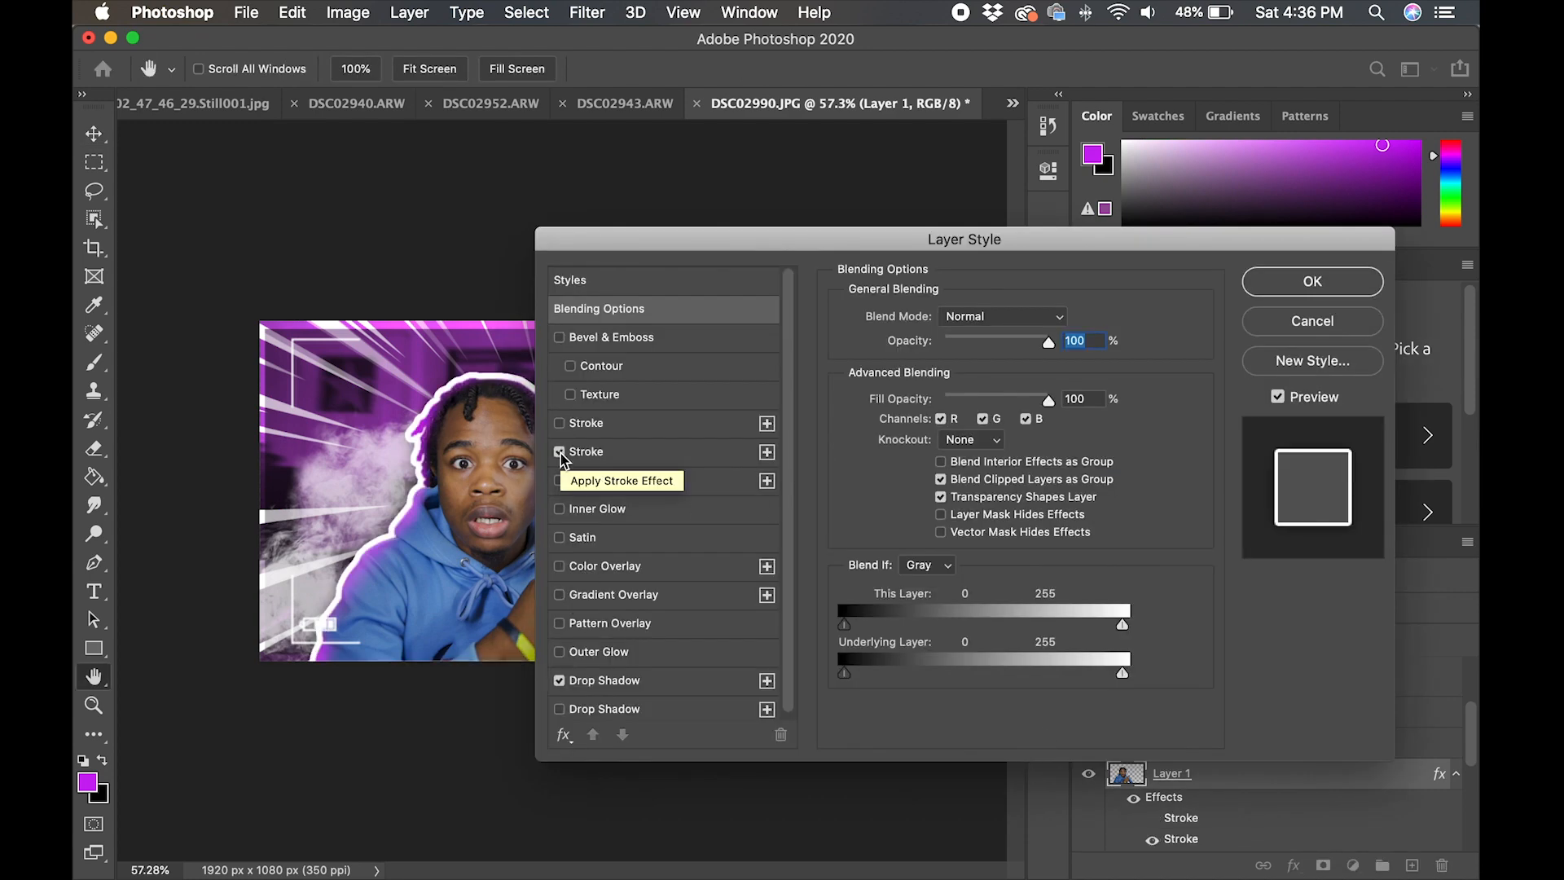
Outline the cut-out subject with a 6 px white Overlay stroke and apply it.
{"action": "left_click", "coordinate": [585, 451]}
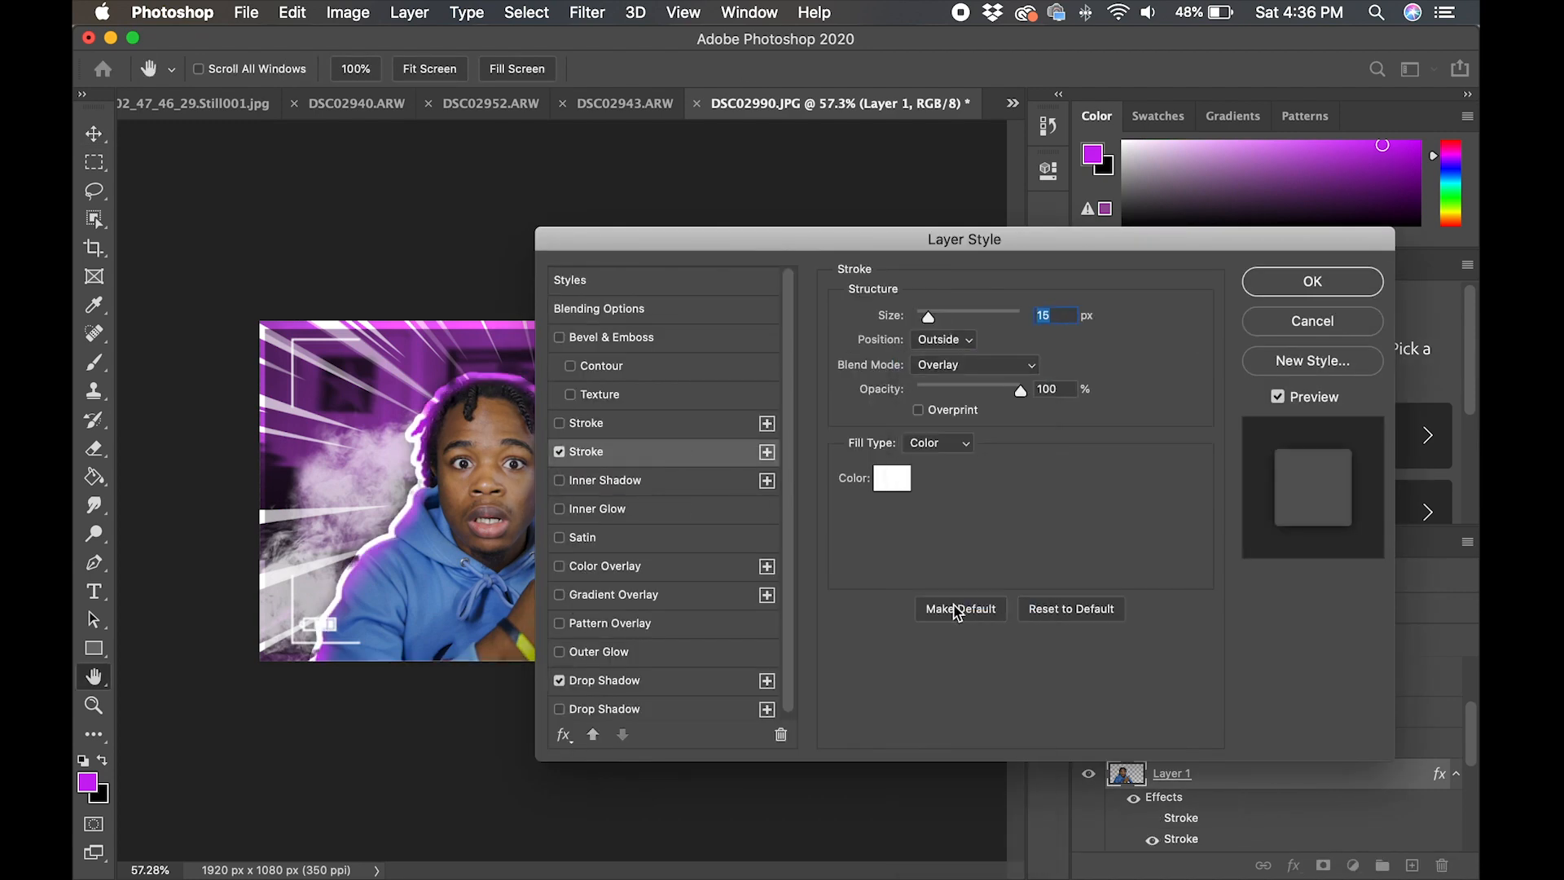
{"action": "left_click_drag", "start_coordinate": [927, 316], "coordinate": [919, 316]}
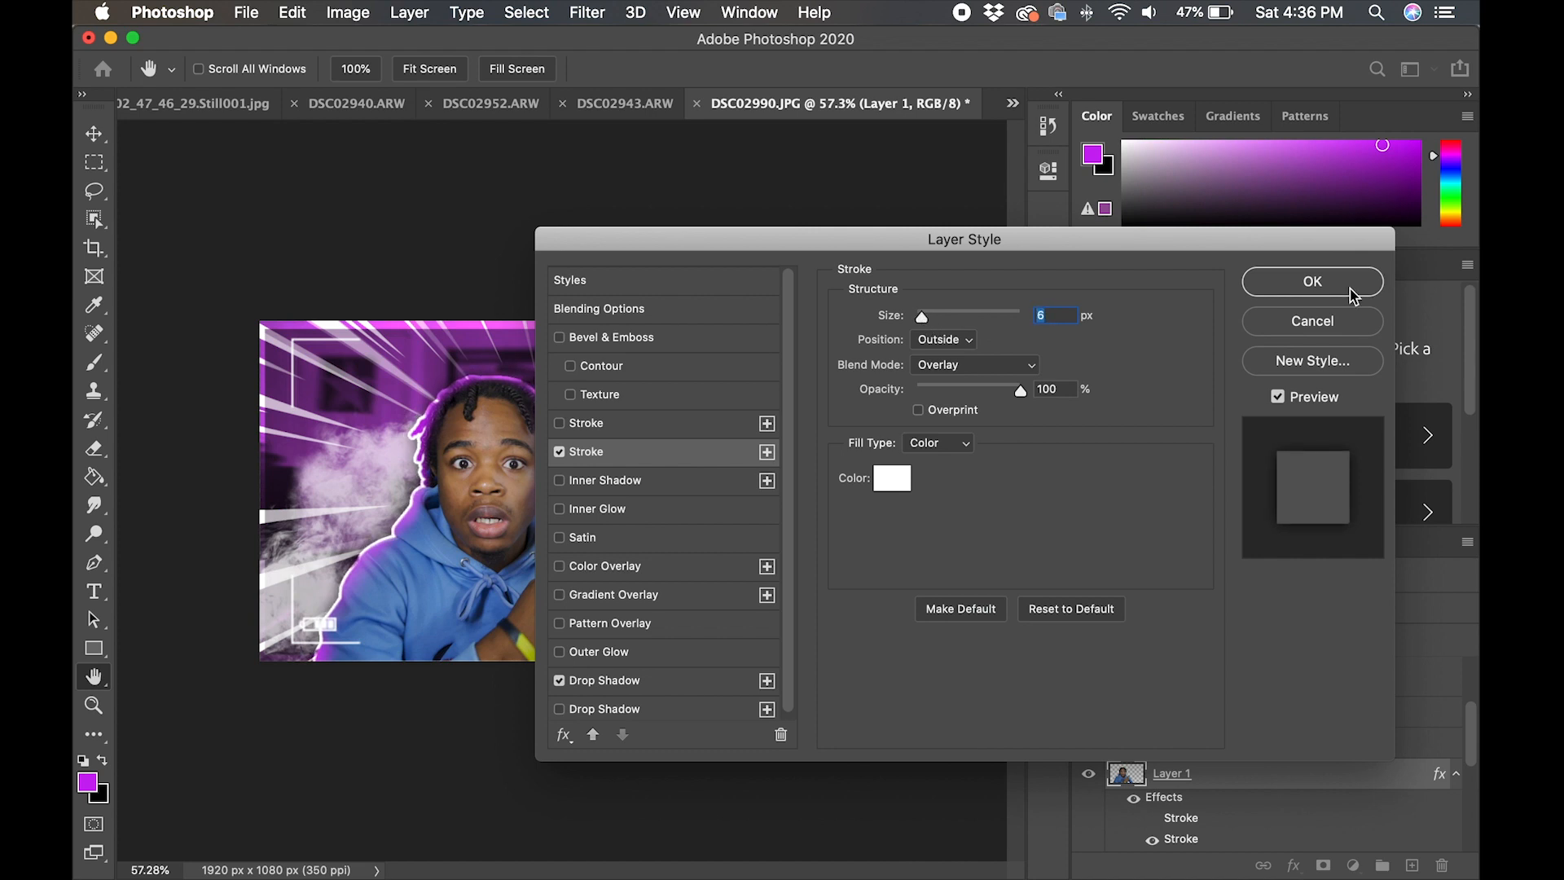
{"action": "left_click", "coordinate": [1312, 282]}
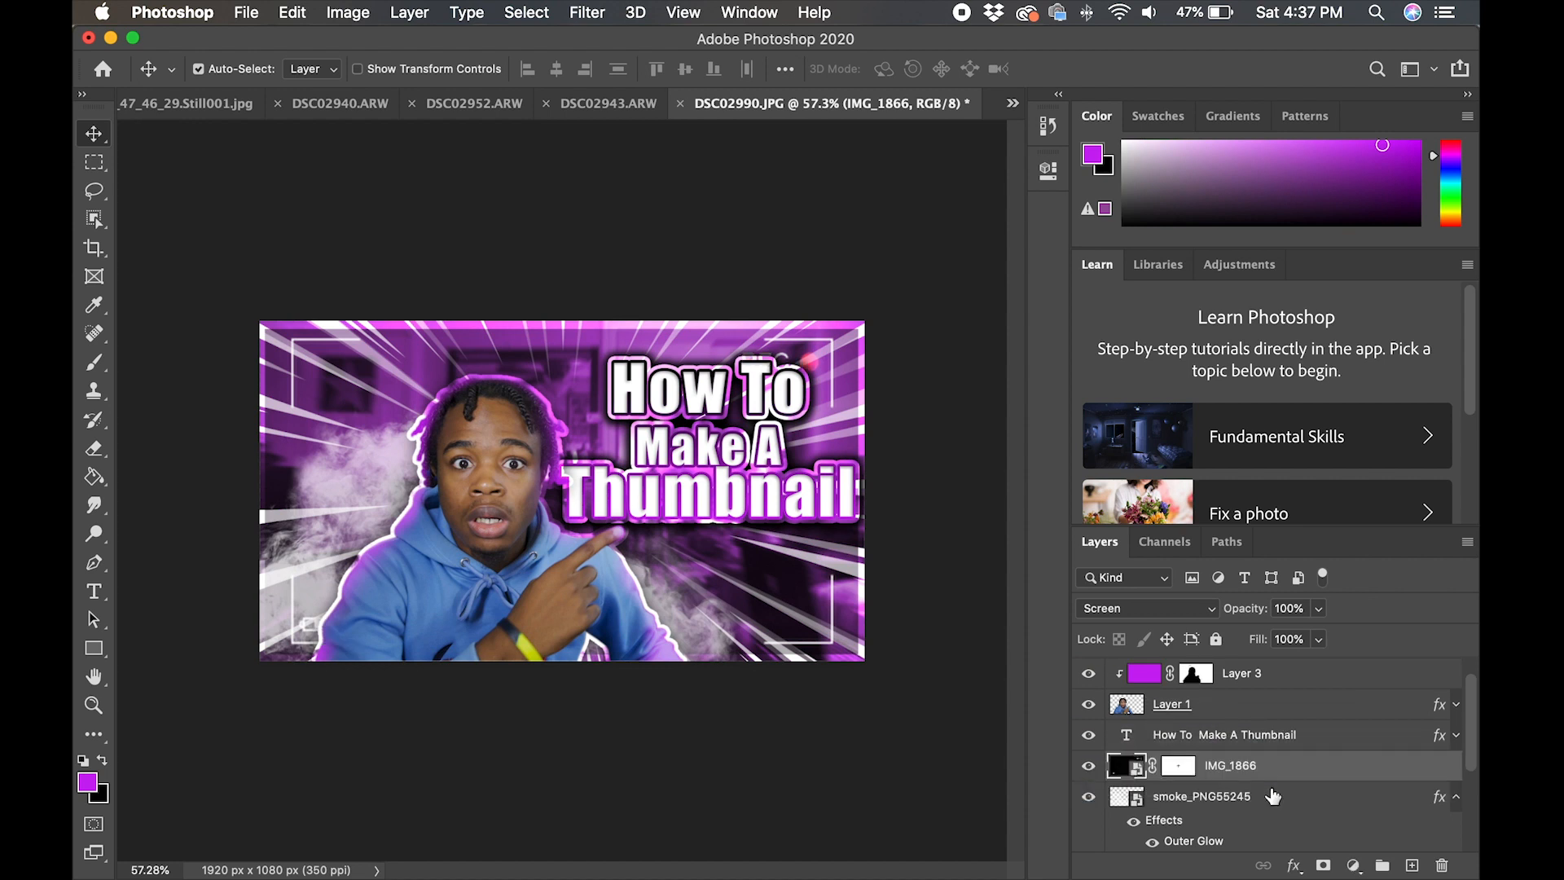
Save the thumbnail to the Desktop as JPEG 'thumbnail tut' at maximum quality 10.
{"action": "left_click", "coordinate": [246, 12]}
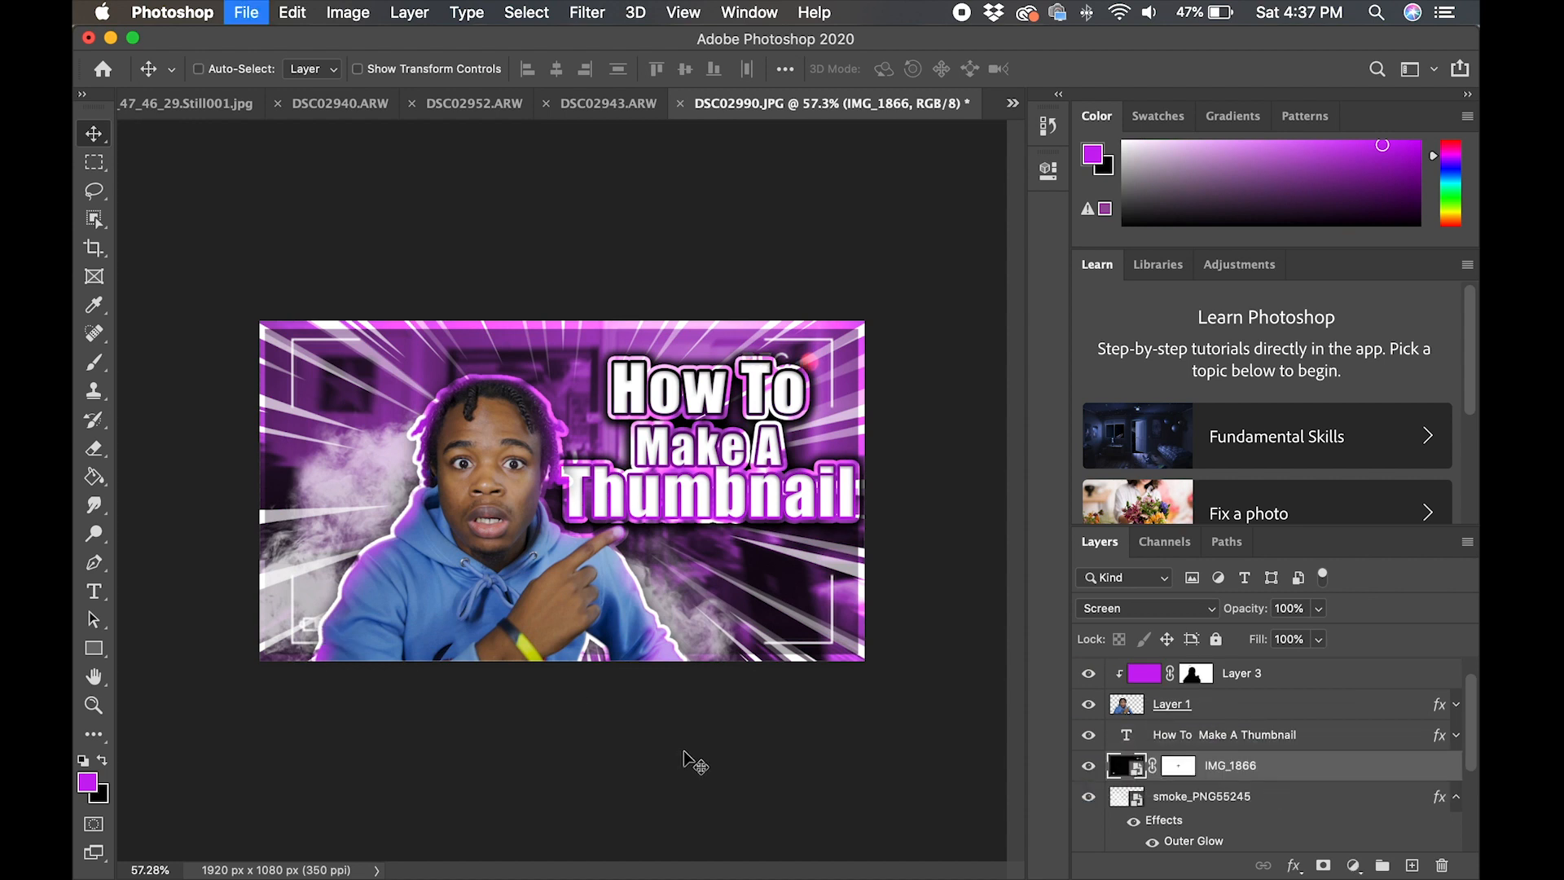
{"action": "left_click", "coordinate": [246, 12]}
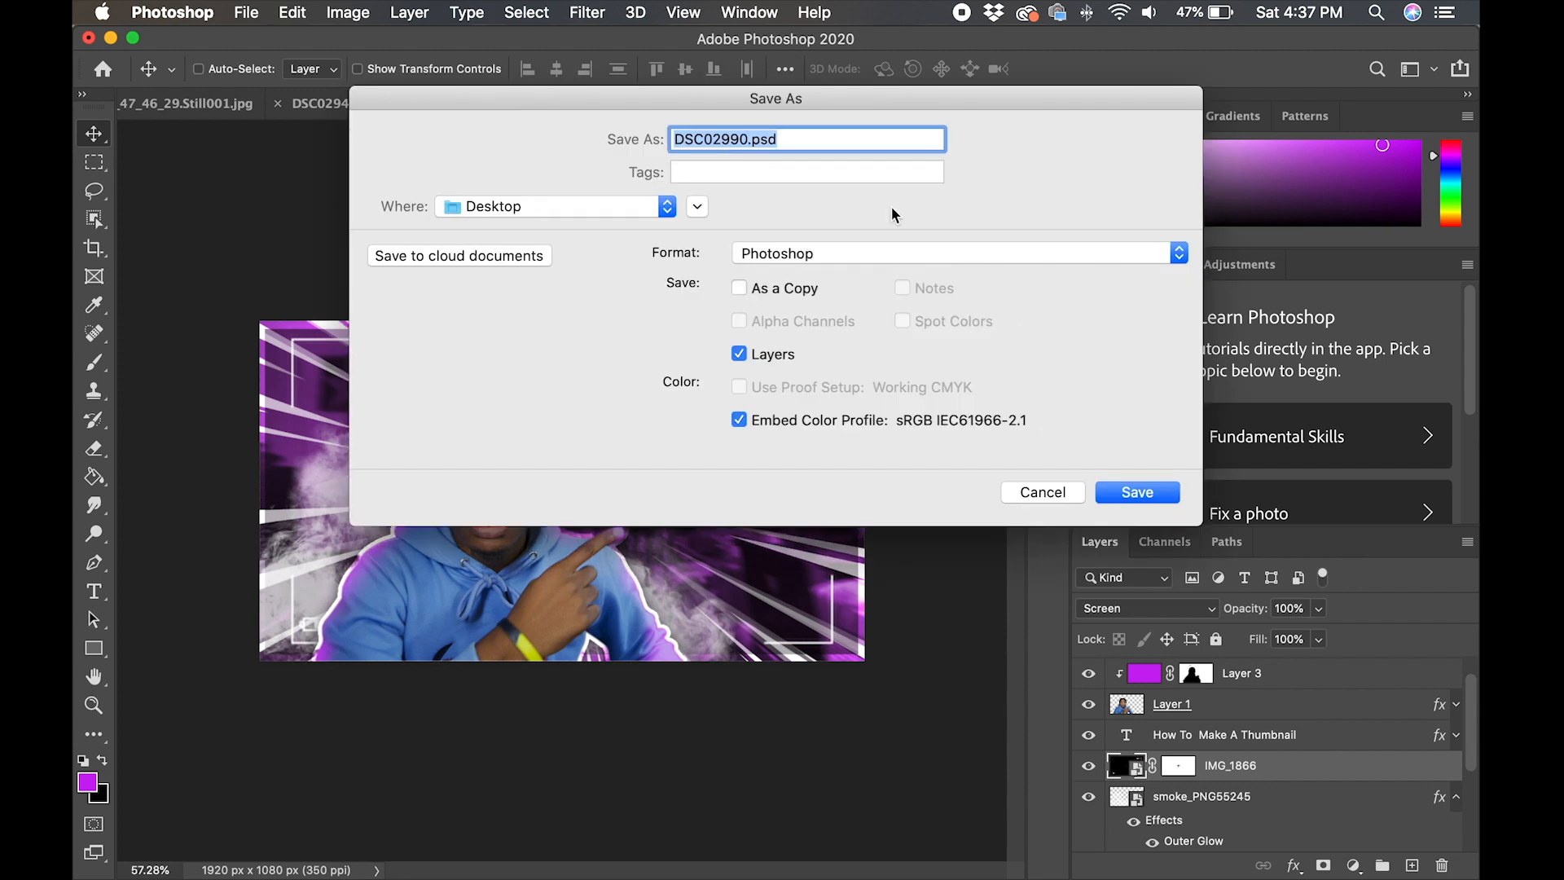
{"action": "type", "text": "thumbnail"}
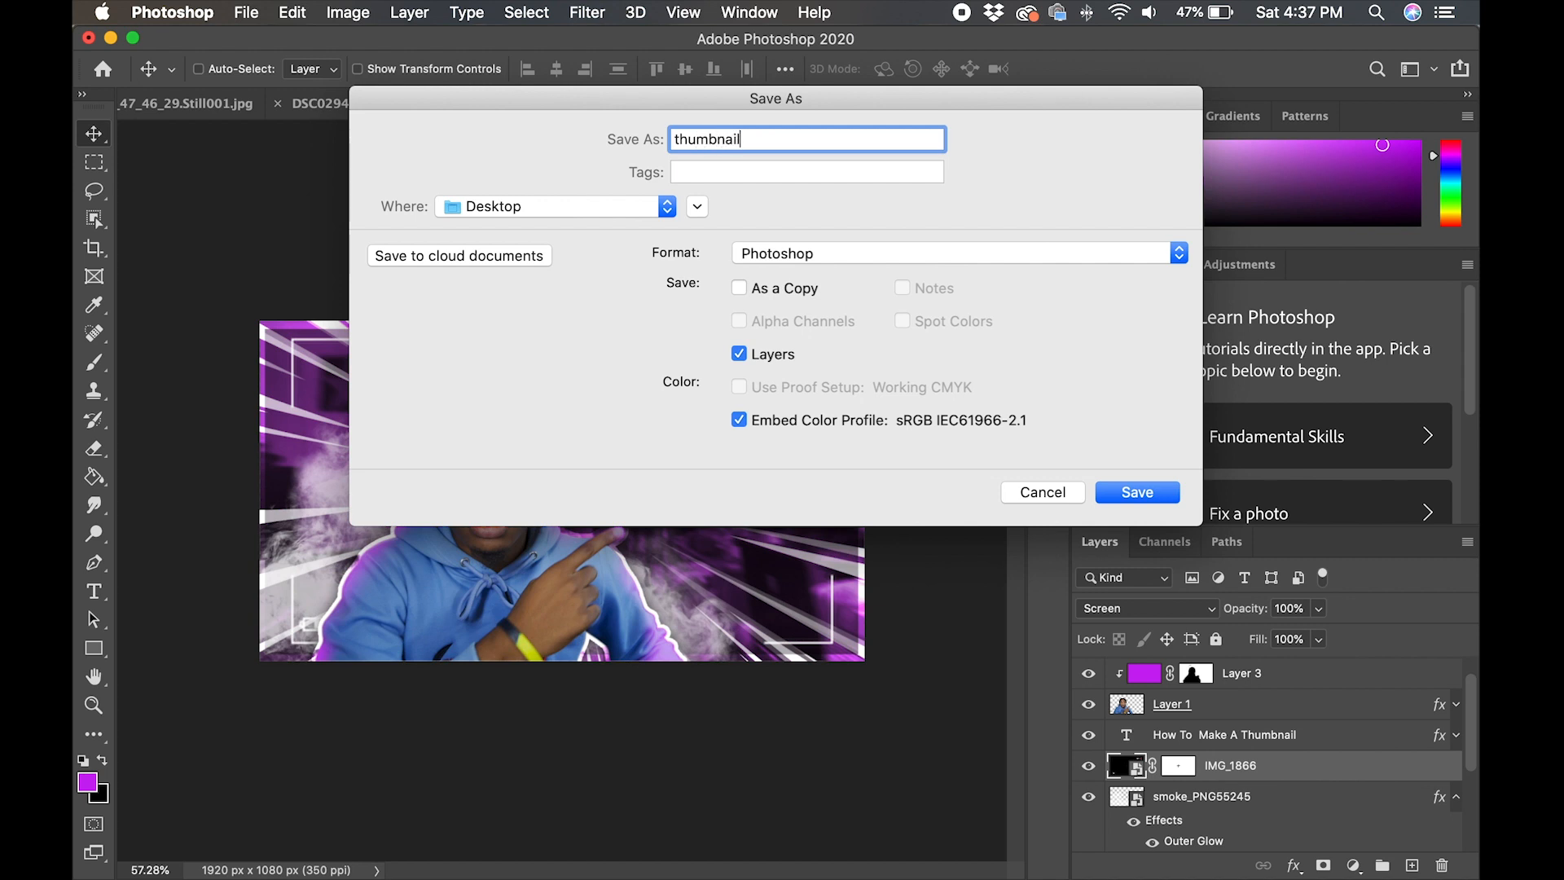
{"action": "type", "text": "tut"}
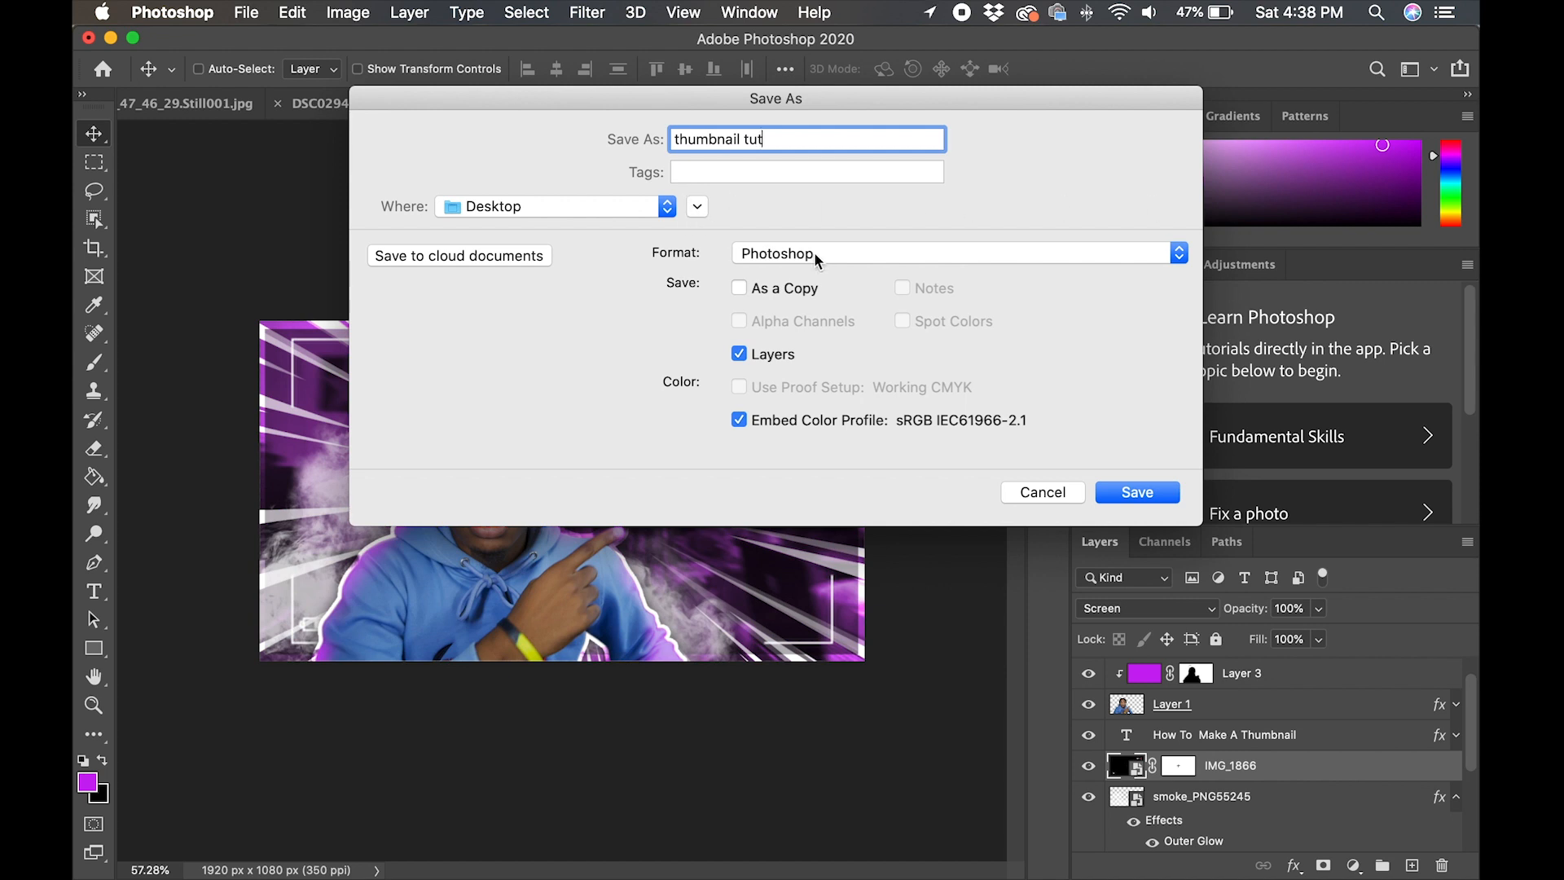
{"action": "left_click", "coordinate": [953, 253]}
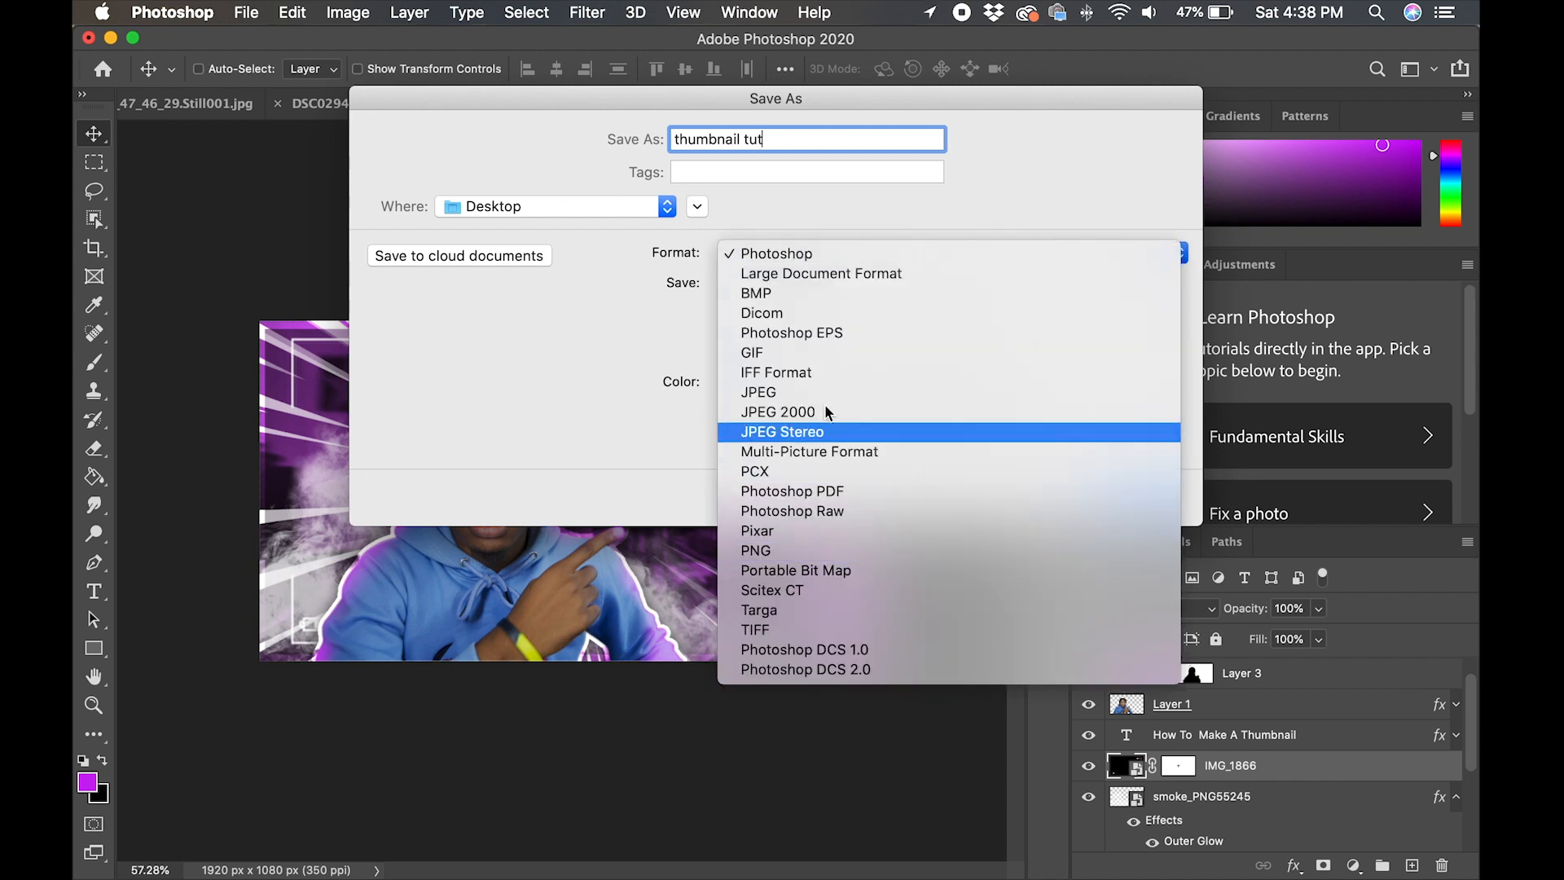
{"action": "left_click", "coordinate": [758, 392]}
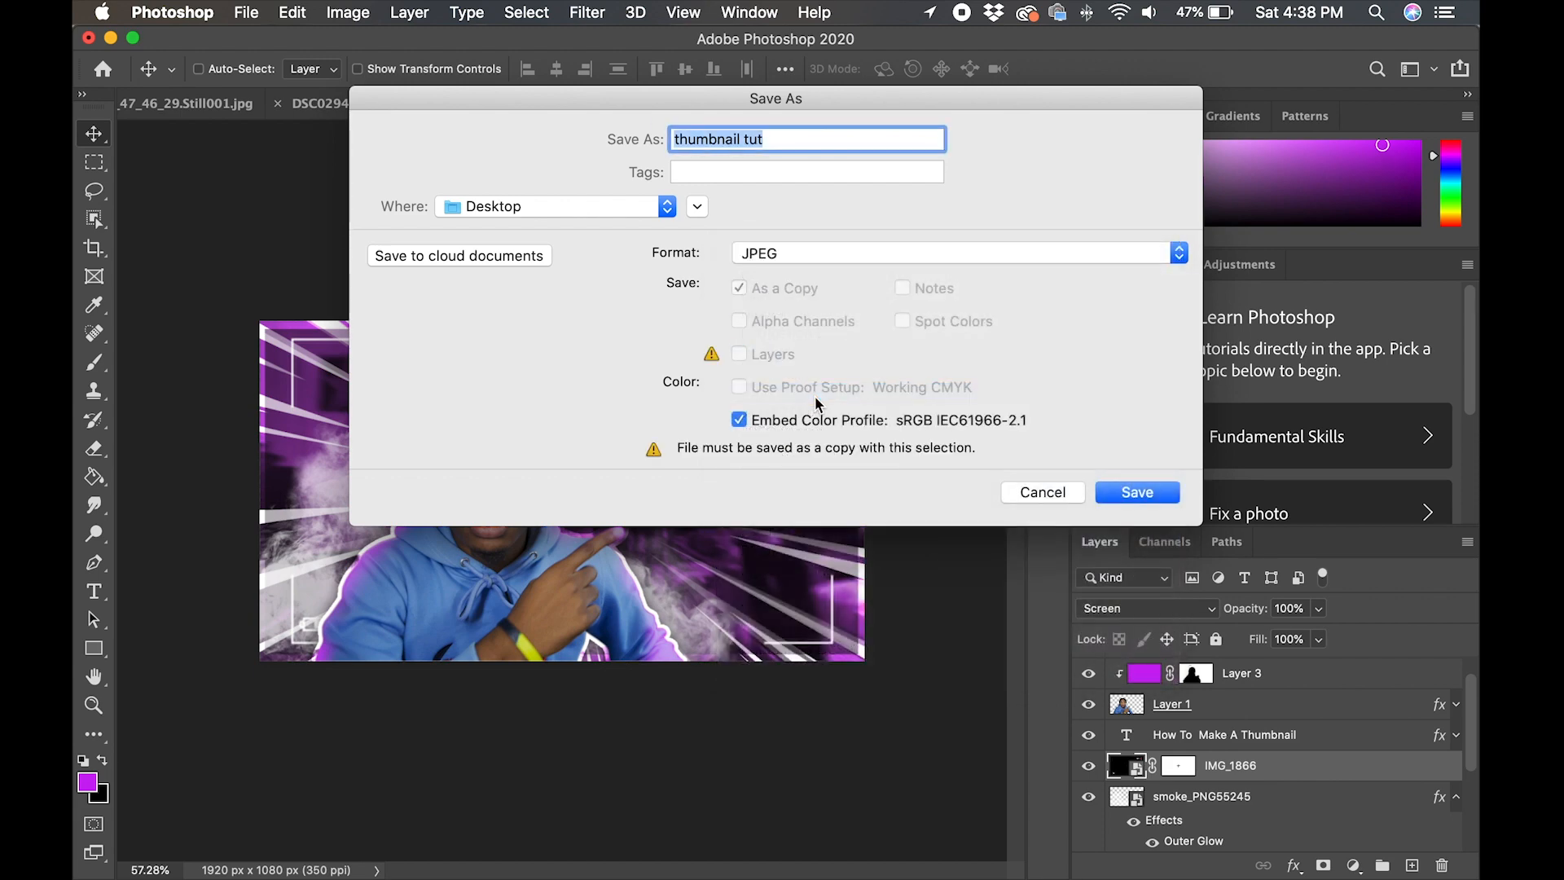
{"action": "left_click", "coordinate": [1135, 492]}
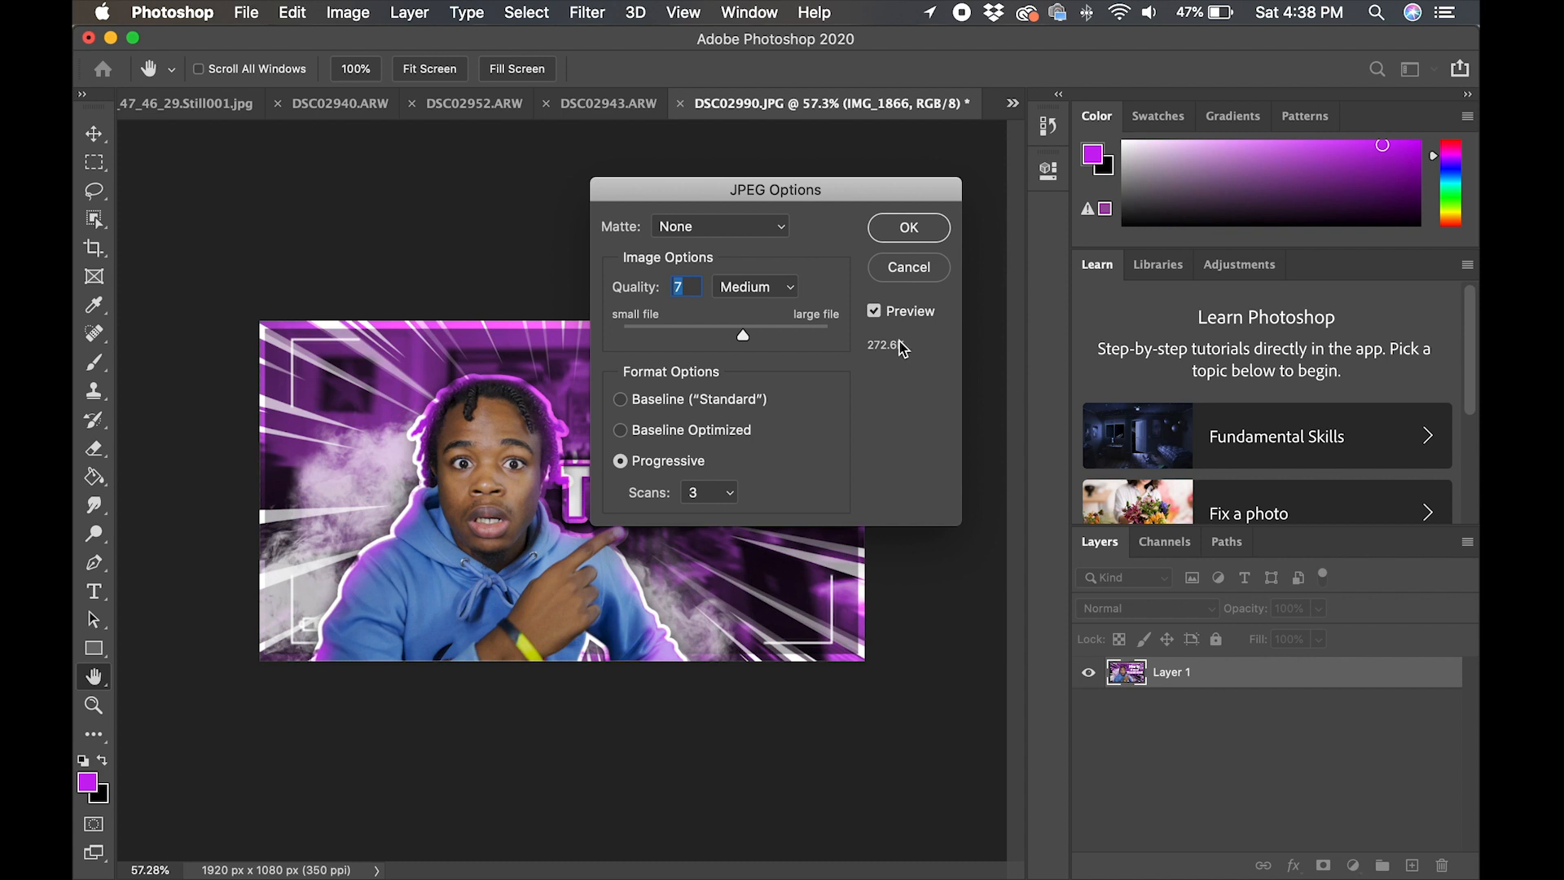
{"action": "left_click_drag", "start_coordinate": [743, 336], "coordinate": [789, 336]}
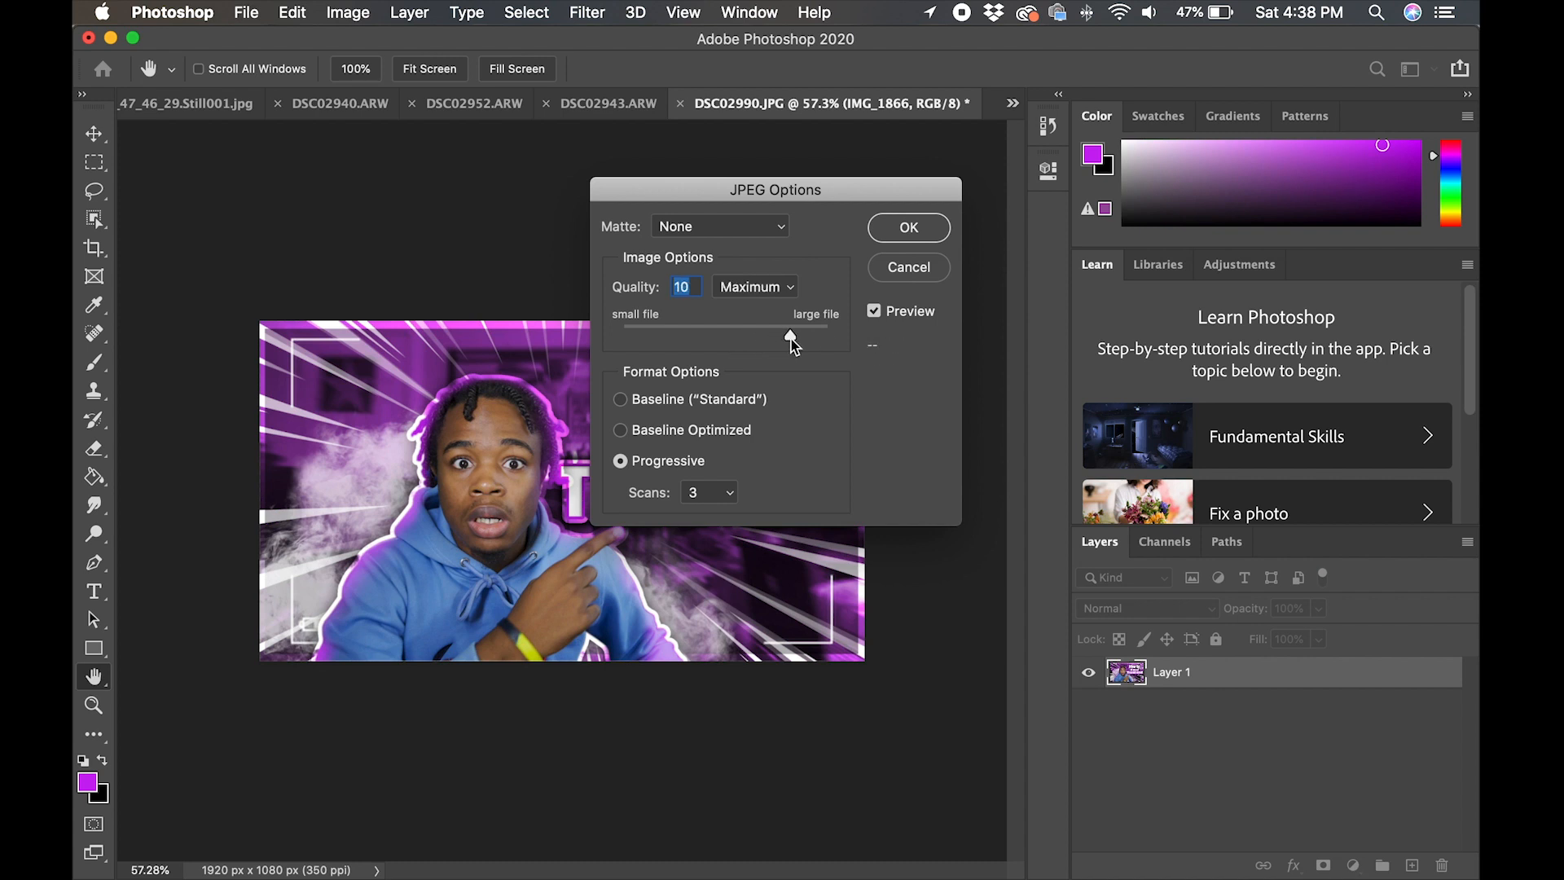